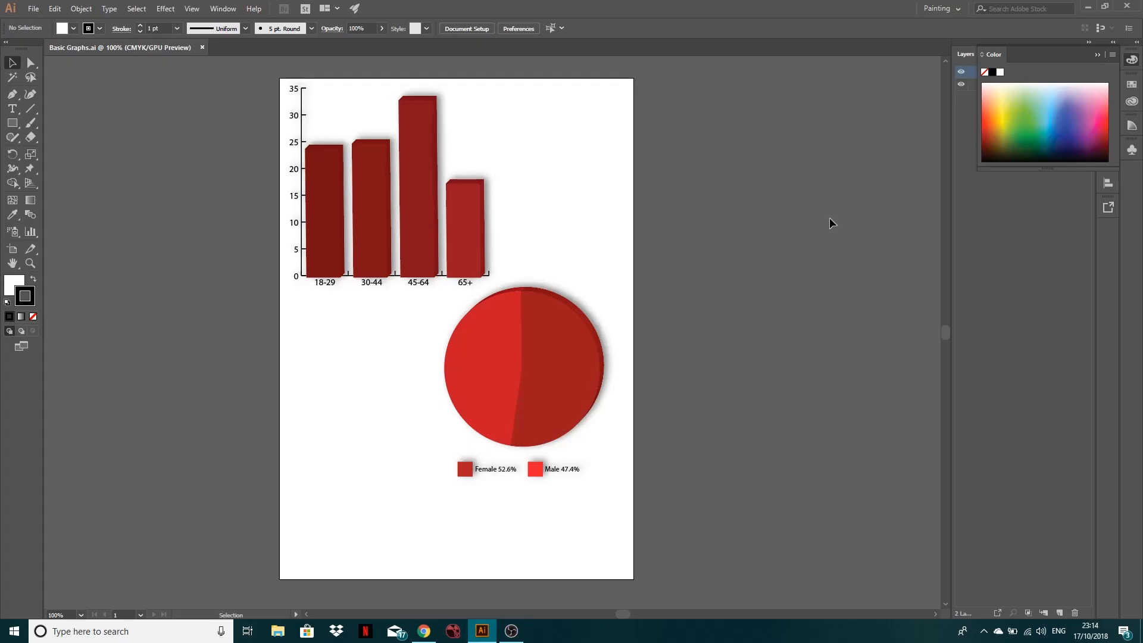
{"action": "mouse_move", "coordinate": [824, 212]}
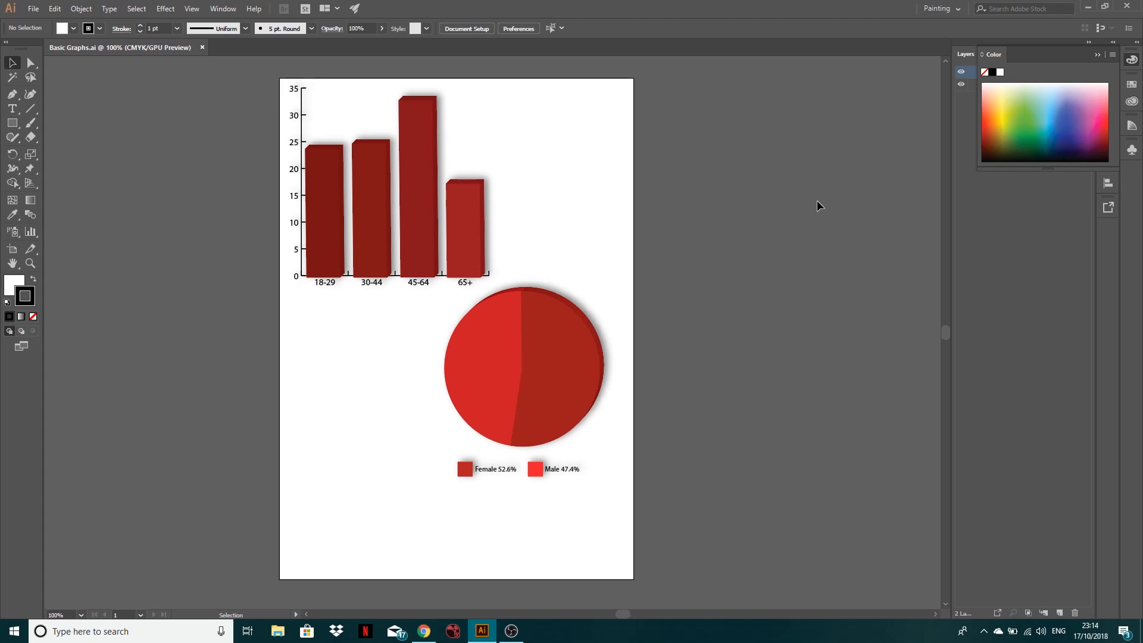
{"action": "mouse_move", "coordinate": [801, 197]}
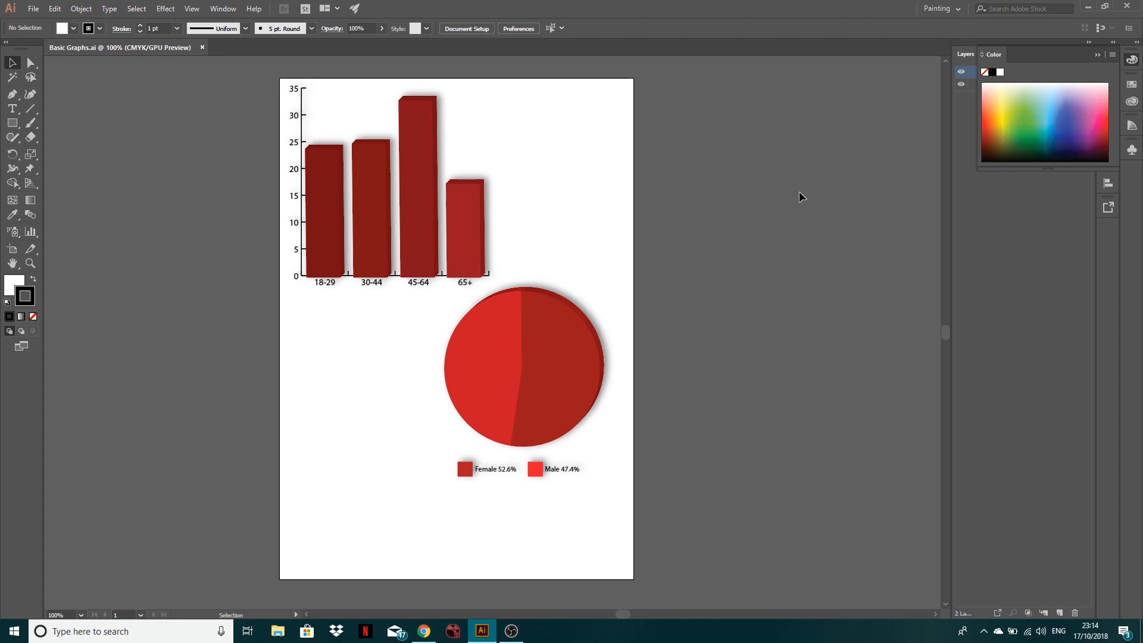
{"action": "mouse_move", "coordinate": [792, 191]}
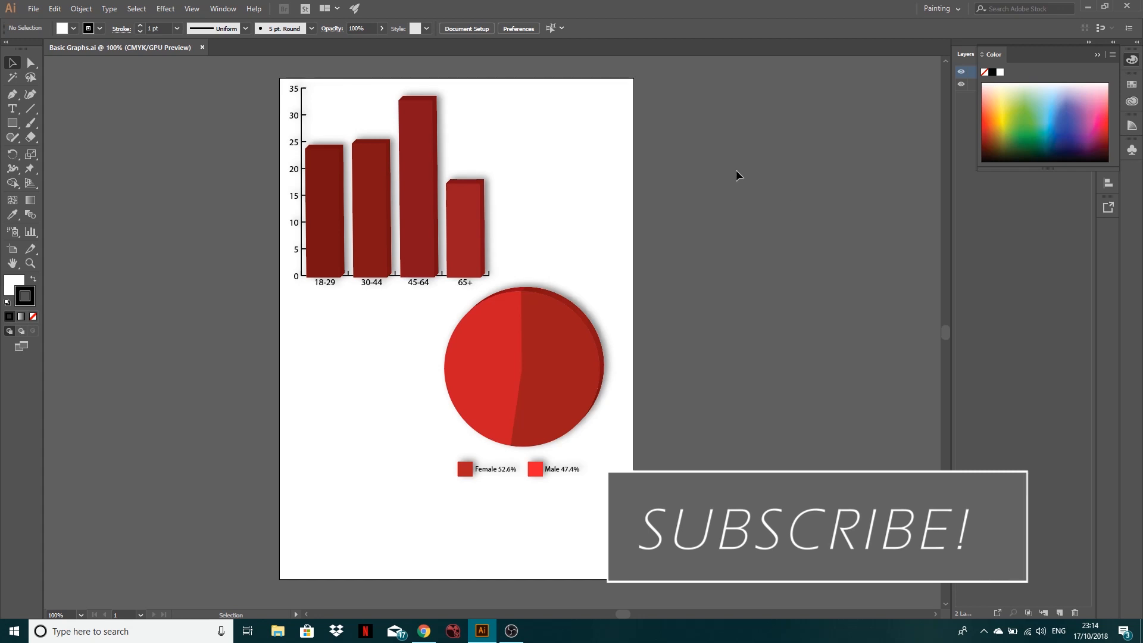
{"action": "mouse_move", "coordinate": [680, 172]}
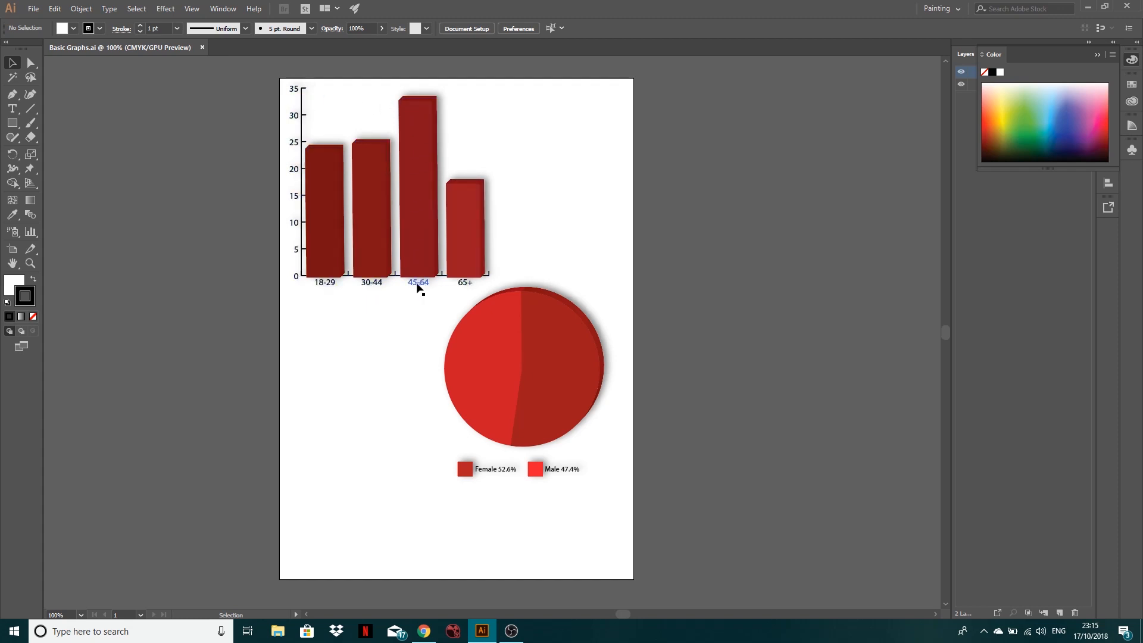
Select and then deselect the finished red column graph in the existing file.
{"action": "left_click", "coordinate": [418, 281]}
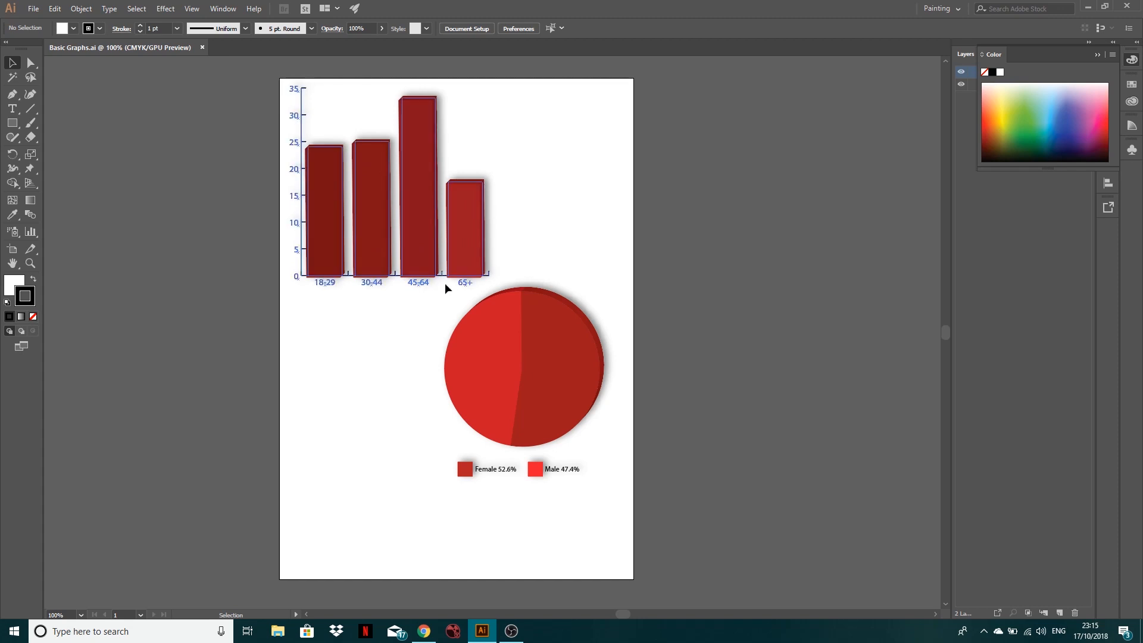
{"action": "mouse_move", "coordinate": [293, 180]}
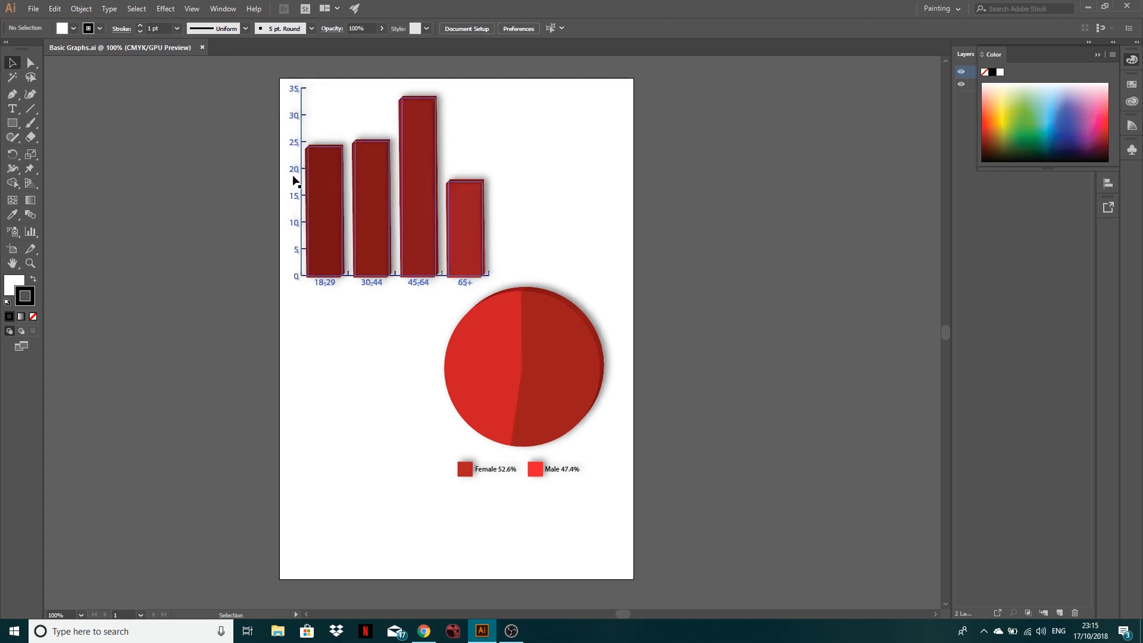
{"action": "left_click", "coordinate": [406, 314]}
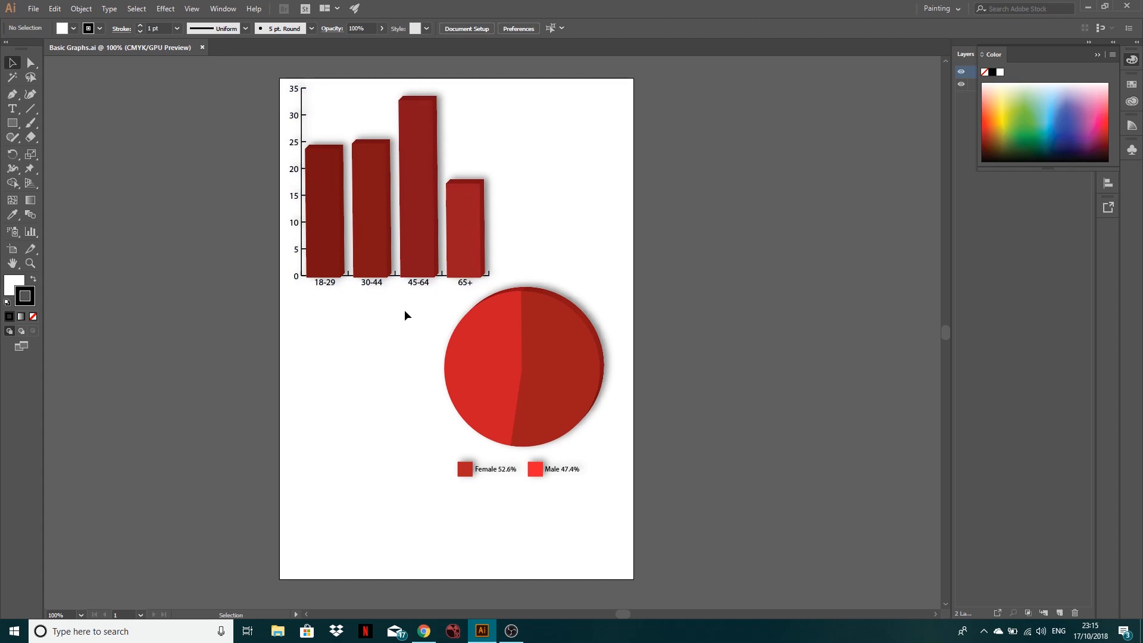
{"action": "mouse_move", "coordinate": [388, 315]}
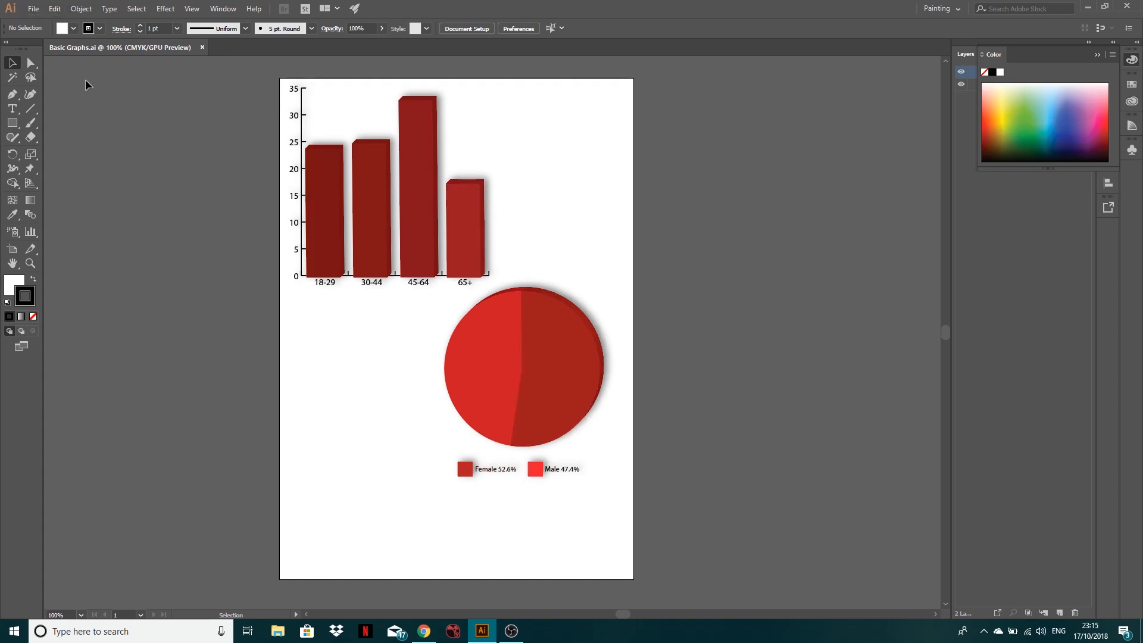
{"action": "left_click", "coordinate": [417, 182]}
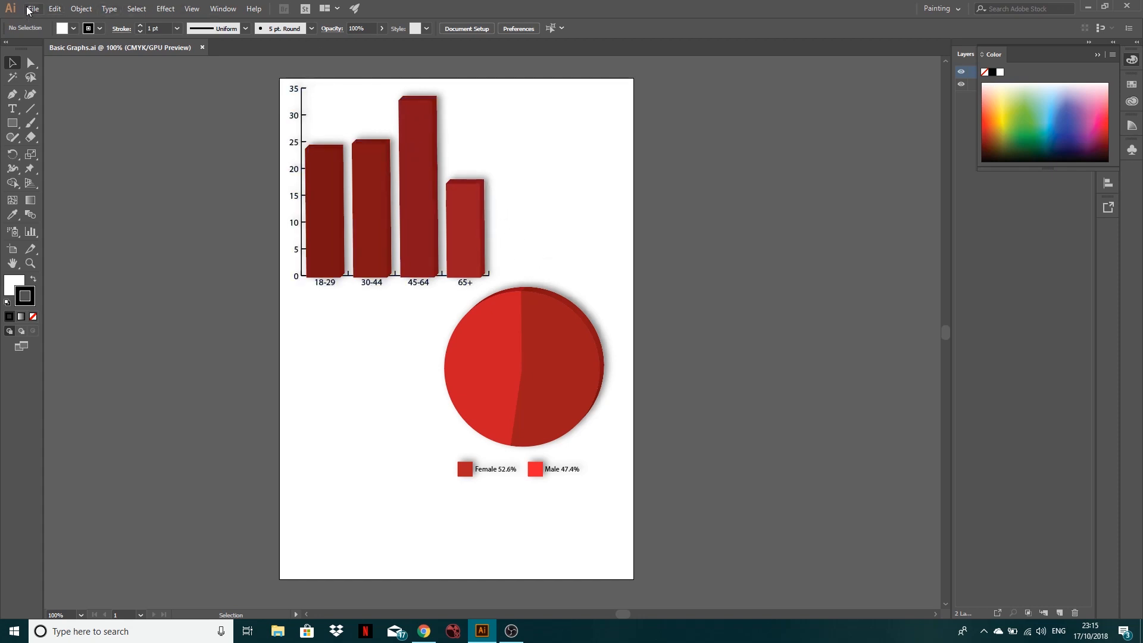
Create a new document from the landscape A4 297 x 210 mm preset.
{"action": "left_click", "coordinate": [33, 8]}
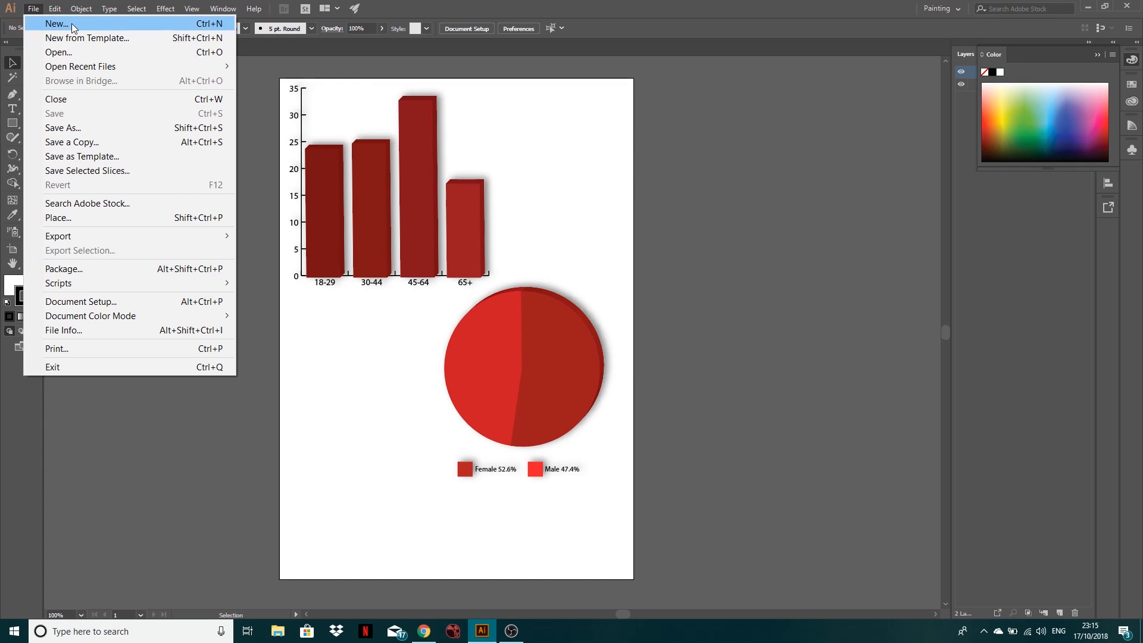
{"action": "left_click", "coordinate": [56, 24]}
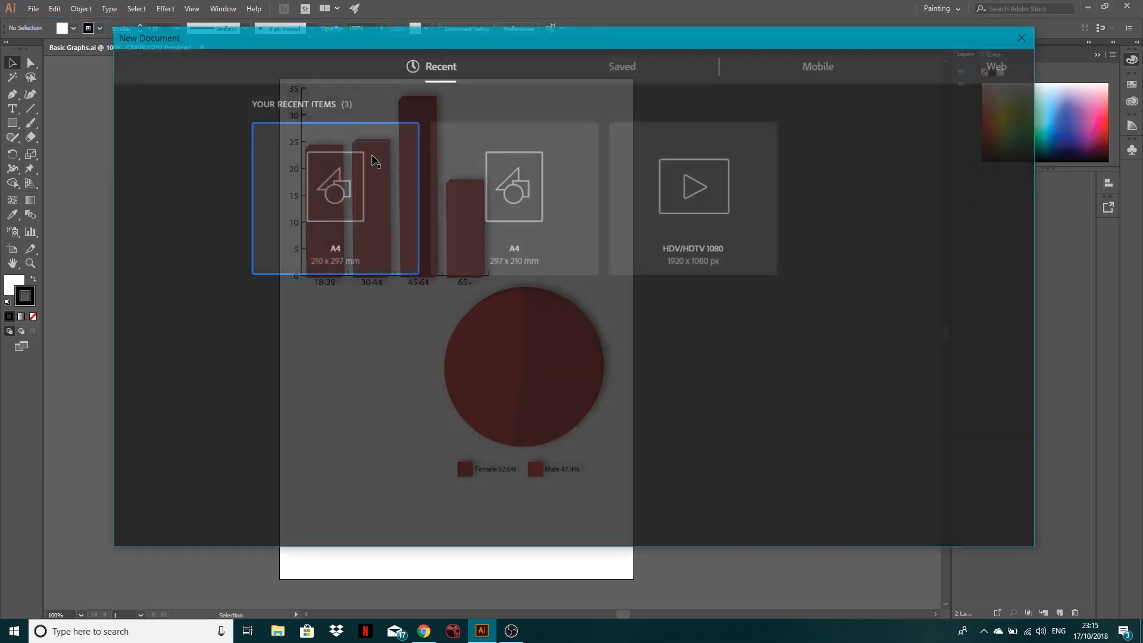
{"action": "mouse_move", "coordinate": [448, 201]}
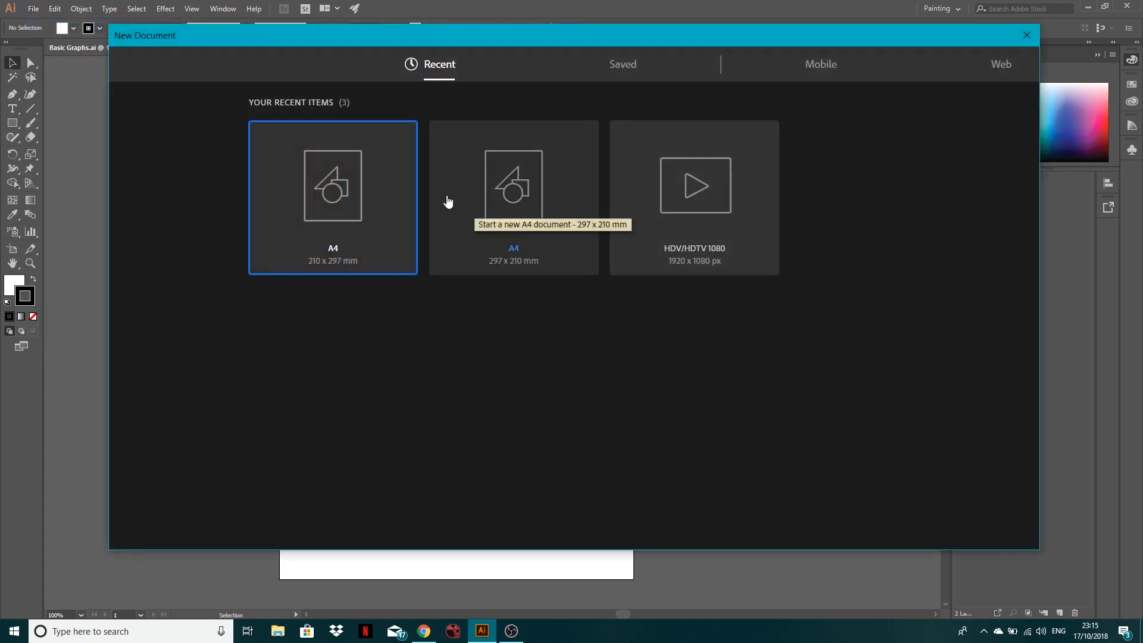
{"action": "left_click", "coordinate": [1026, 35]}
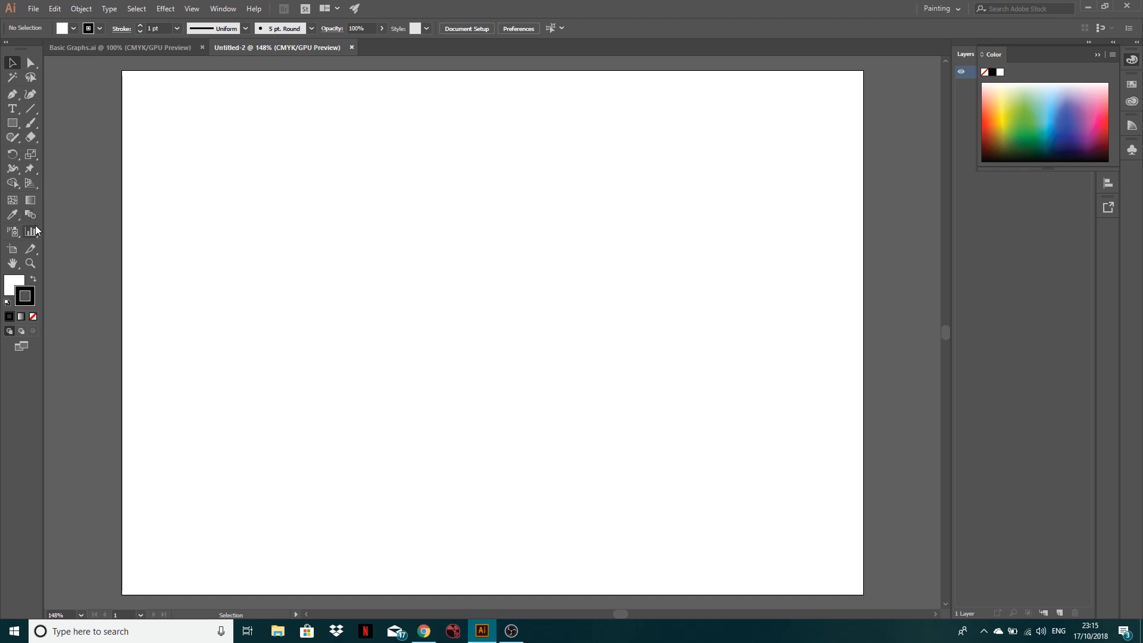
{"action": "mouse_move", "coordinate": [31, 232]}
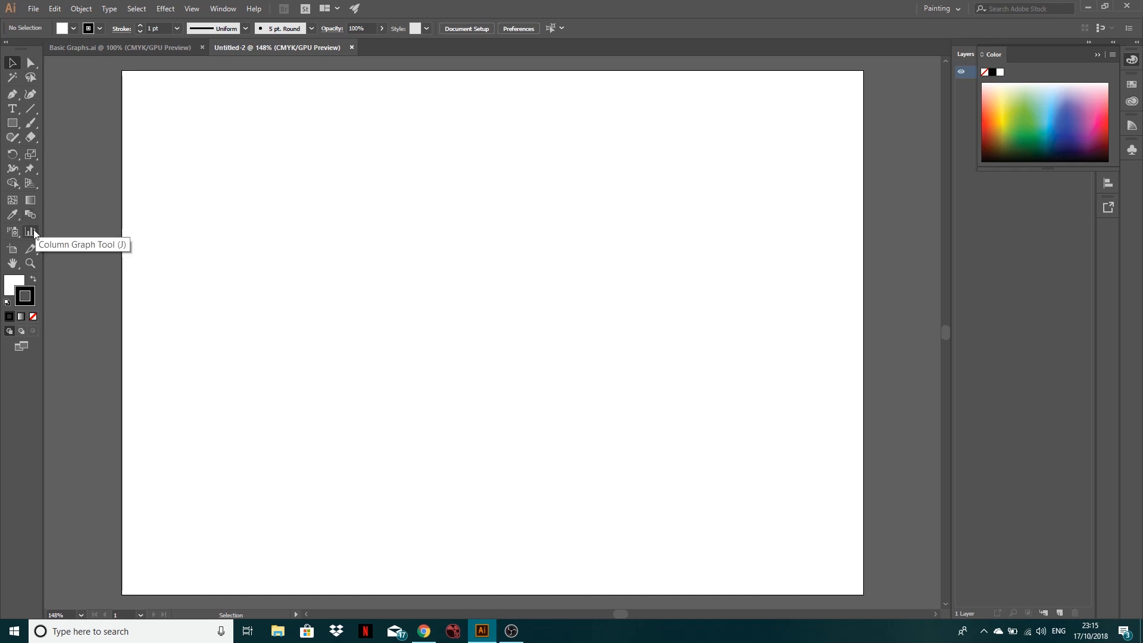
Choose the Column Graph Tool from the graph tools flyout.
{"action": "left_click", "coordinate": [30, 232]}
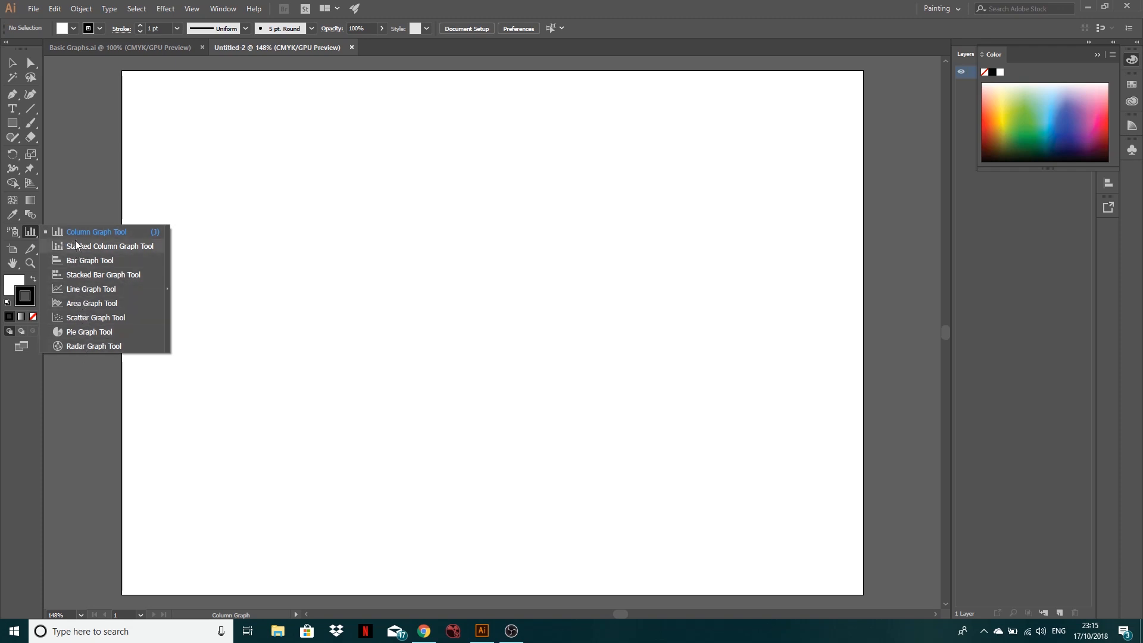
{"action": "mouse_move", "coordinate": [94, 236]}
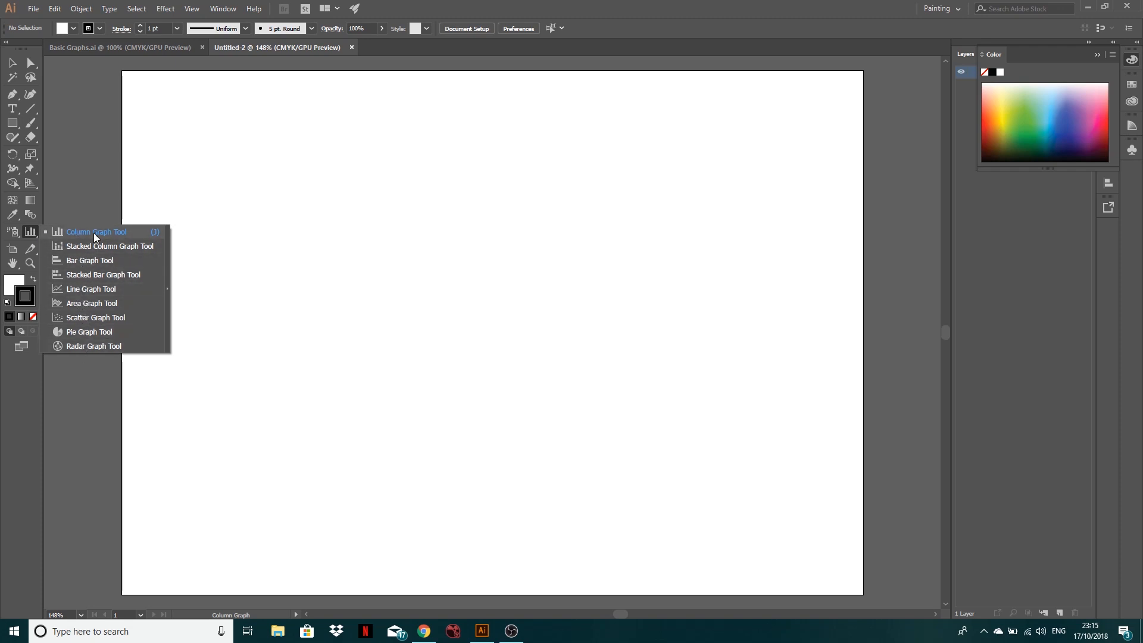
{"action": "mouse_move", "coordinate": [95, 319]}
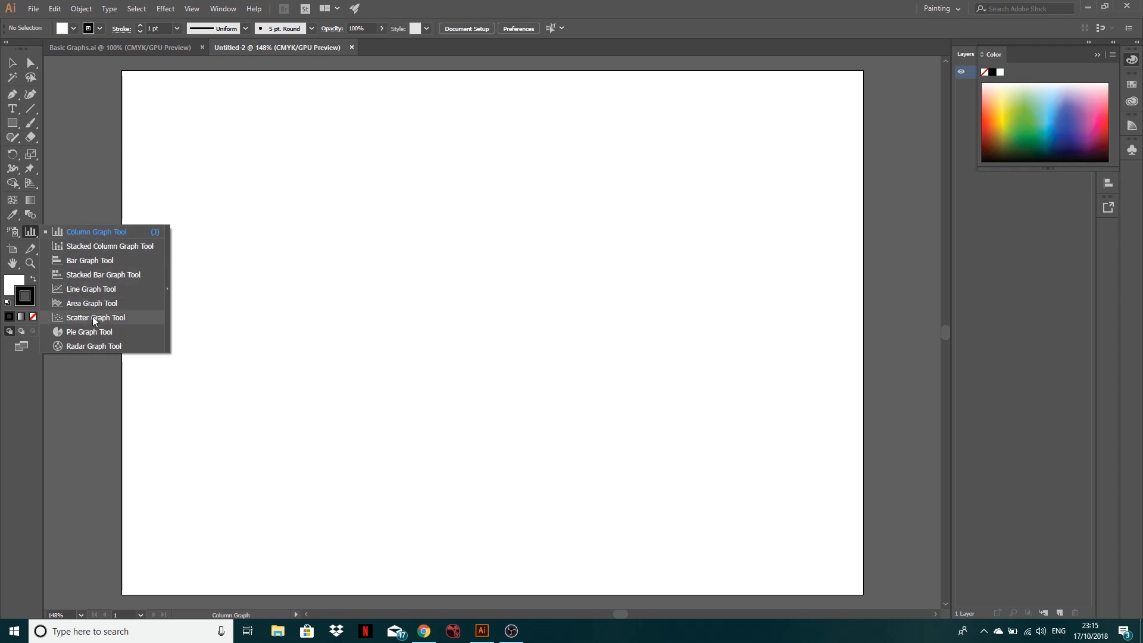
{"action": "mouse_move", "coordinate": [93, 233]}
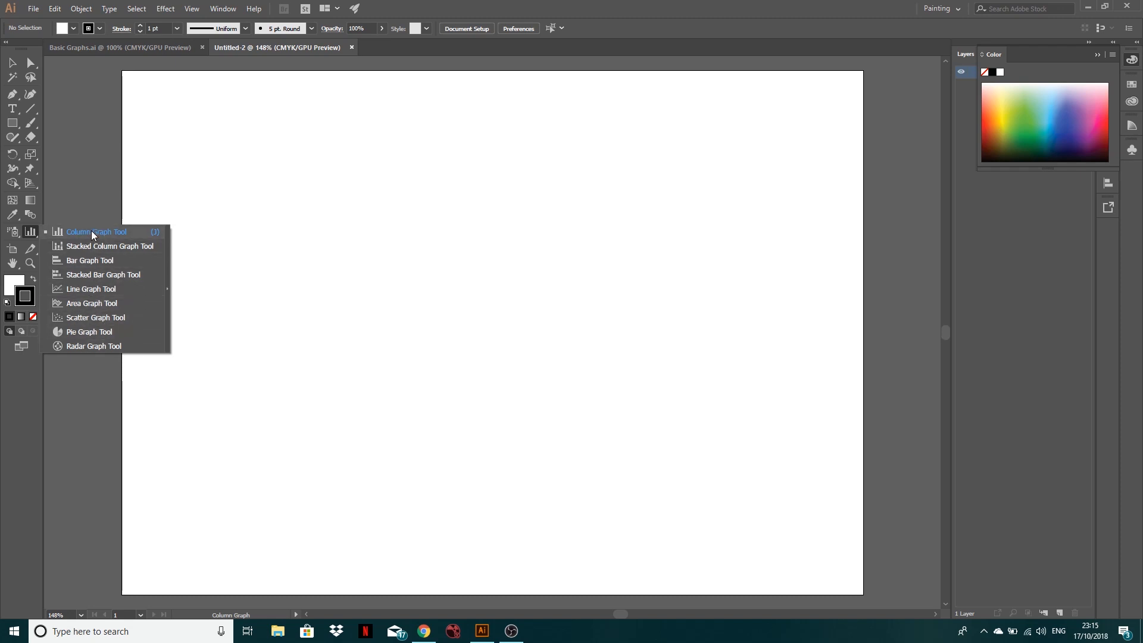
{"action": "left_click", "coordinate": [95, 233]}
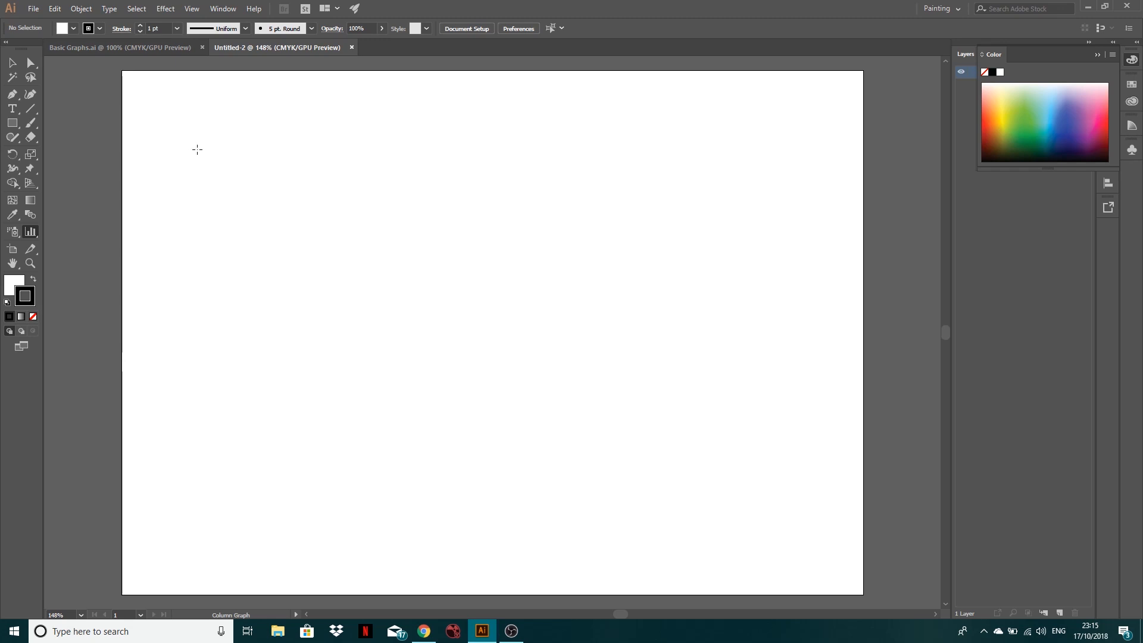
Draw the column graph area and enter 29, 14 and 33 into the data sheet's first row.
{"action": "left_click_drag", "start_coordinate": [197, 150], "coordinate": [346, 296]}
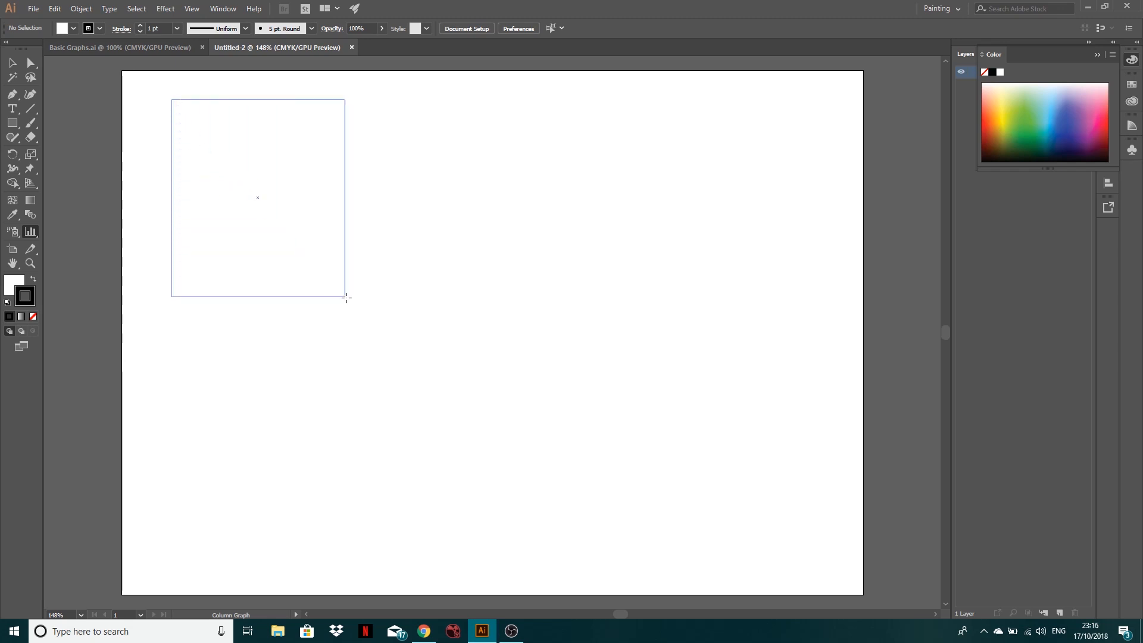
{"action": "left_click_drag", "start_coordinate": [347, 298], "coordinate": [394, 346]}
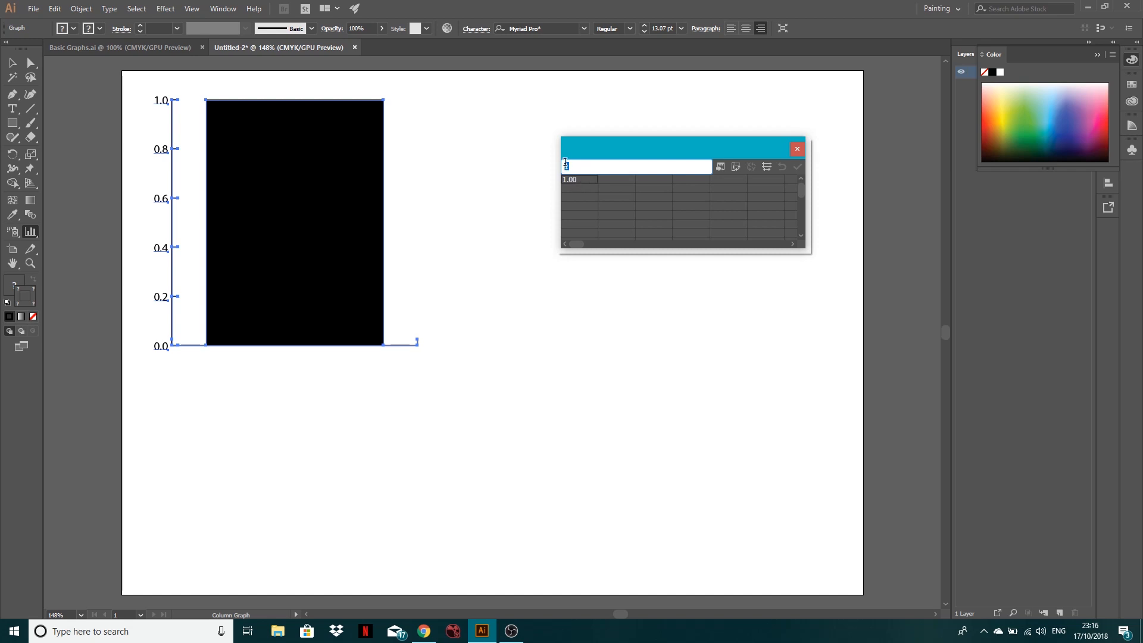
{"action": "type", "text": "29"}
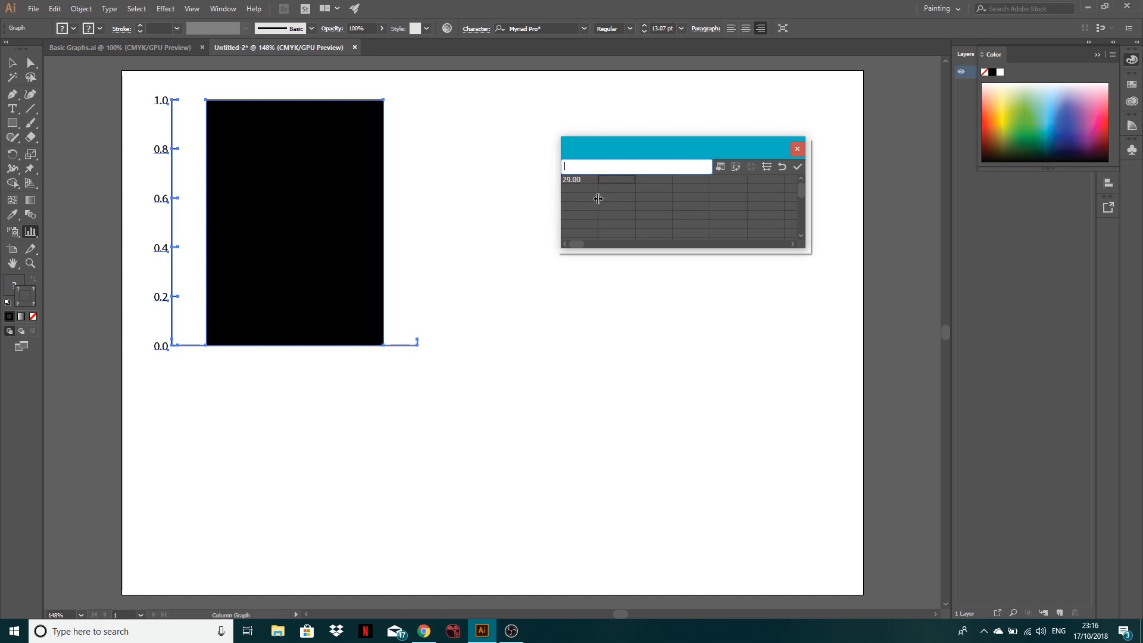
{"action": "type", "text": "14.00"}
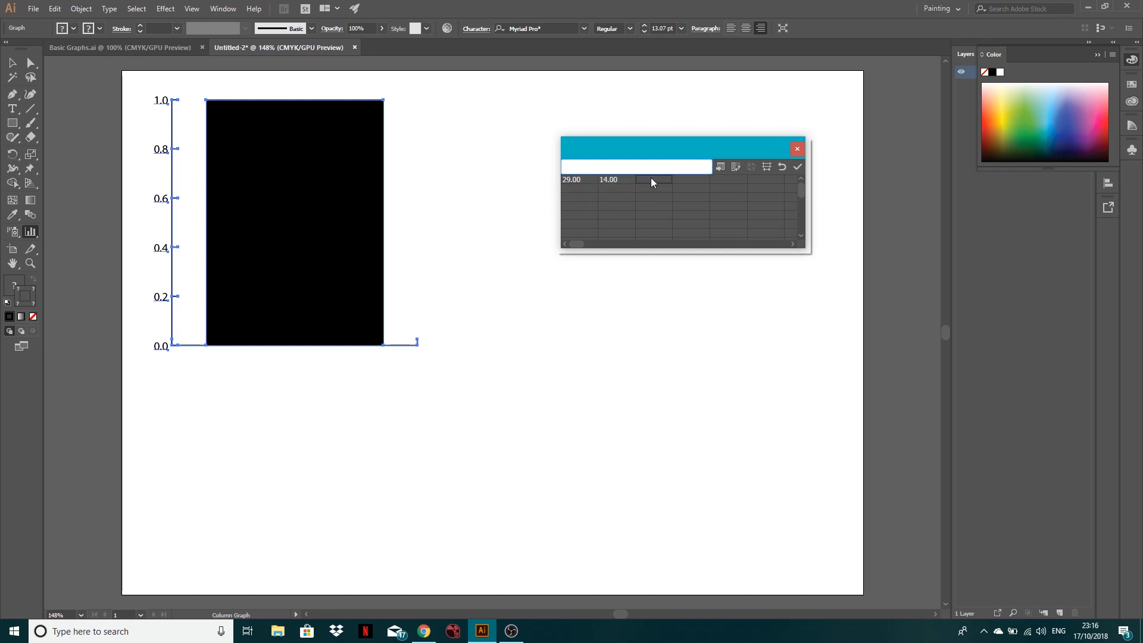
{"action": "type", "text": "33.00"}
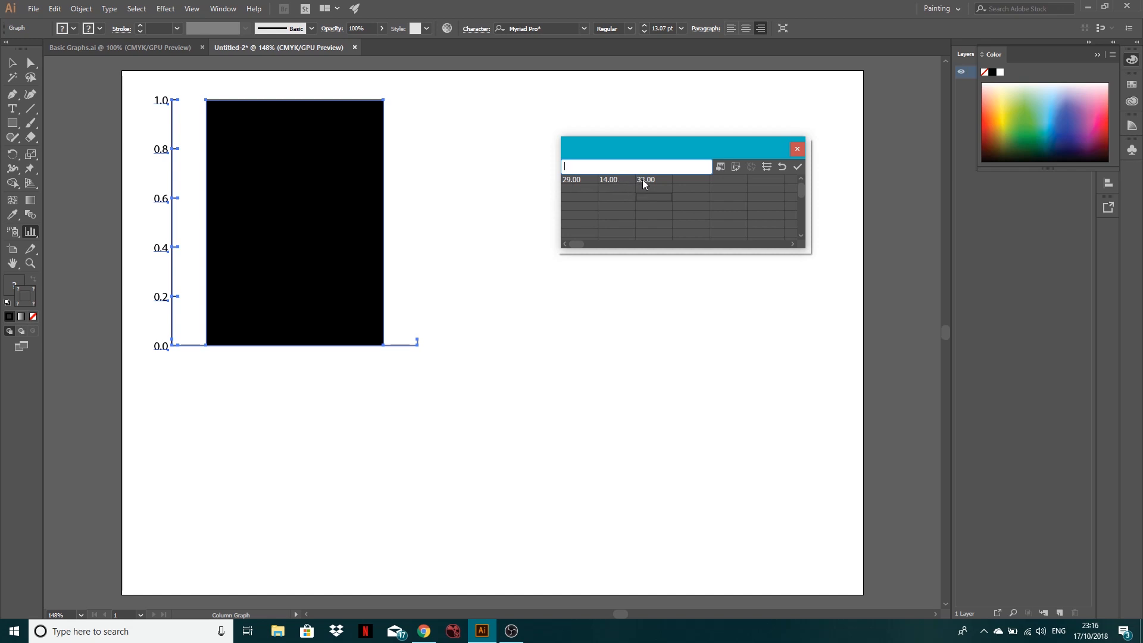
{"action": "mouse_move", "coordinate": [679, 184]}
{"action": "type", "text": "24"}
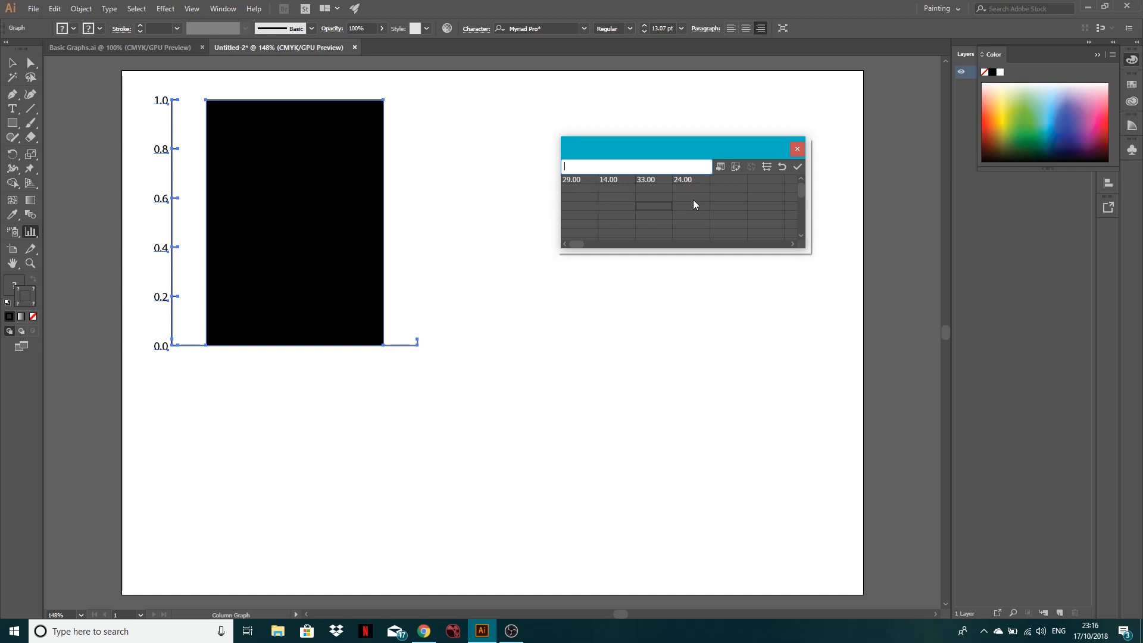
{"action": "mouse_move", "coordinate": [580, 186]}
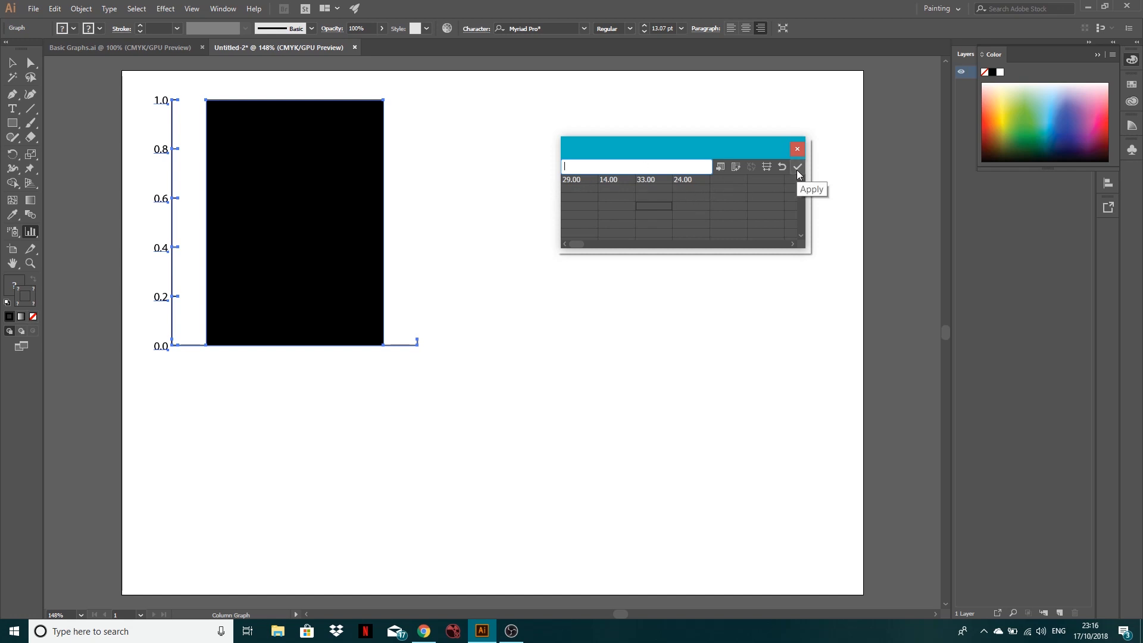
Apply the entered values to the graph and close the Graph Data window.
{"action": "left_click", "coordinate": [796, 166]}
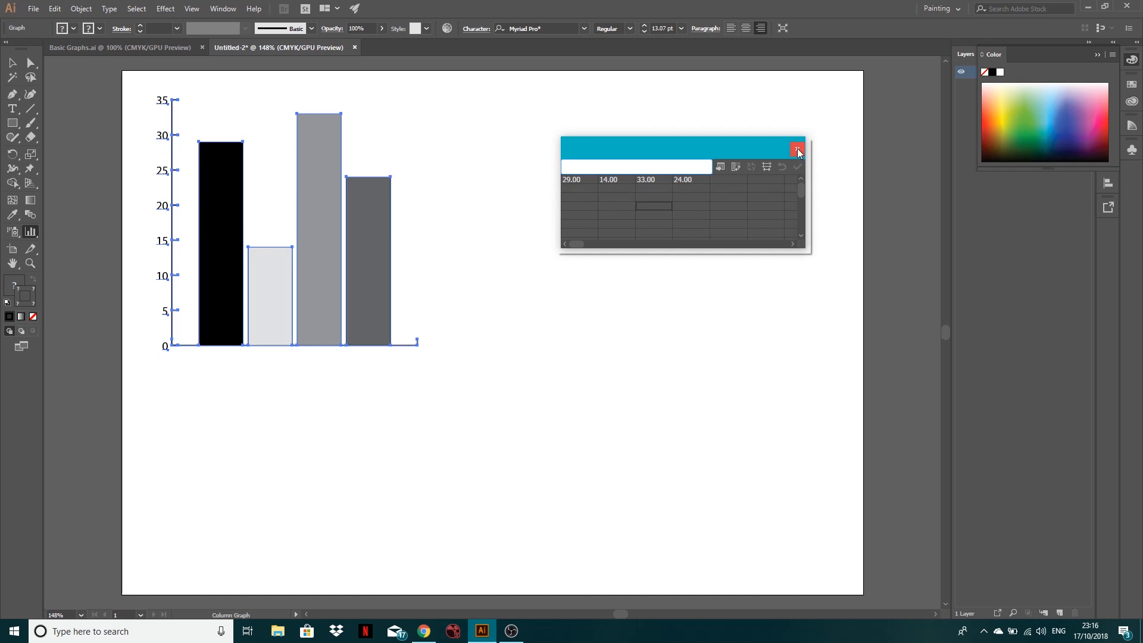
{"action": "mouse_move", "coordinate": [798, 151]}
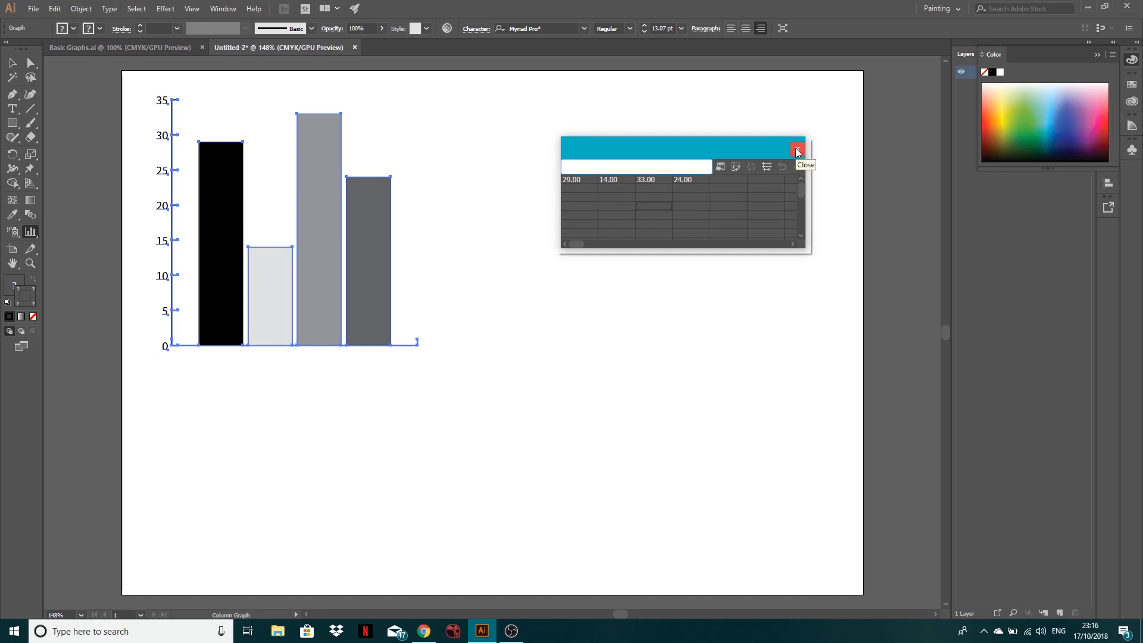
{"action": "left_click", "coordinate": [634, 166]}
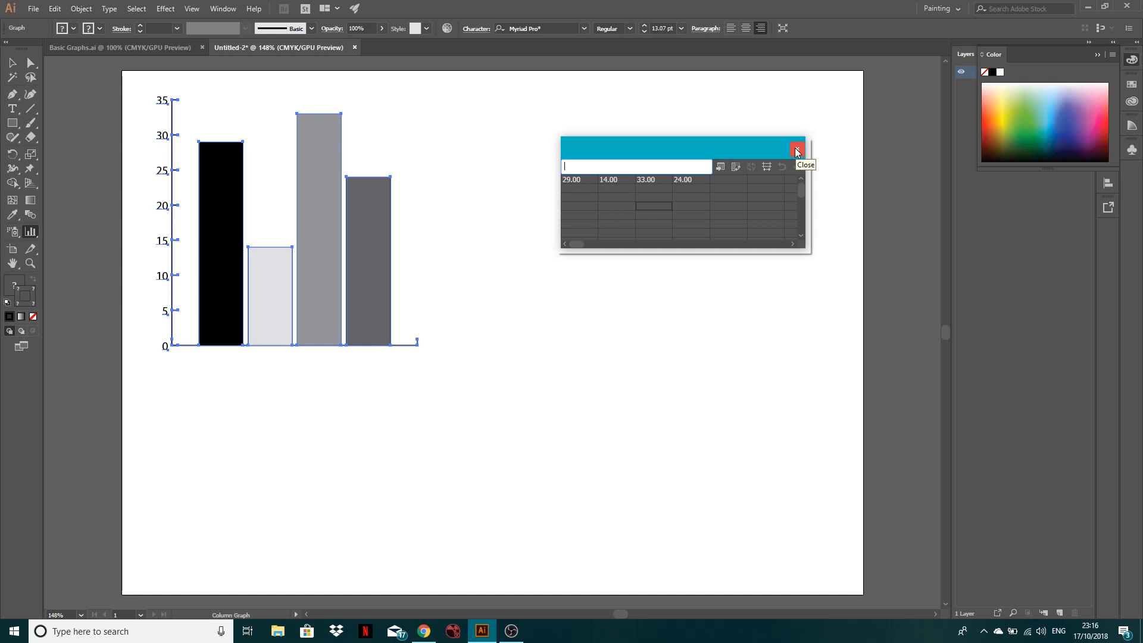
{"action": "left_click", "coordinate": [797, 149]}
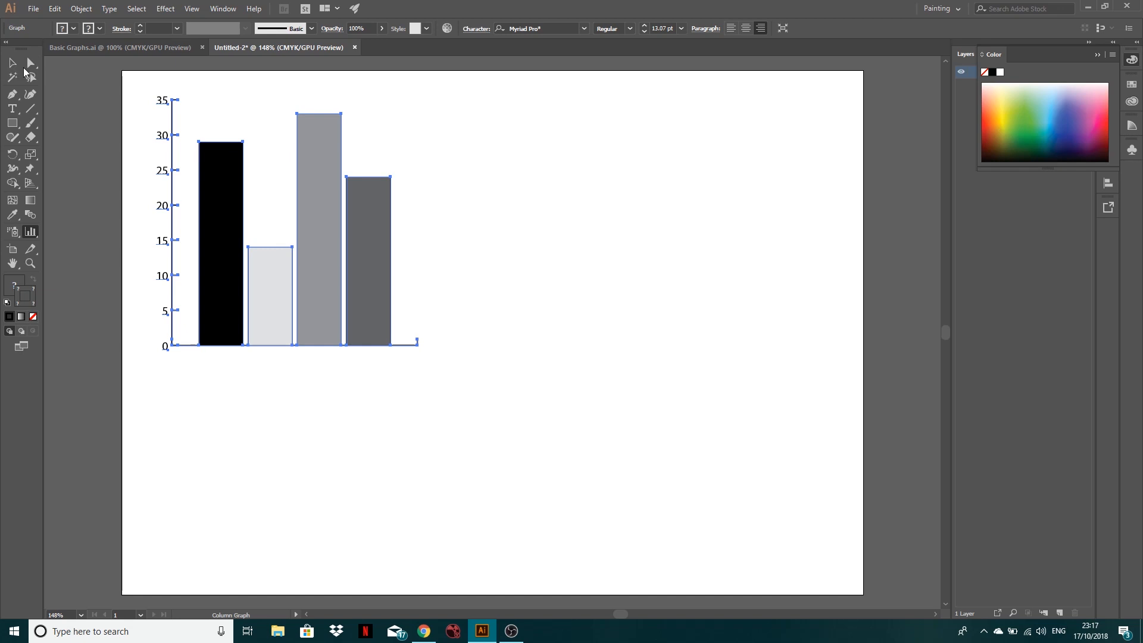
Select the individual bars with Direct Selection and switch the Color panel to RGB.
{"action": "left_click", "coordinate": [30, 63]}
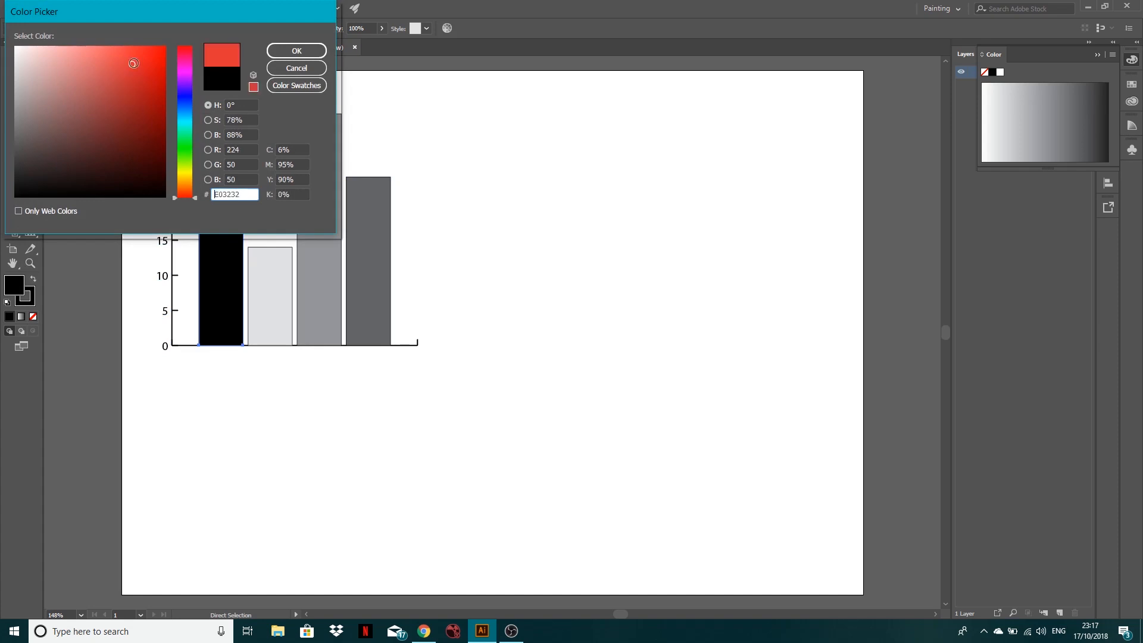
{"action": "left_click", "coordinate": [296, 68]}
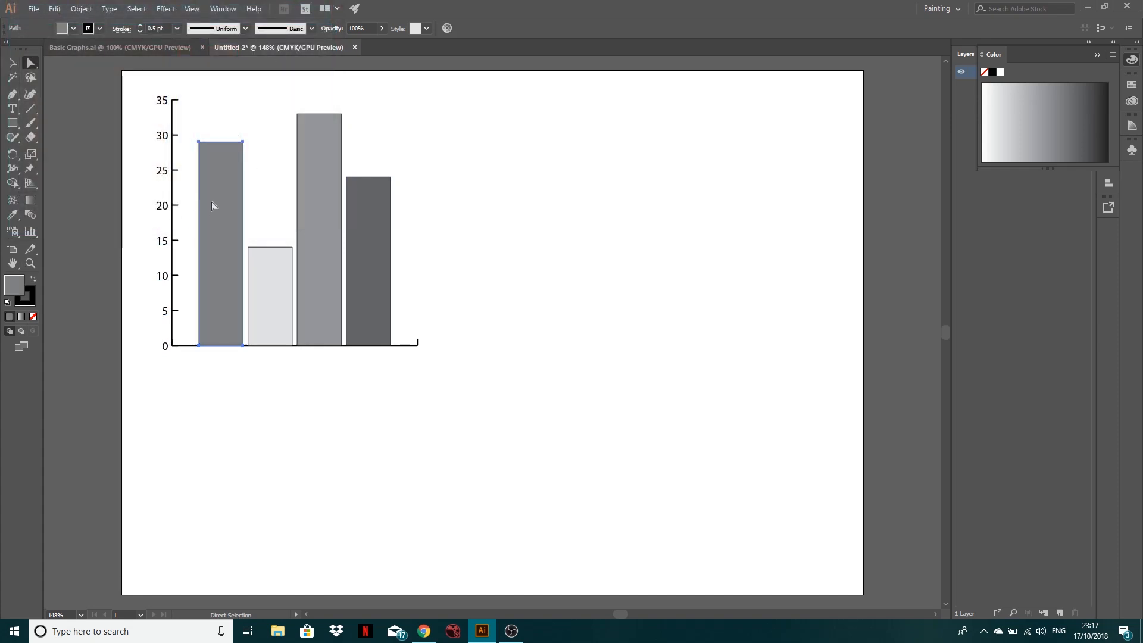
{"action": "mouse_move", "coordinate": [275, 181]}
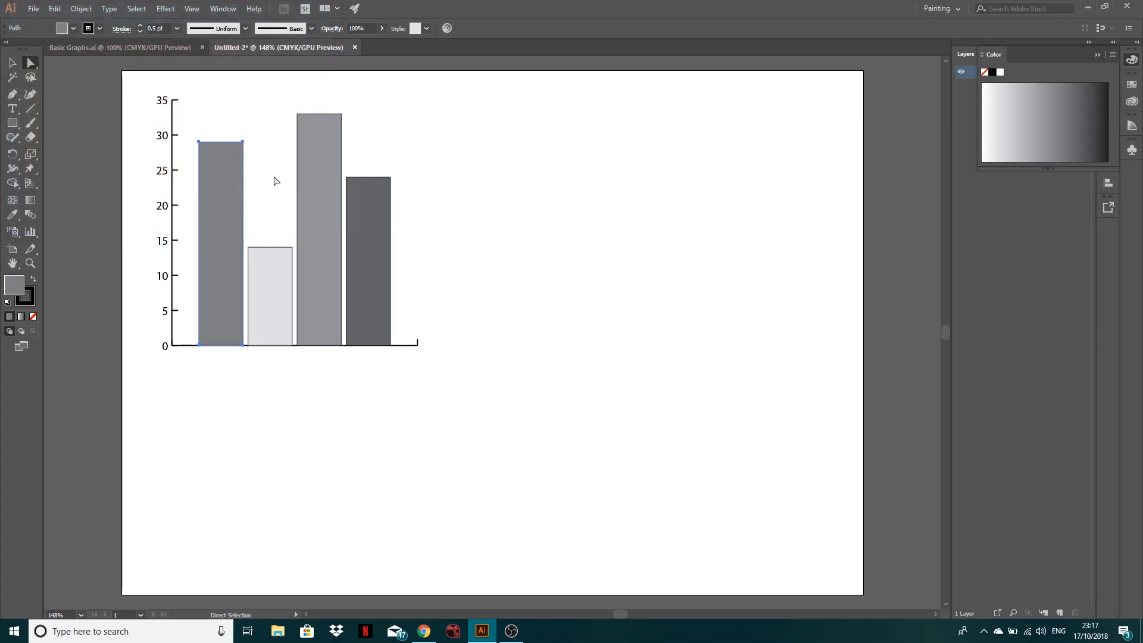
{"action": "left_click", "coordinate": [269, 291]}
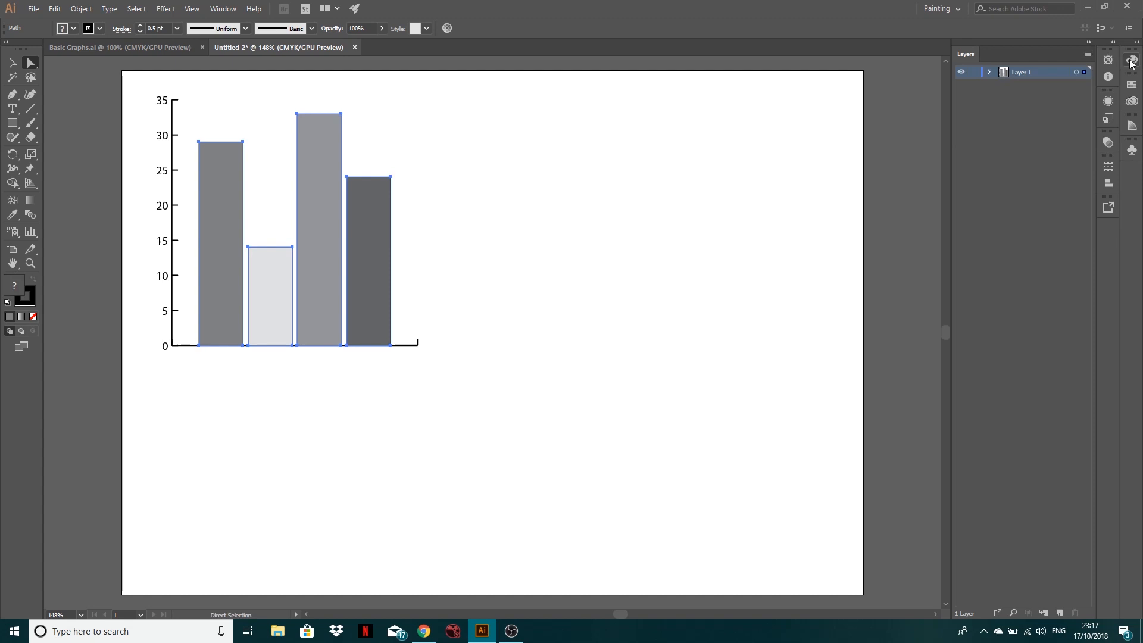
{"action": "left_click", "coordinate": [222, 8]}
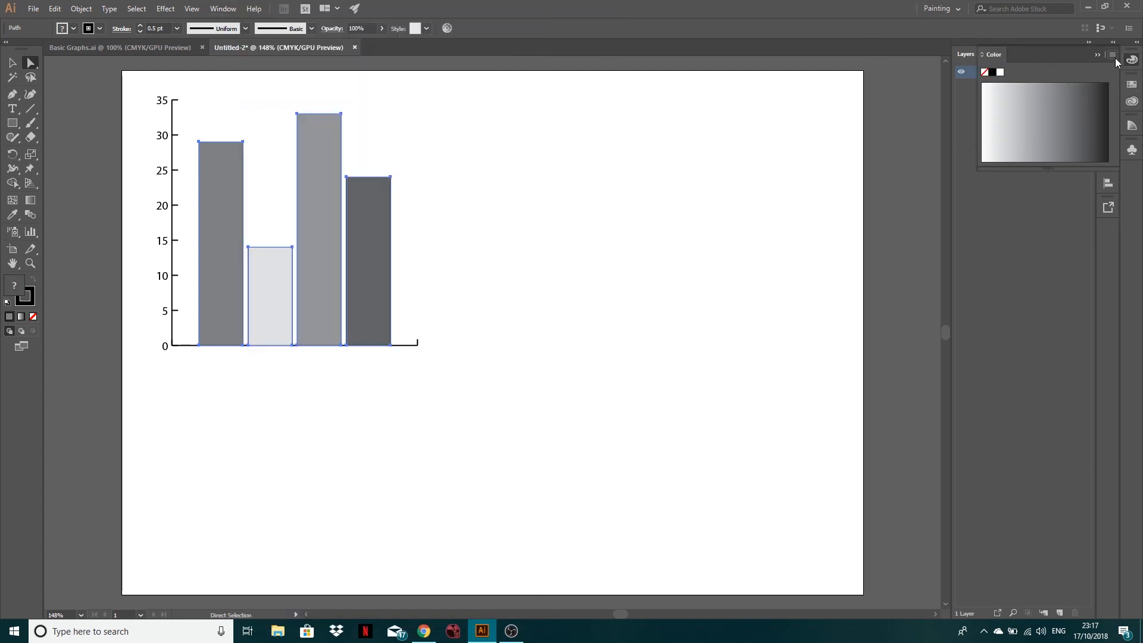
{"action": "left_click", "coordinate": [1113, 54]}
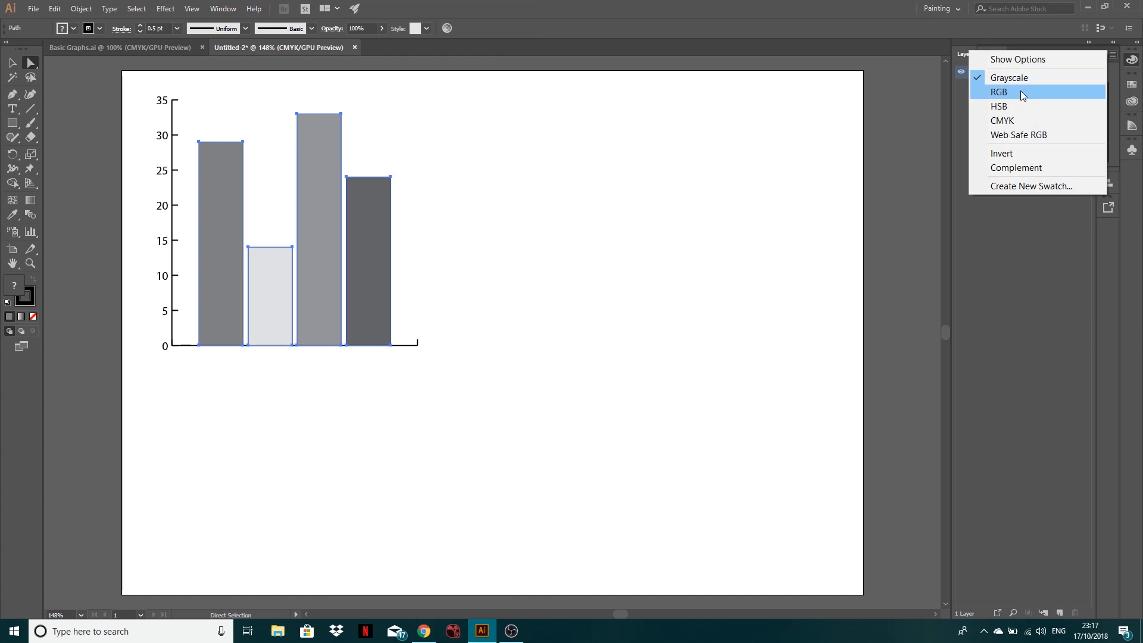
{"action": "mouse_move", "coordinate": [1015, 120]}
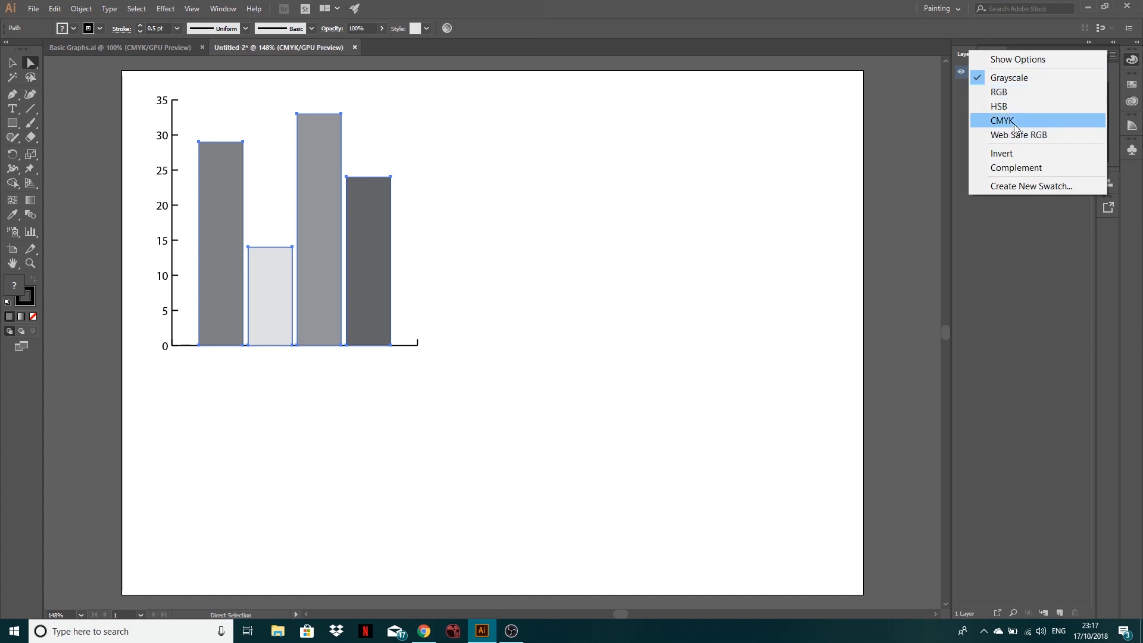
{"action": "mouse_move", "coordinate": [1013, 92]}
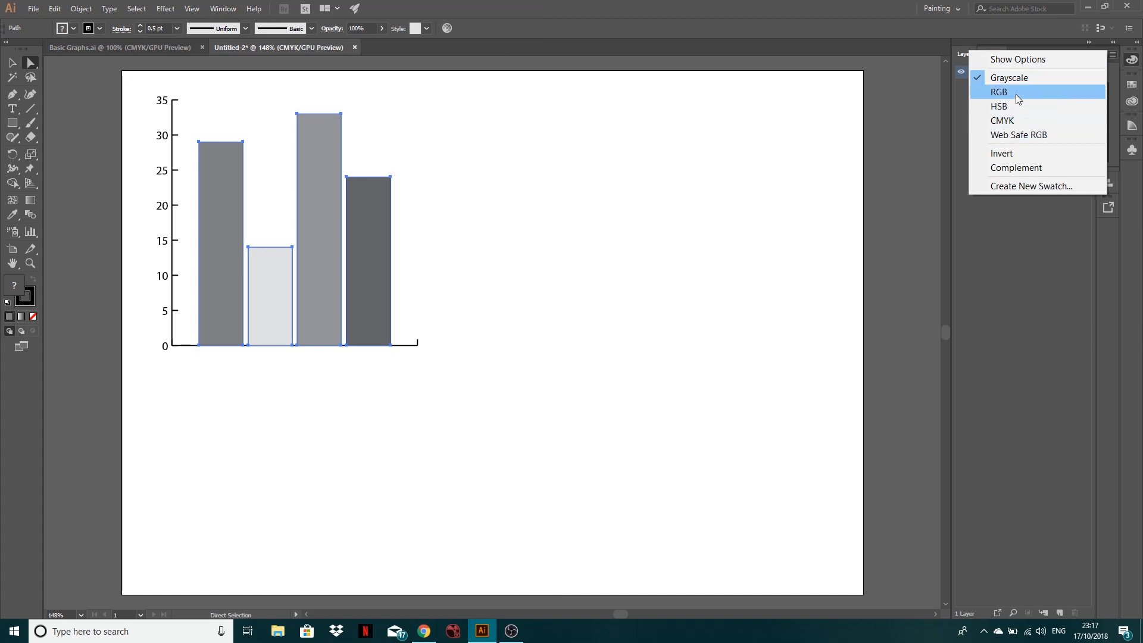
{"action": "left_click", "coordinate": [999, 91]}
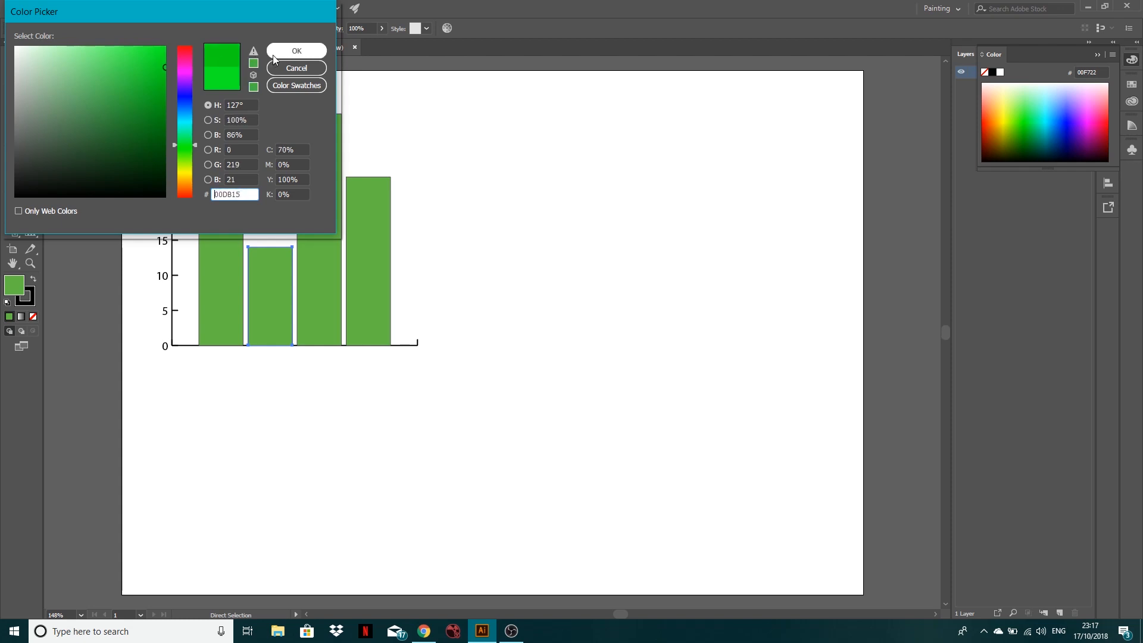
Fill each of the four bars with its own shade of green, darkest on the fourth.
{"action": "left_click", "coordinate": [296, 51]}
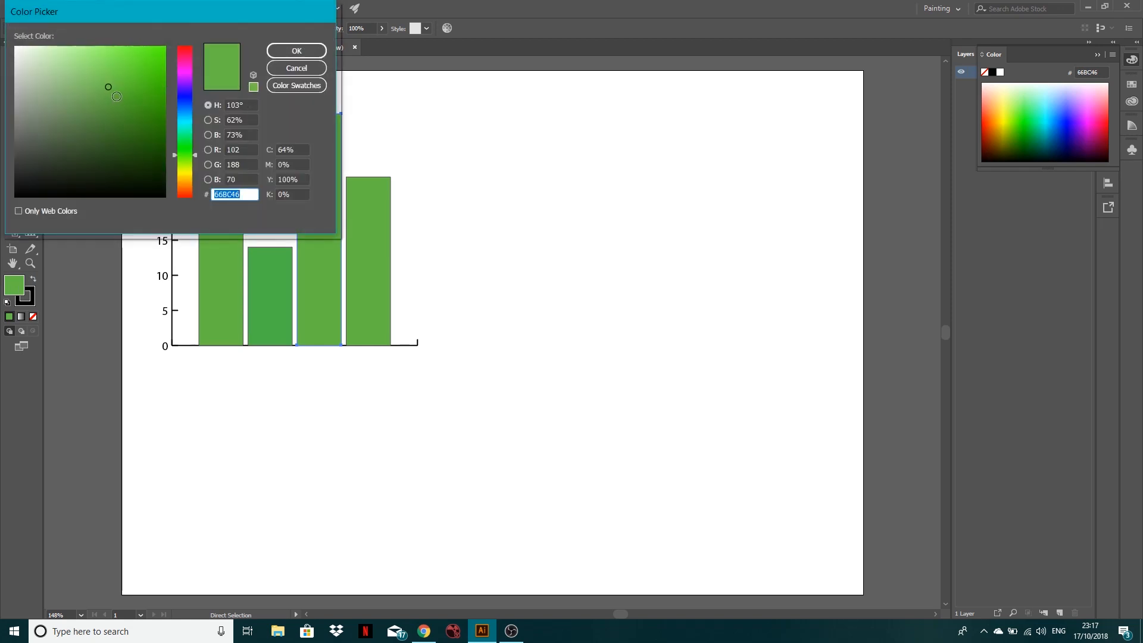
{"action": "left_click", "coordinate": [118, 100]}
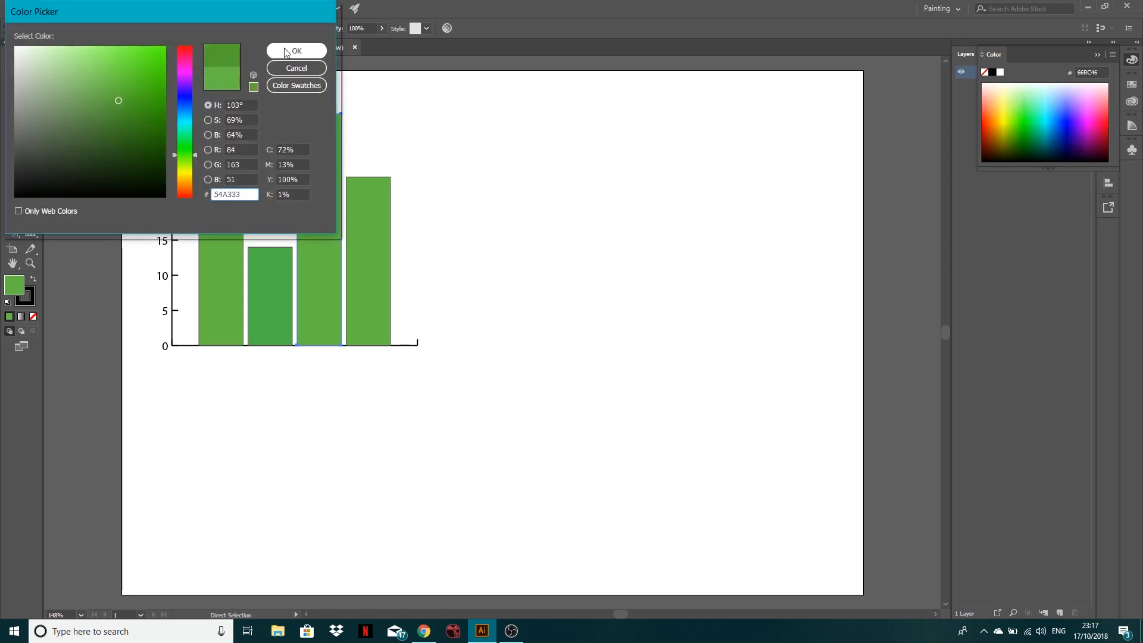
{"action": "left_click", "coordinate": [294, 51]}
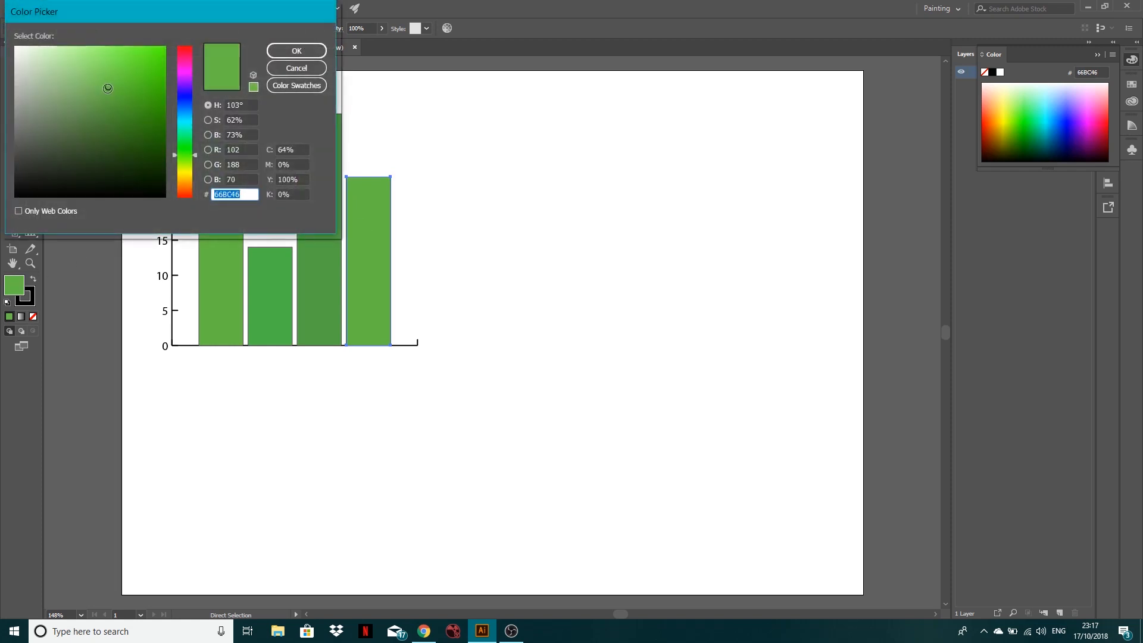
{"action": "left_click", "coordinate": [297, 51]}
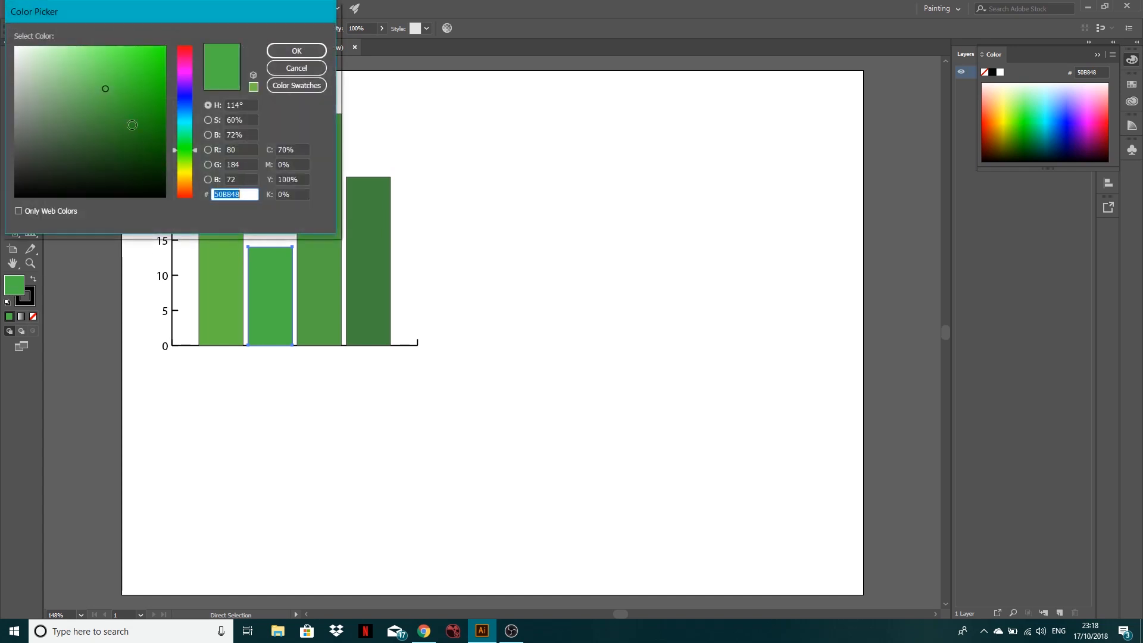
{"action": "left_click", "coordinate": [112, 100]}
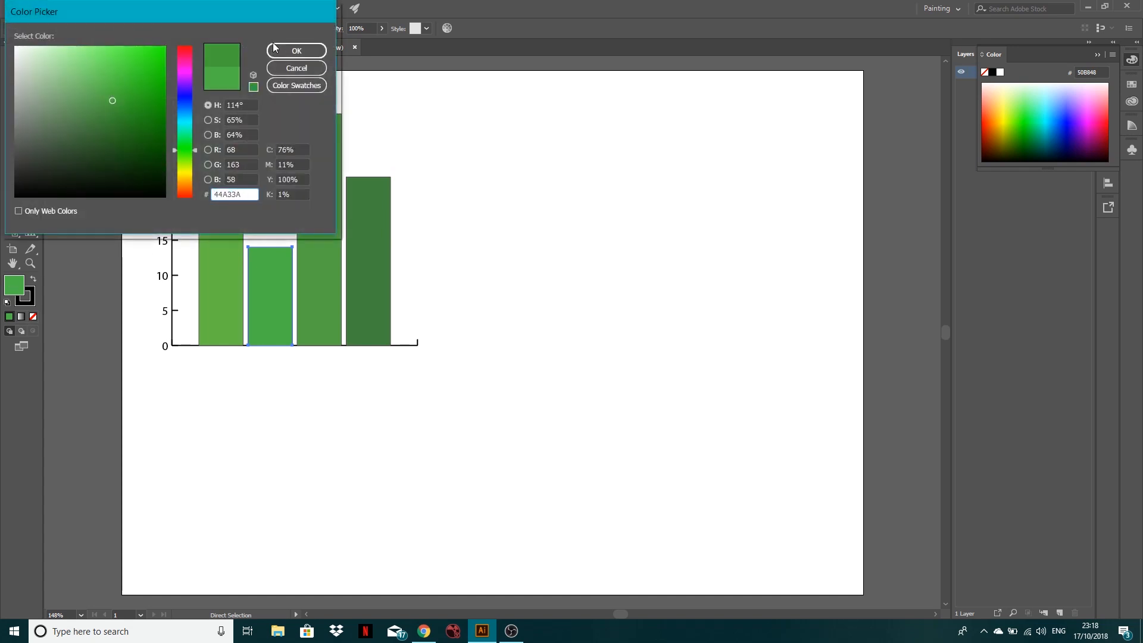
{"action": "left_click", "coordinate": [296, 50]}
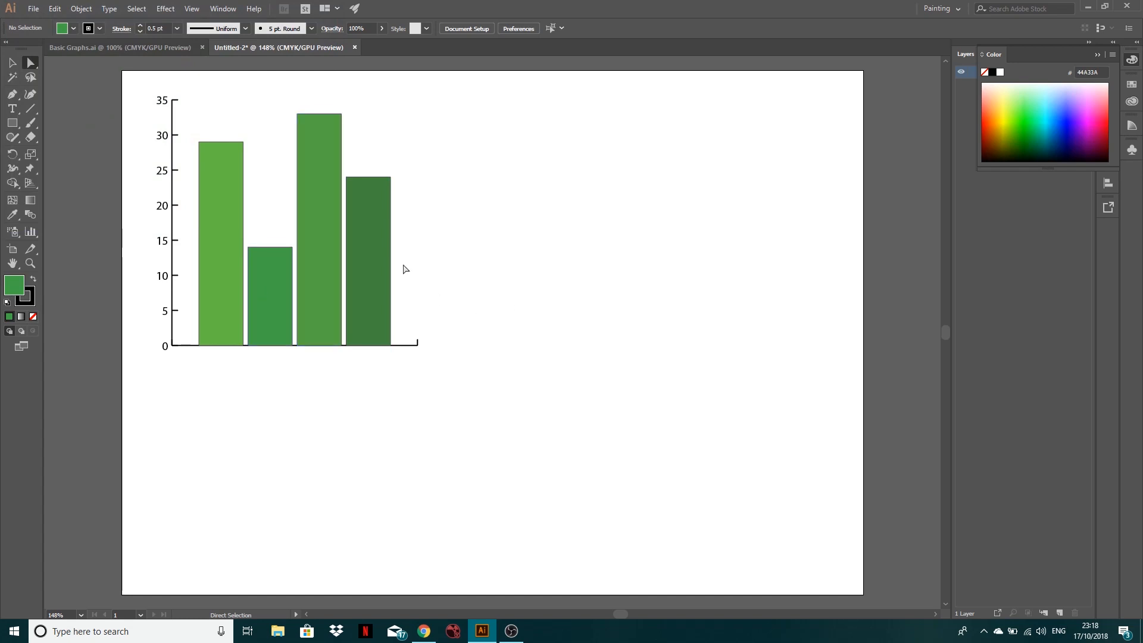
{"action": "mouse_move", "coordinate": [418, 249]}
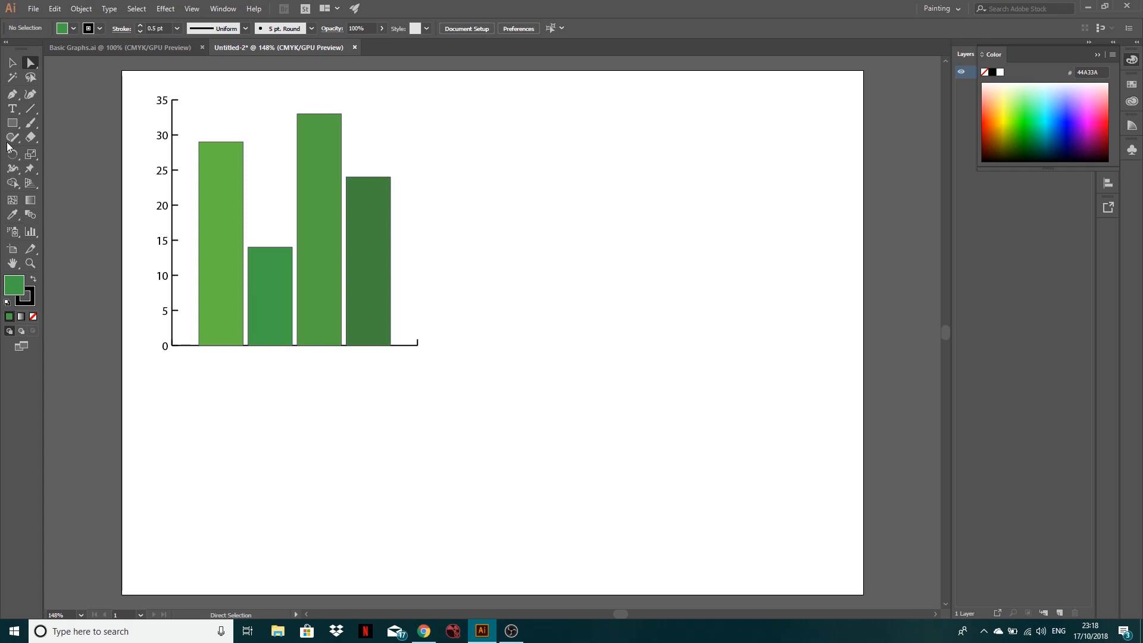
Add value labels 29, 14 and 33 under the first three columns.
{"action": "left_click", "coordinate": [11, 108]}
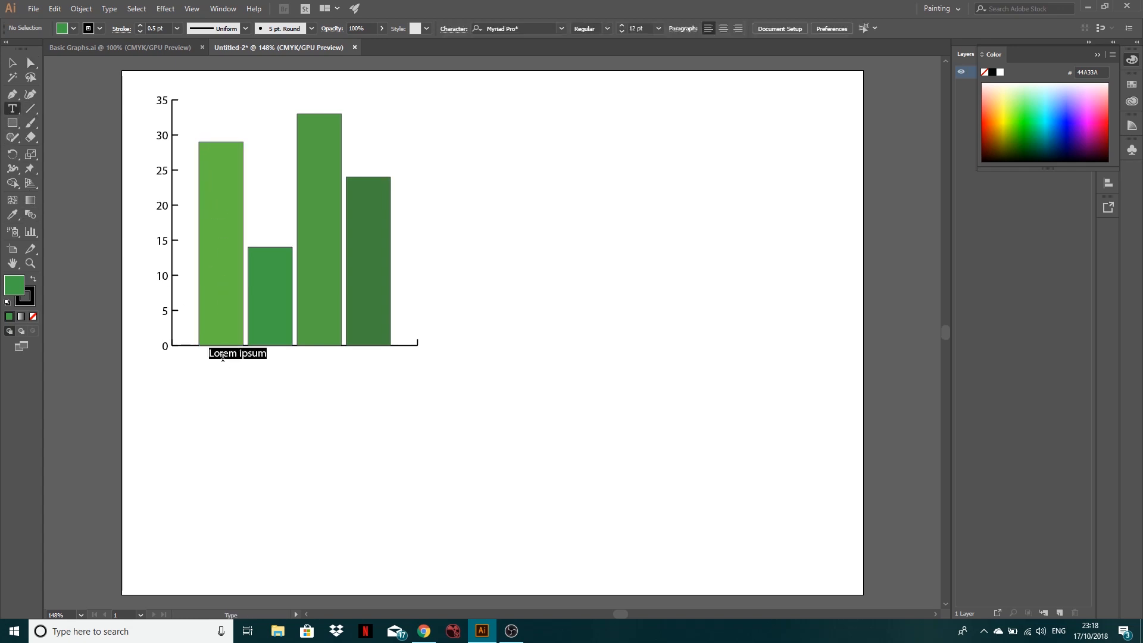
{"action": "type", "text": "29"}
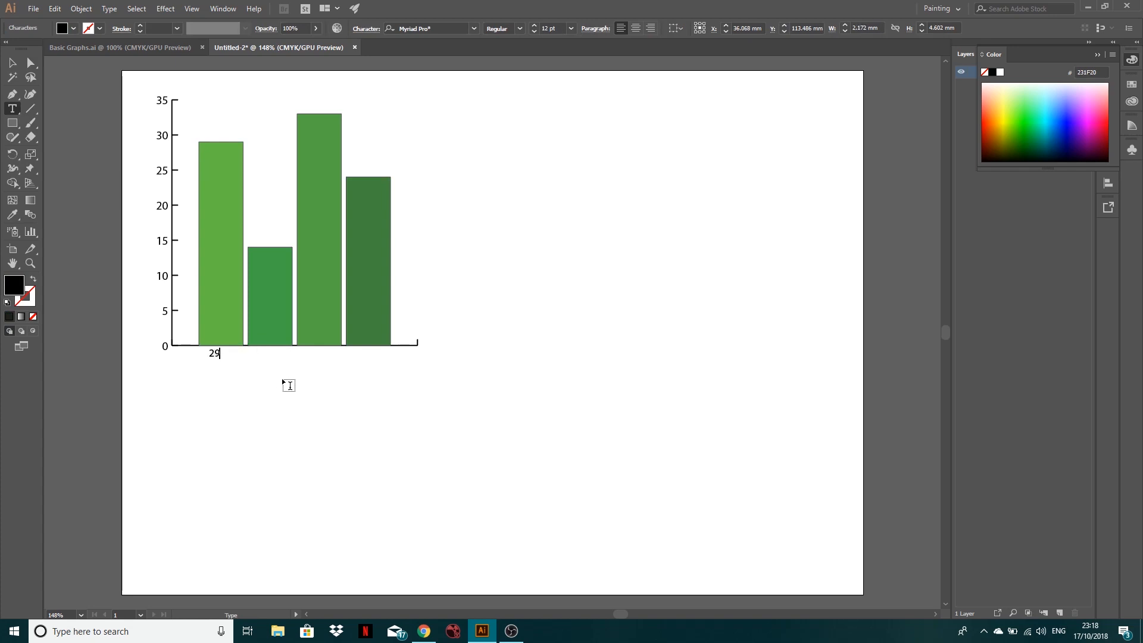
{"action": "left_click", "coordinate": [12, 63]}
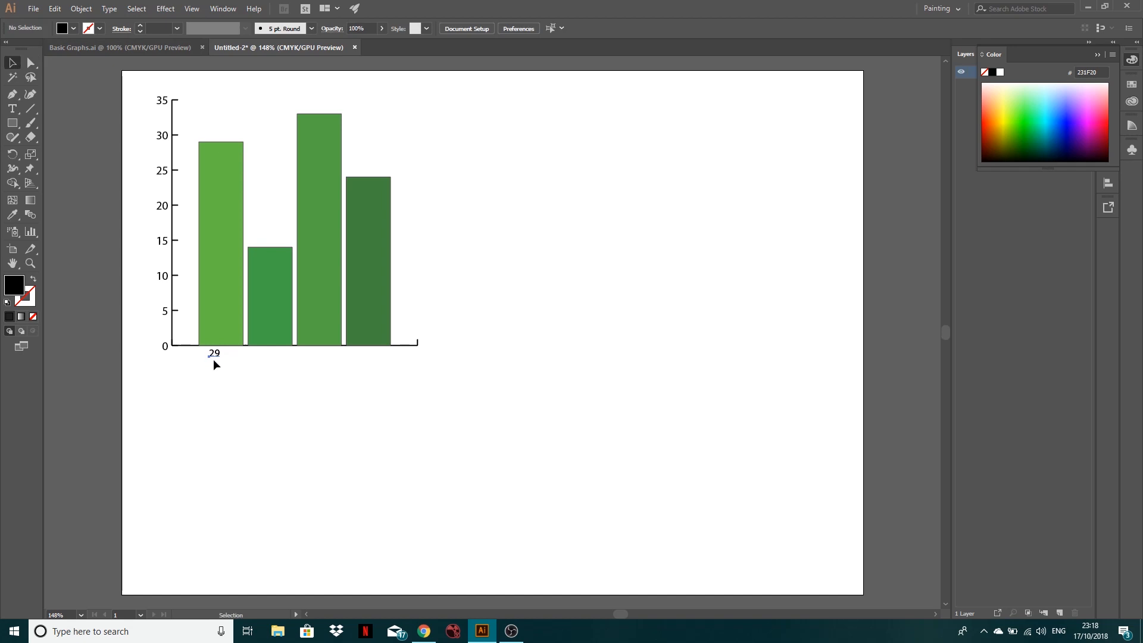
{"action": "left_click", "coordinate": [214, 358]}
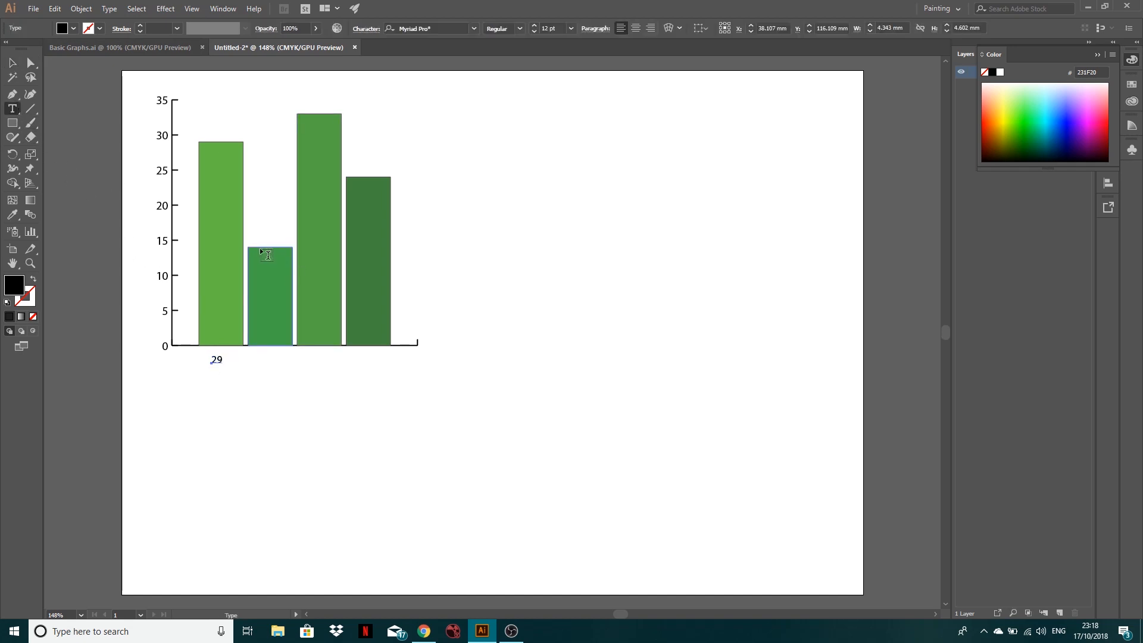
{"action": "type", "text": "1"}
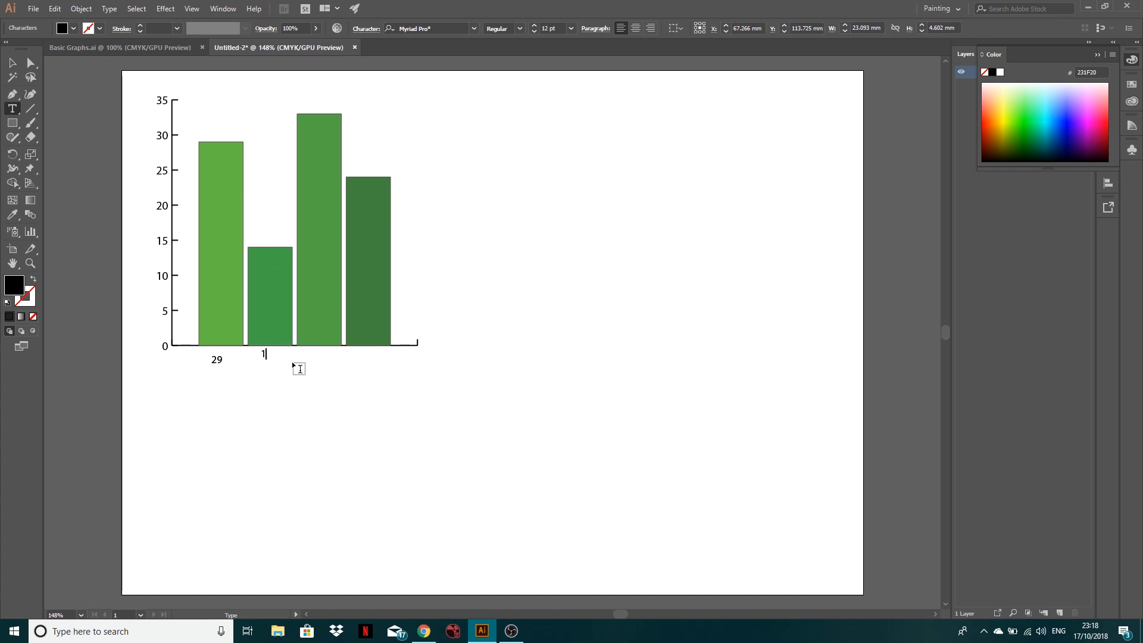
{"action": "mouse_move", "coordinate": [99, 159]}
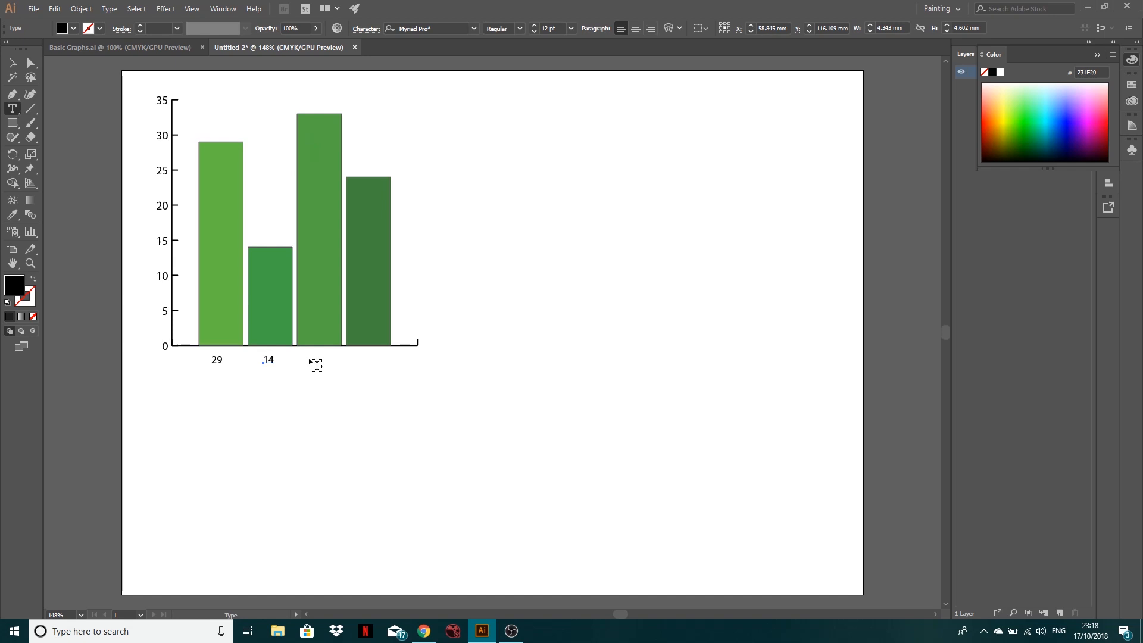
{"action": "type", "text": "33"}
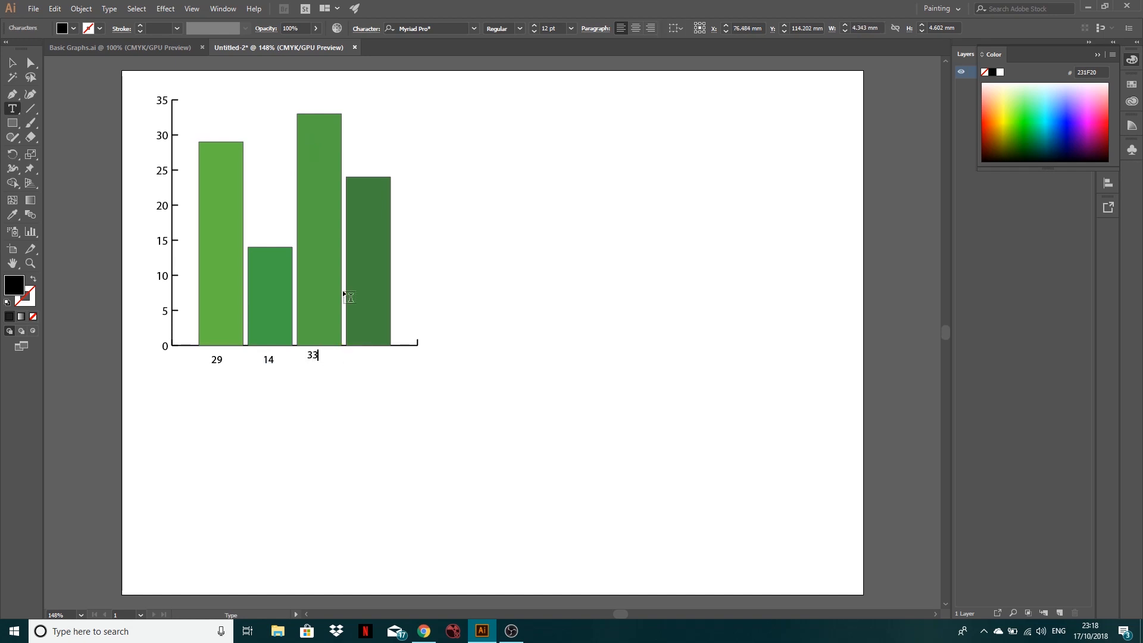
Add the 24 label under the fourth column and drag the labels into position.
{"action": "left_click", "coordinate": [12, 63]}
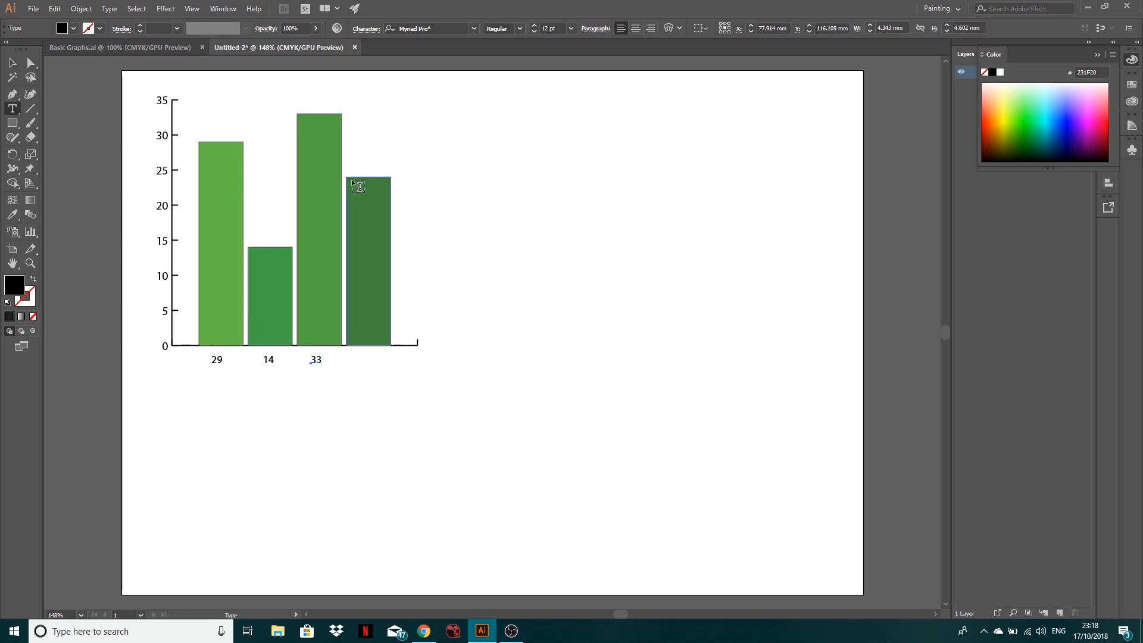
{"action": "left_click", "coordinate": [368, 185]}
{"action": "type", "text": "24"}
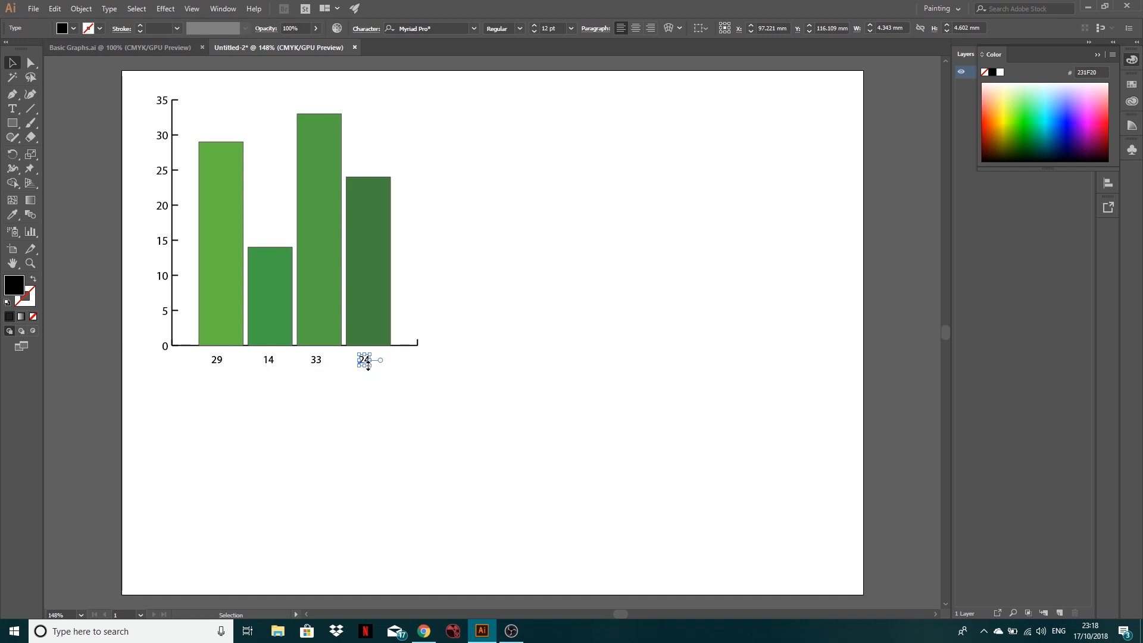
{"action": "left_click_drag", "start_coordinate": [364, 358], "coordinate": [372, 358]}
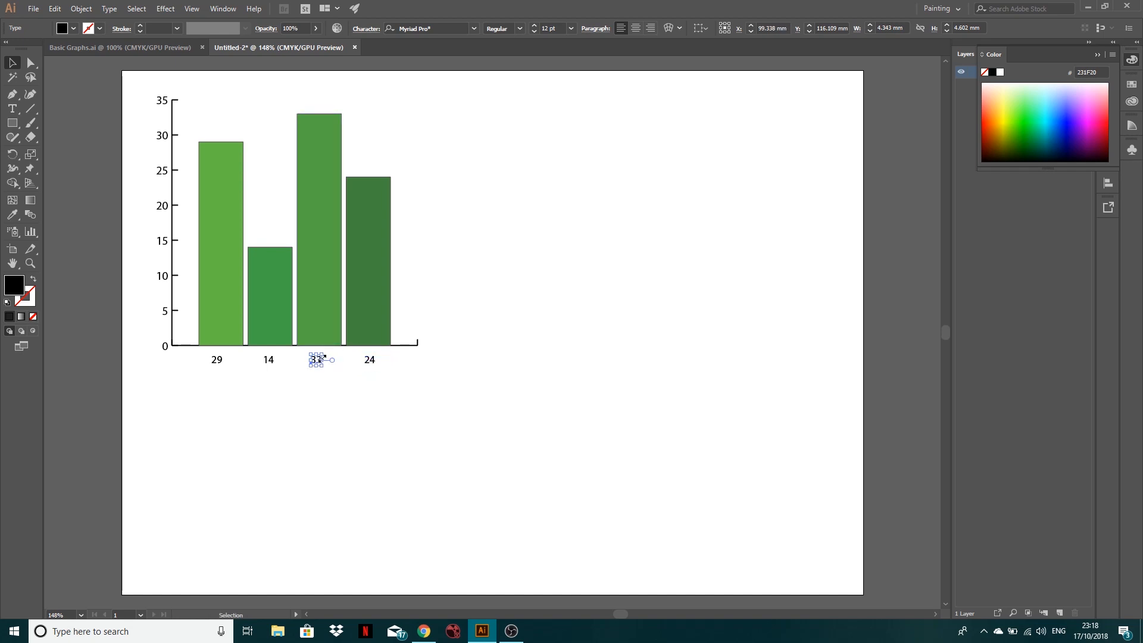
{"action": "left_click", "coordinate": [268, 358]}
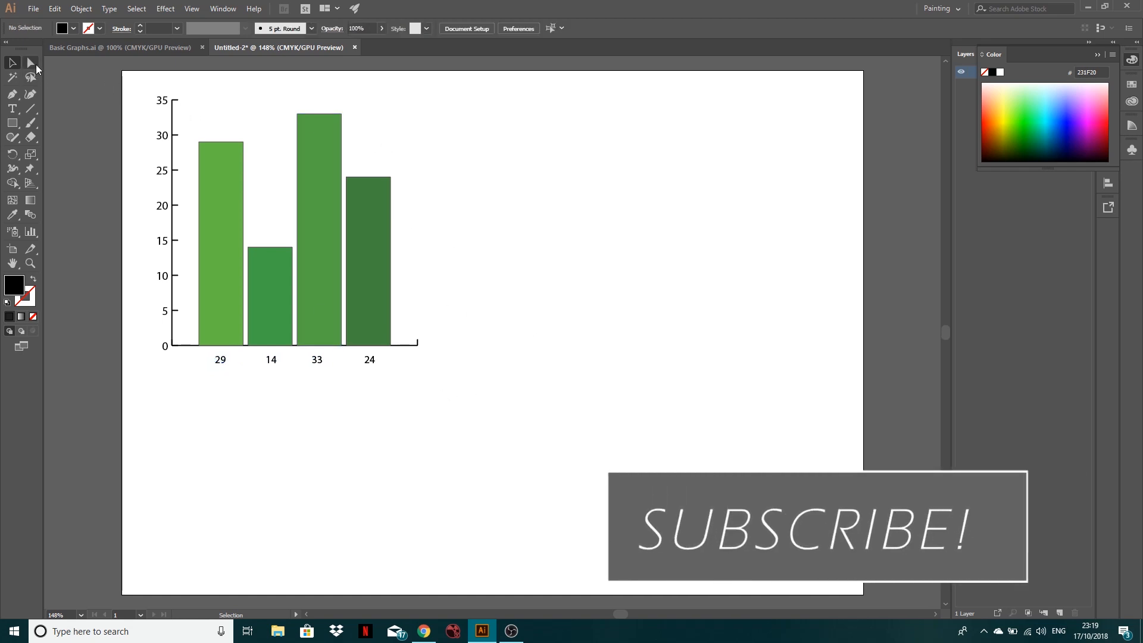
{"action": "mouse_move", "coordinate": [32, 63]}
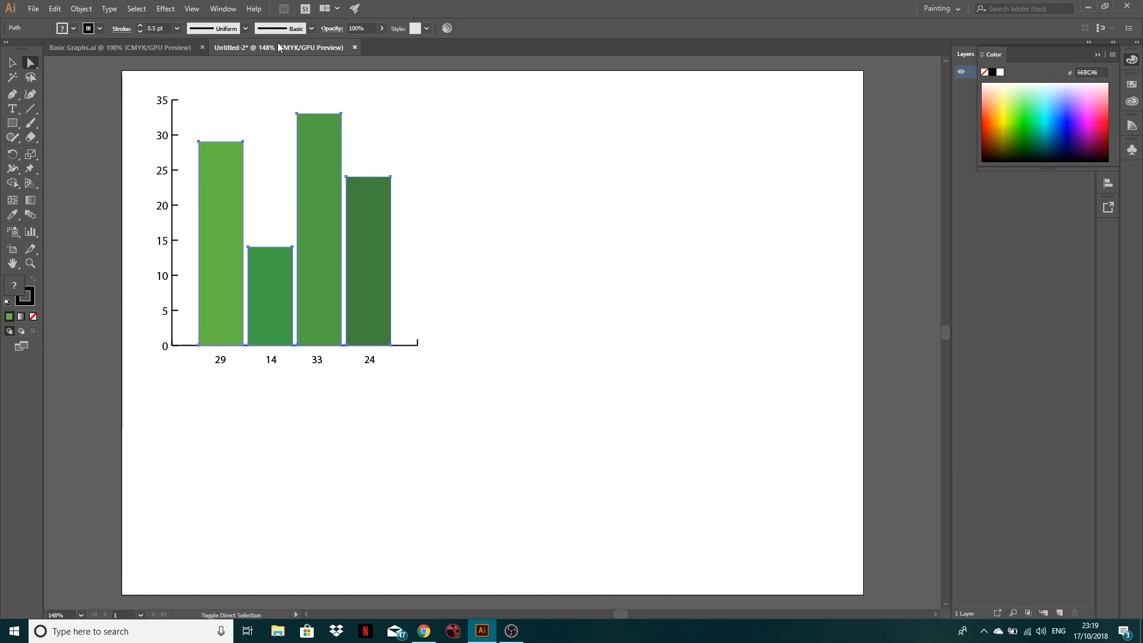
Apply Extrude & Bevel with rotation -6°, 6°, 0°, Preview on and Surface shading chosen.
{"action": "left_click", "coordinate": [164, 8]}
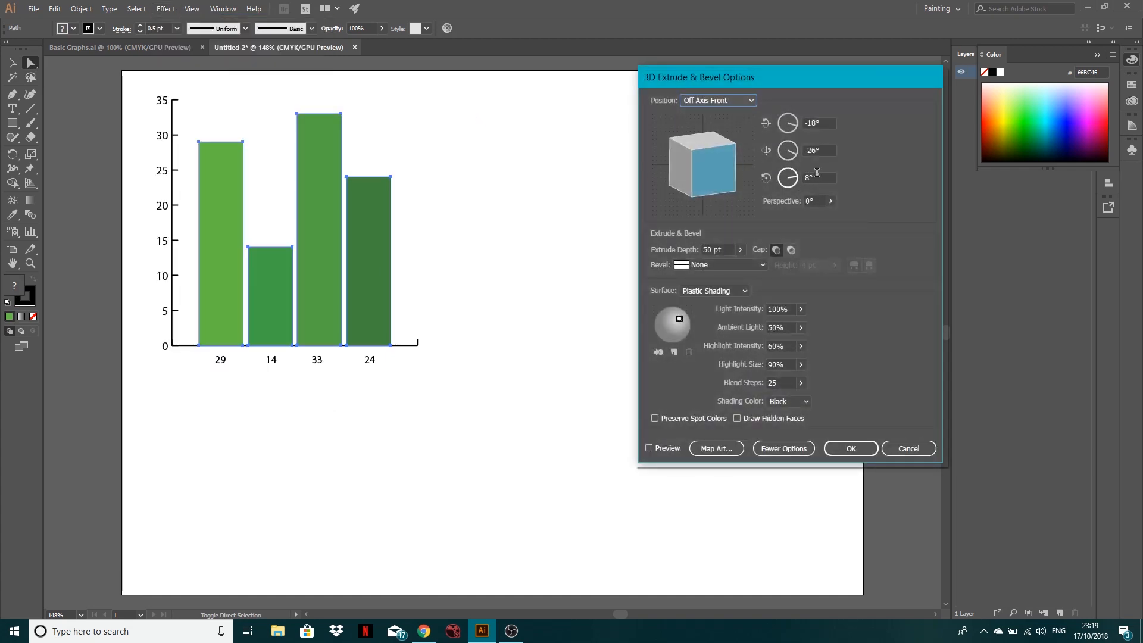
{"action": "left_click", "coordinate": [818, 177]}
{"action": "type", "text": "0"}
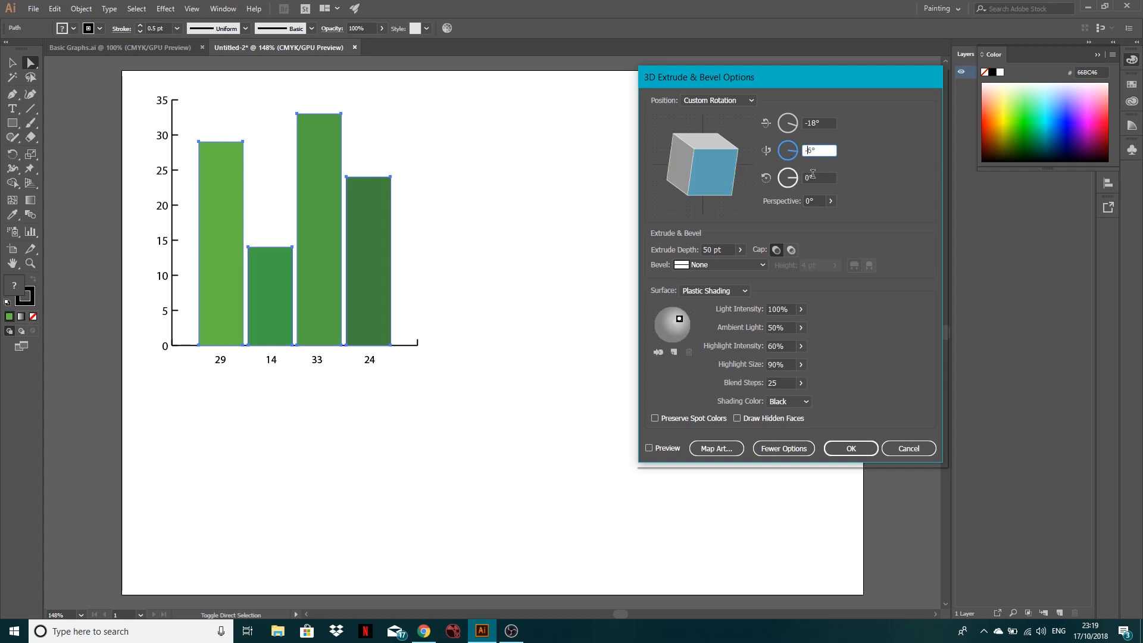
{"action": "left_click_drag", "start_coordinate": [701, 163], "coordinate": [703, 170]}
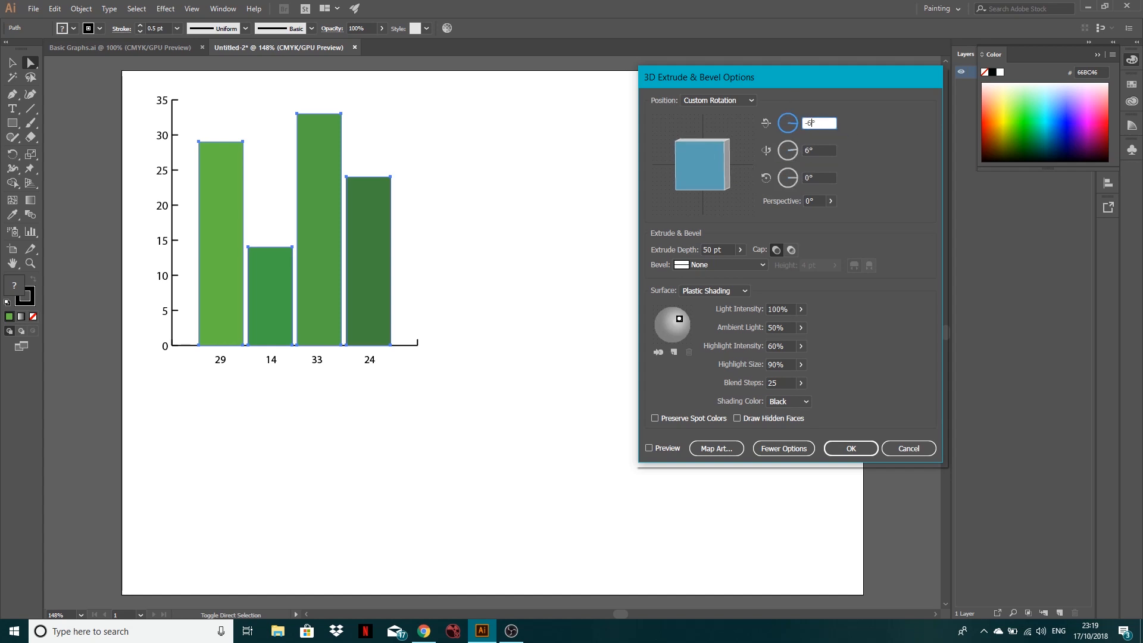
{"action": "left_click", "coordinate": [819, 150]}
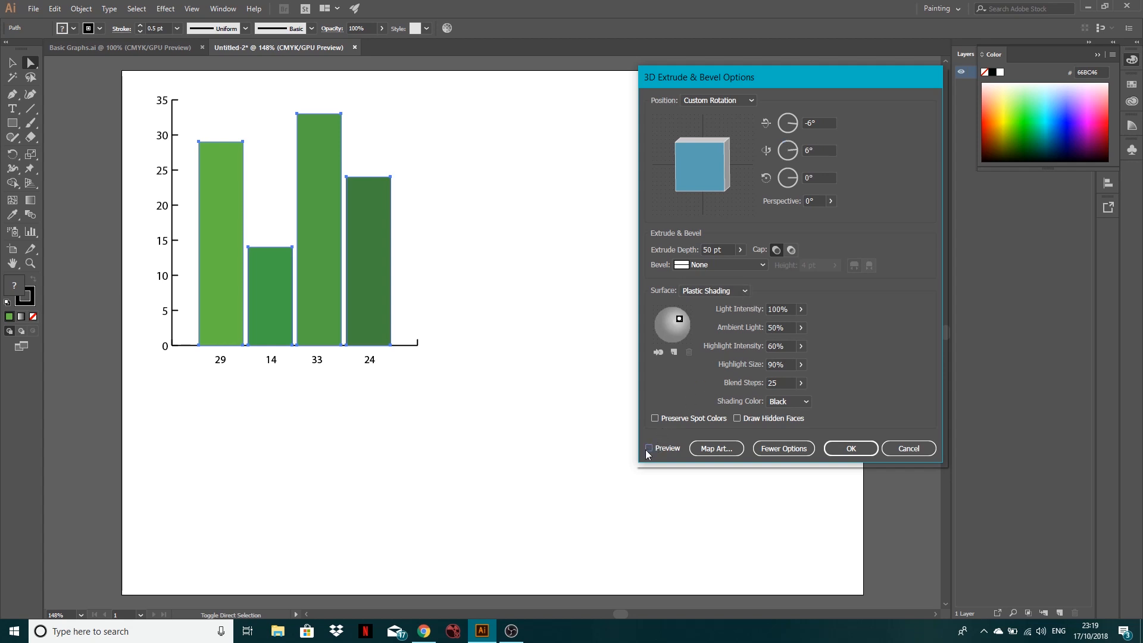
{"action": "left_click", "coordinate": [654, 449]}
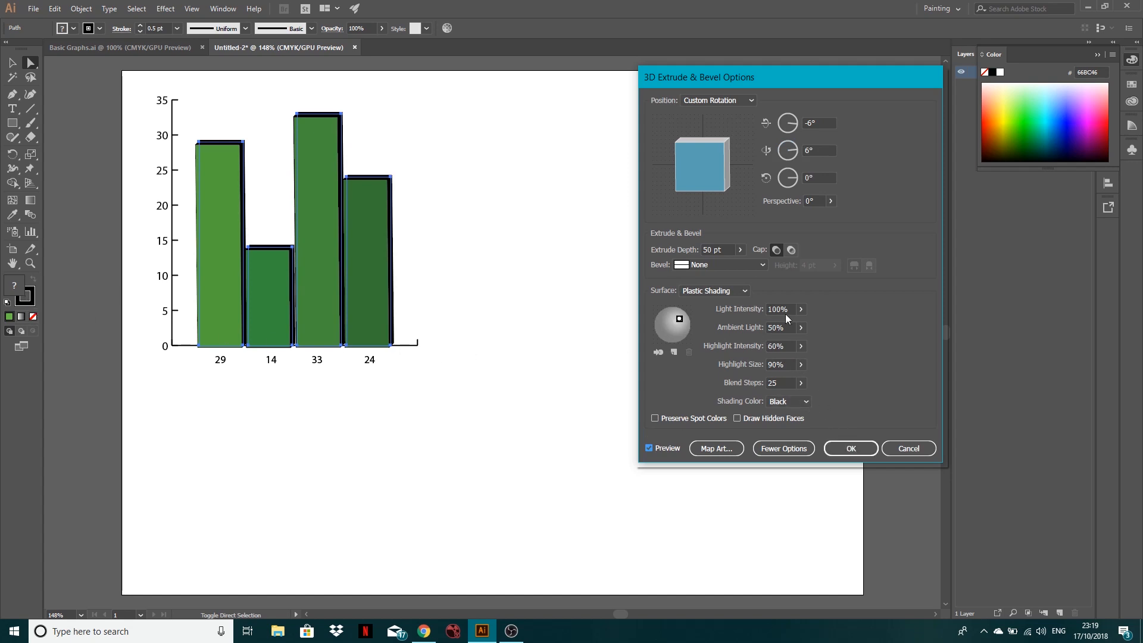
{"action": "left_click", "coordinate": [713, 290]}
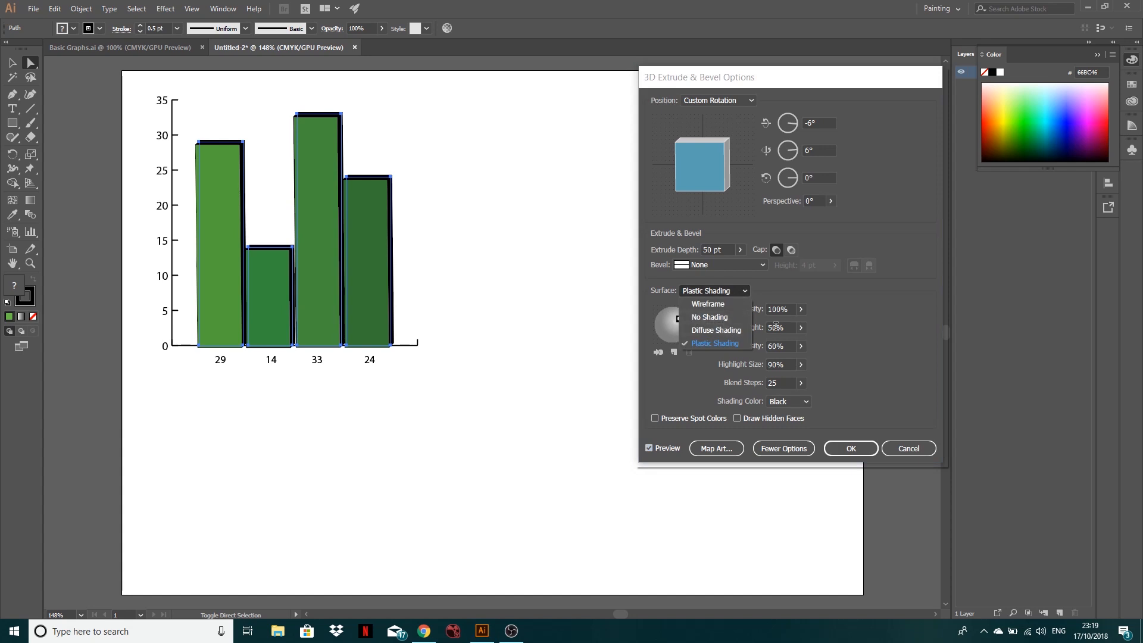
{"action": "left_click", "coordinate": [714, 342]}
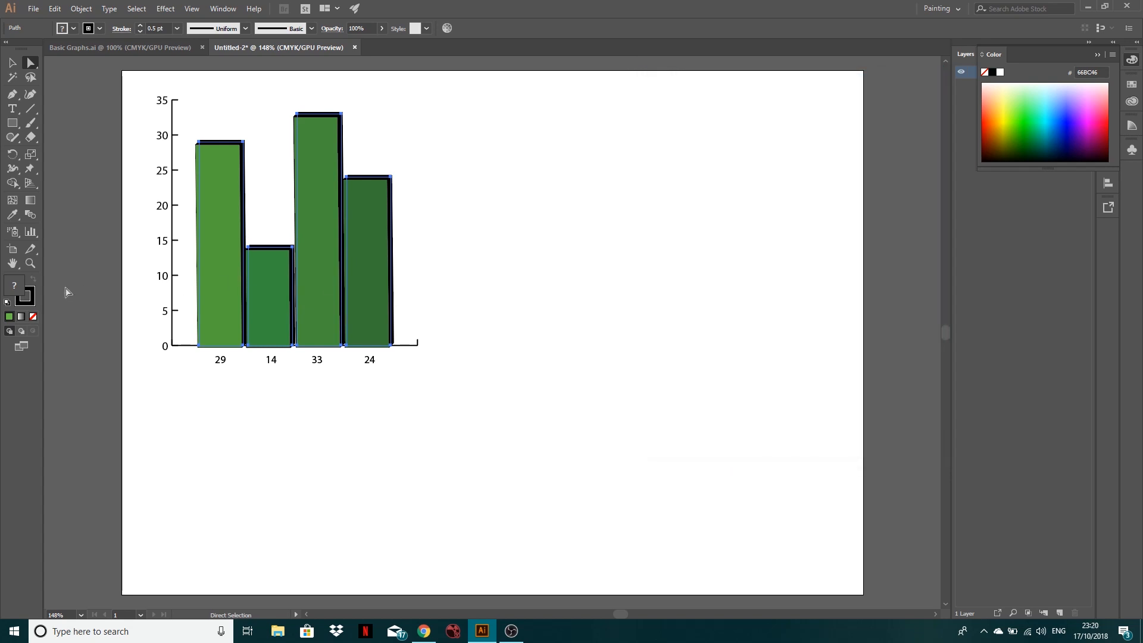
Set the columns' stroke to None to remove the black outlines.
{"action": "left_click", "coordinate": [33, 316]}
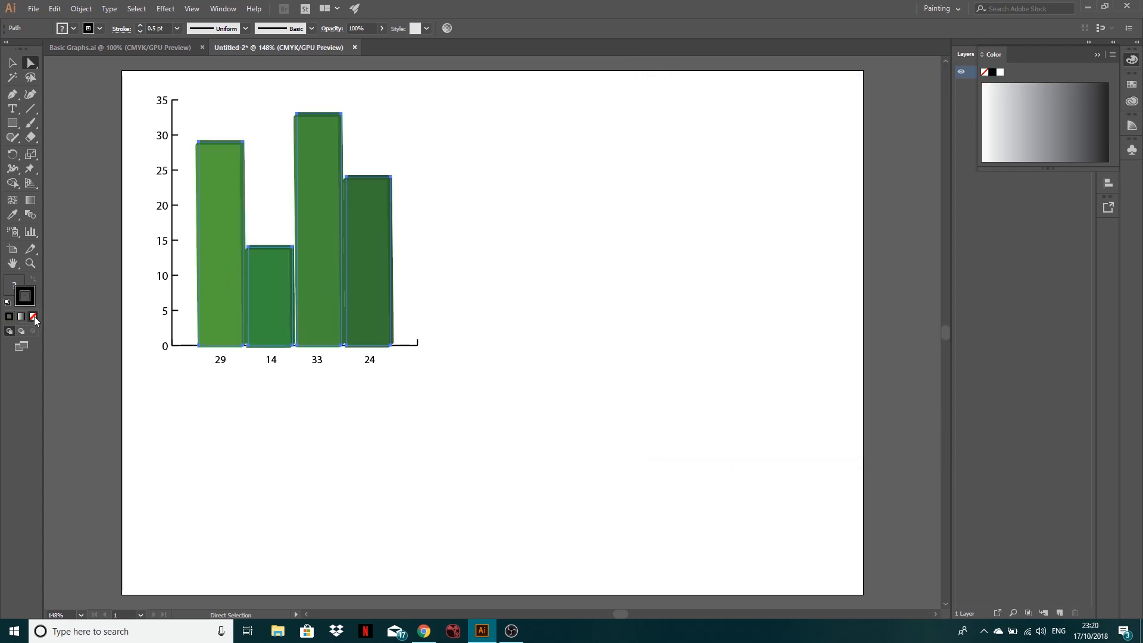
{"action": "left_click", "coordinate": [427, 247]}
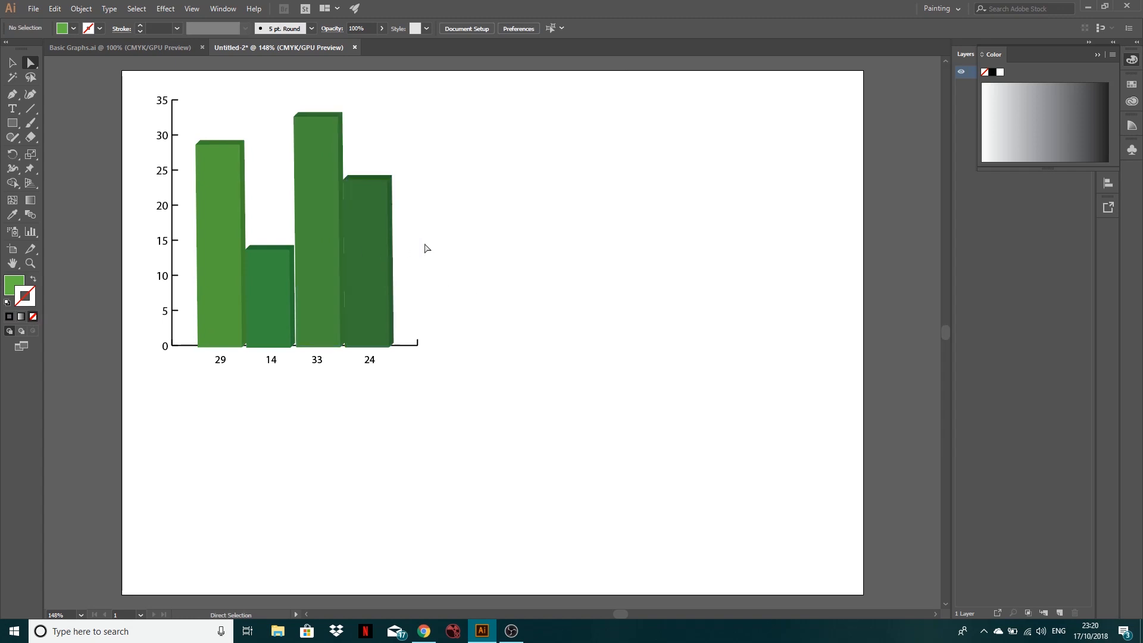
{"action": "left_click", "coordinate": [369, 259]}
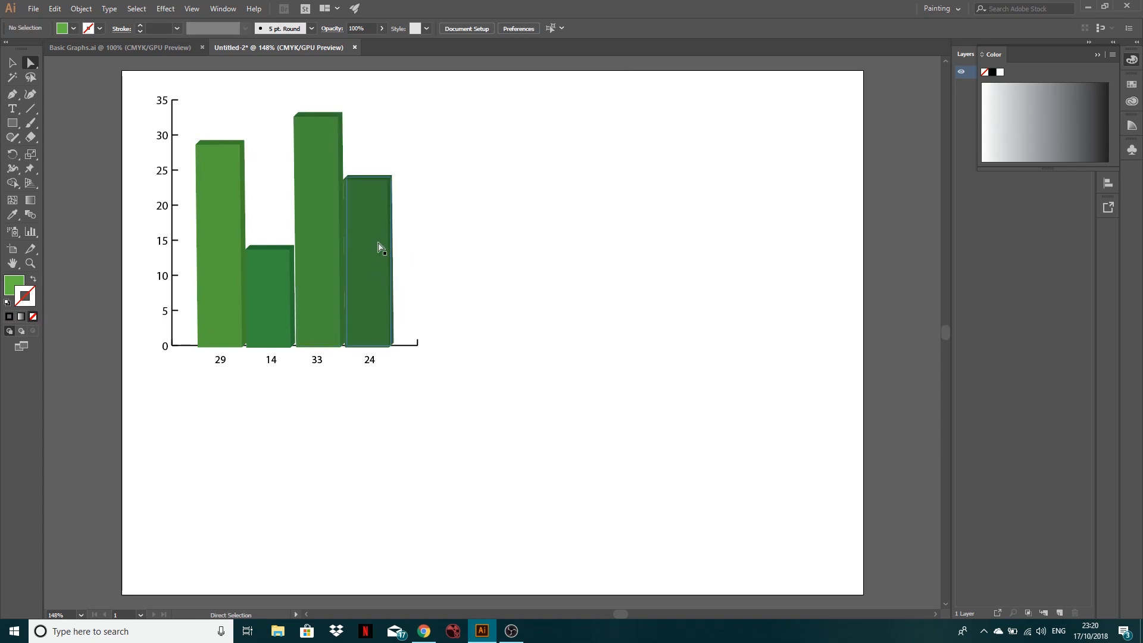
Nudge the fourth column and its 24 label into alignment.
{"action": "left_click", "coordinate": [369, 259]}
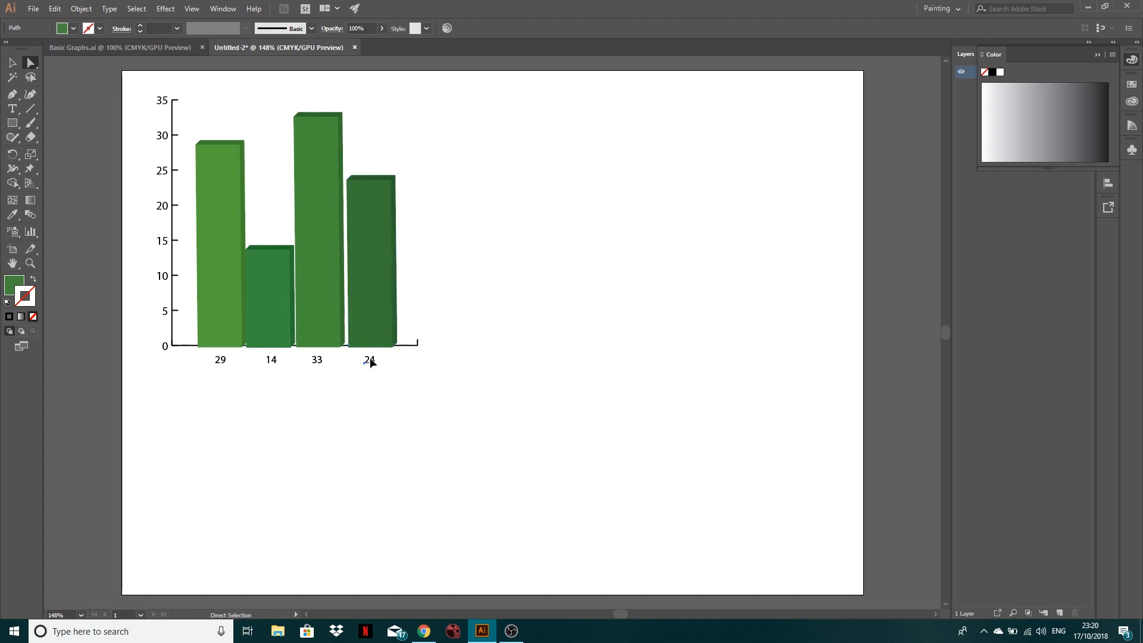
{"action": "left_click", "coordinate": [370, 358]}
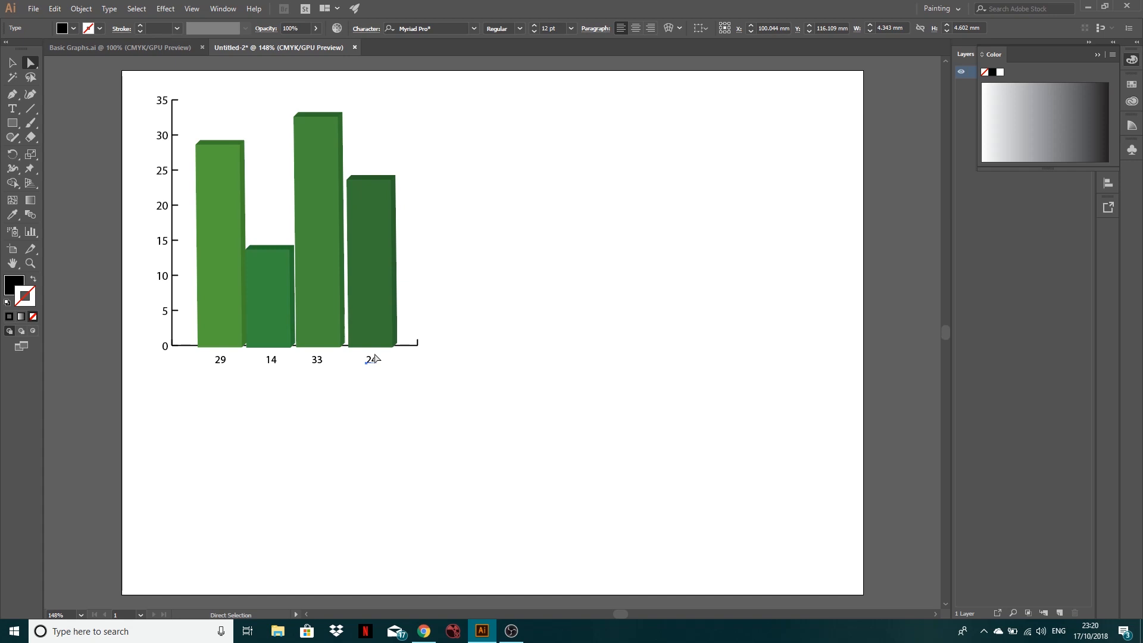
{"action": "left_click", "coordinate": [316, 219]}
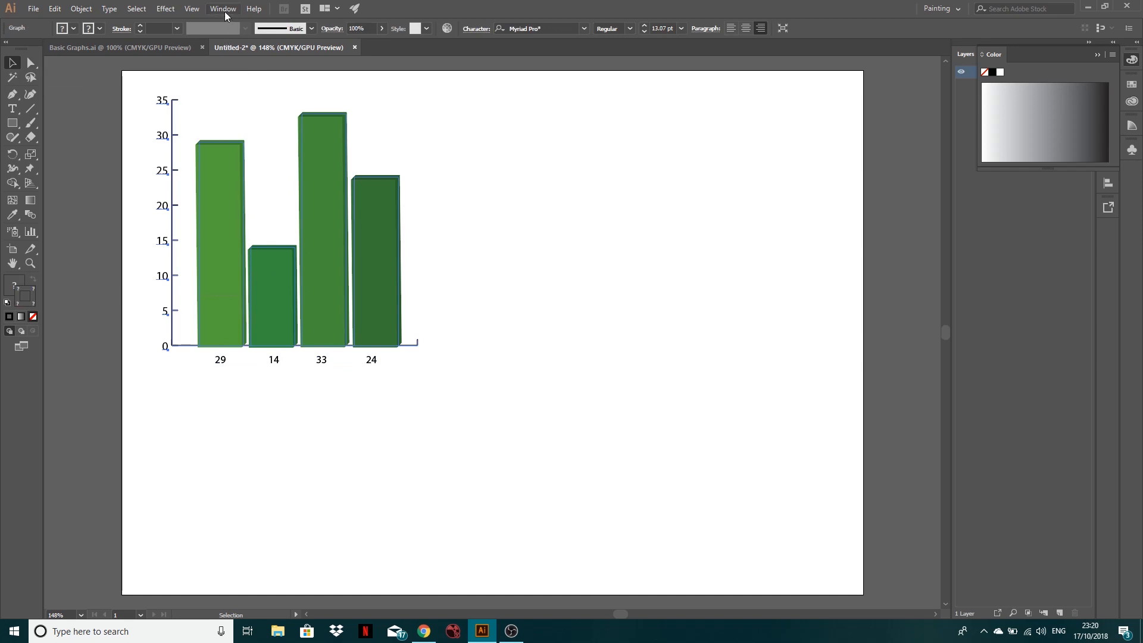
Apply a black drop shadow to the graph with X offset 2 mm, Y offset 1 mm and adjusted blur.
{"action": "left_click", "coordinate": [165, 8]}
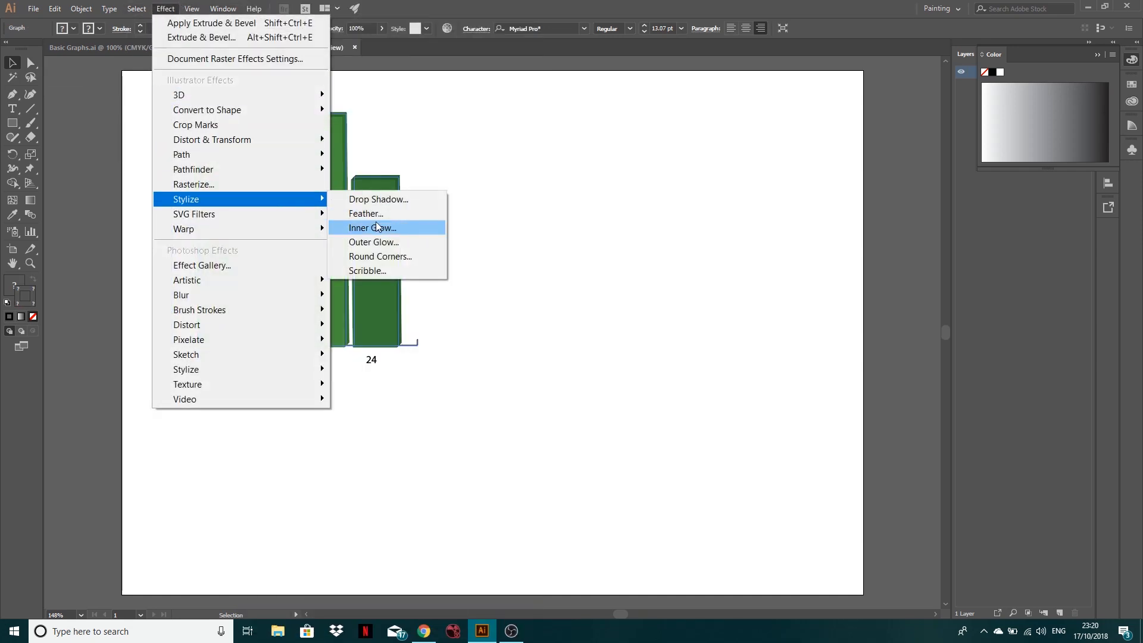
{"action": "left_click", "coordinate": [378, 198]}
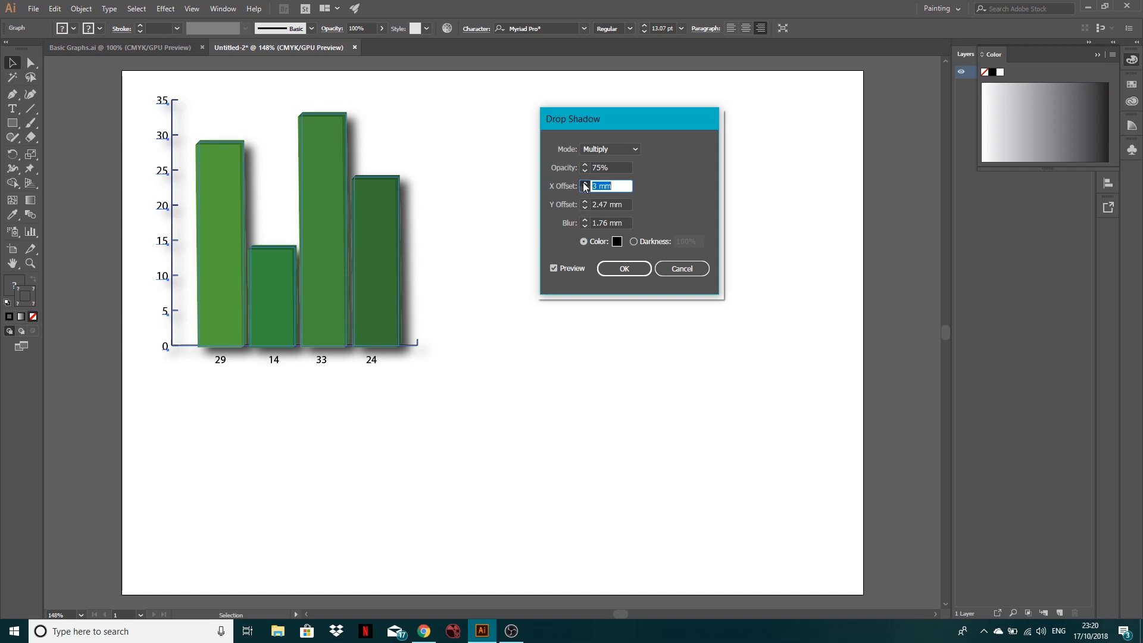
{"action": "left_click", "coordinate": [583, 188]}
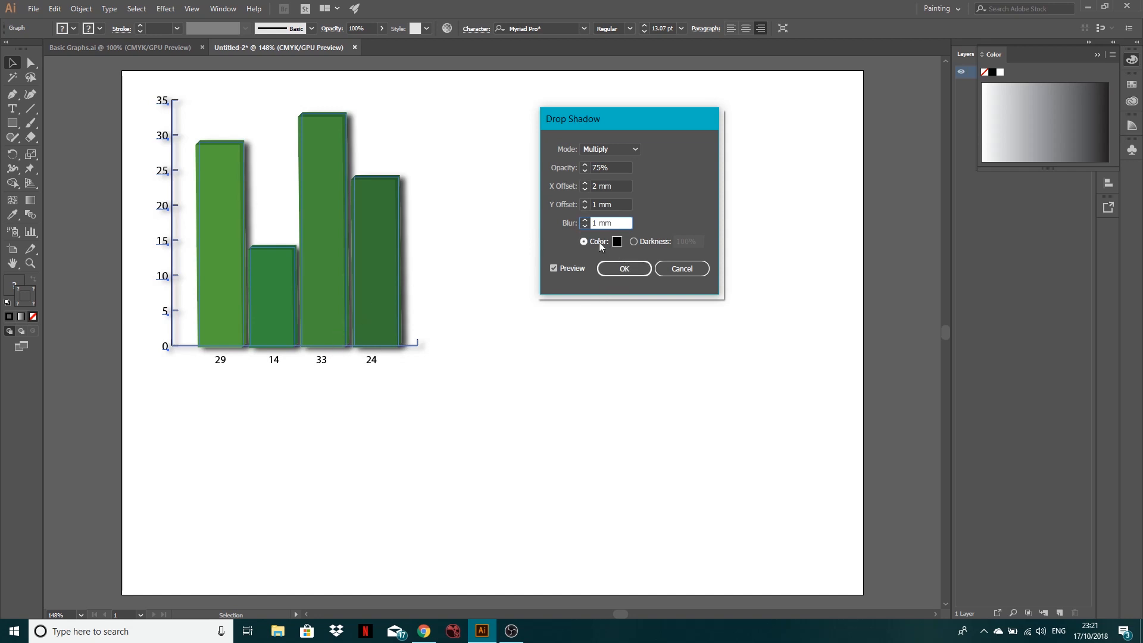
{"action": "left_click", "coordinate": [584, 220]}
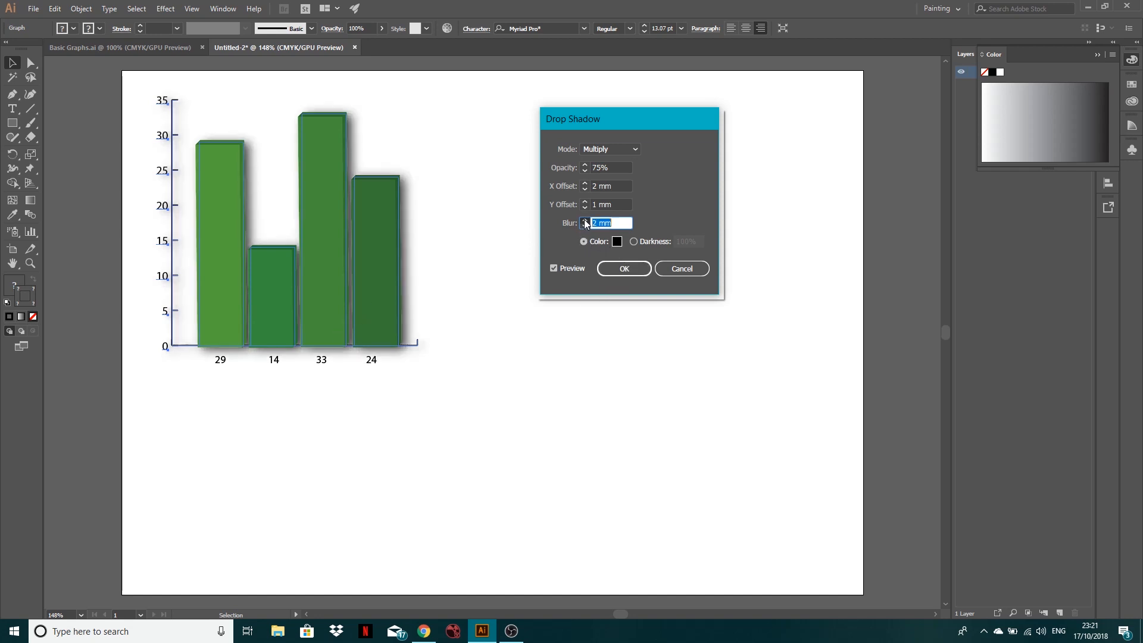
{"action": "left_click", "coordinate": [584, 220]}
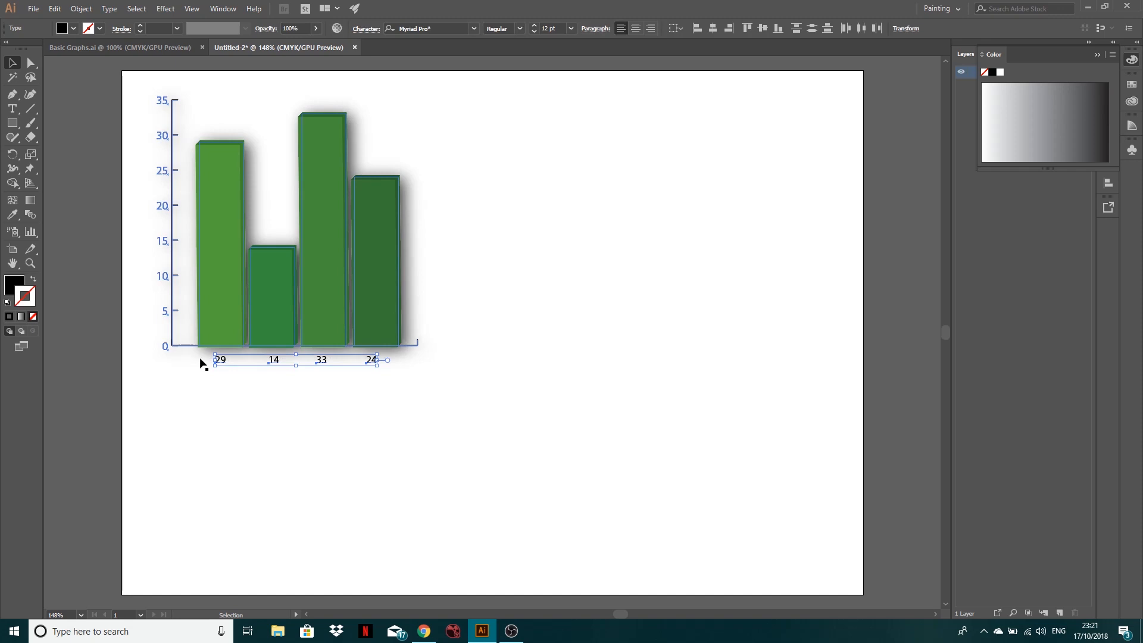
Apply the same drop shadow to the value labels with Preview on.
{"action": "left_click", "coordinate": [164, 8]}
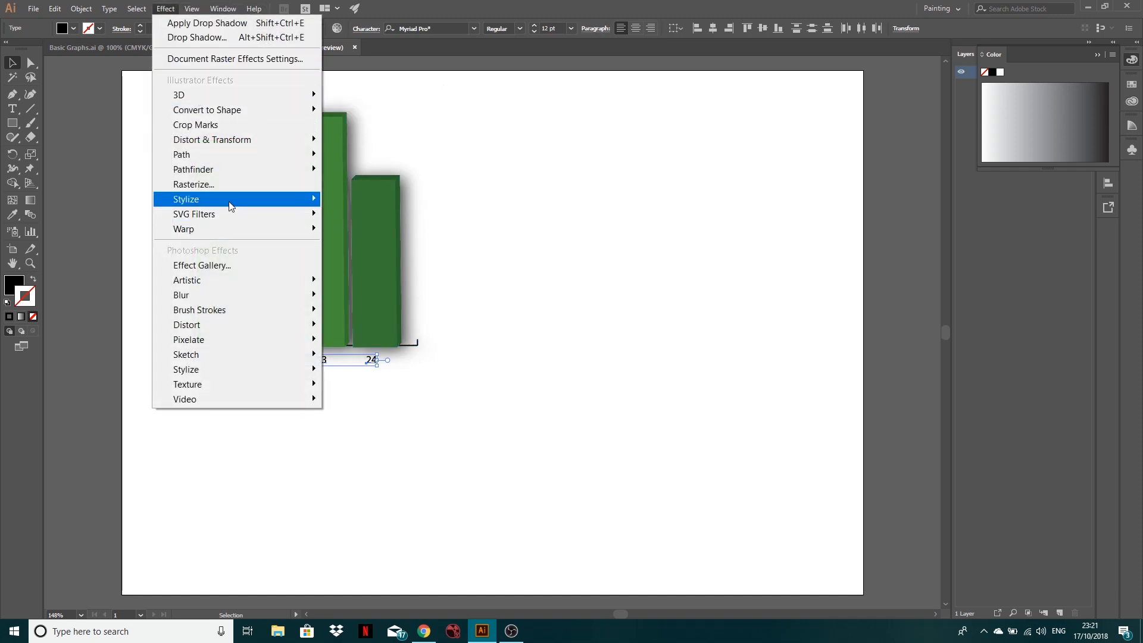
{"action": "left_click", "coordinate": [197, 37]}
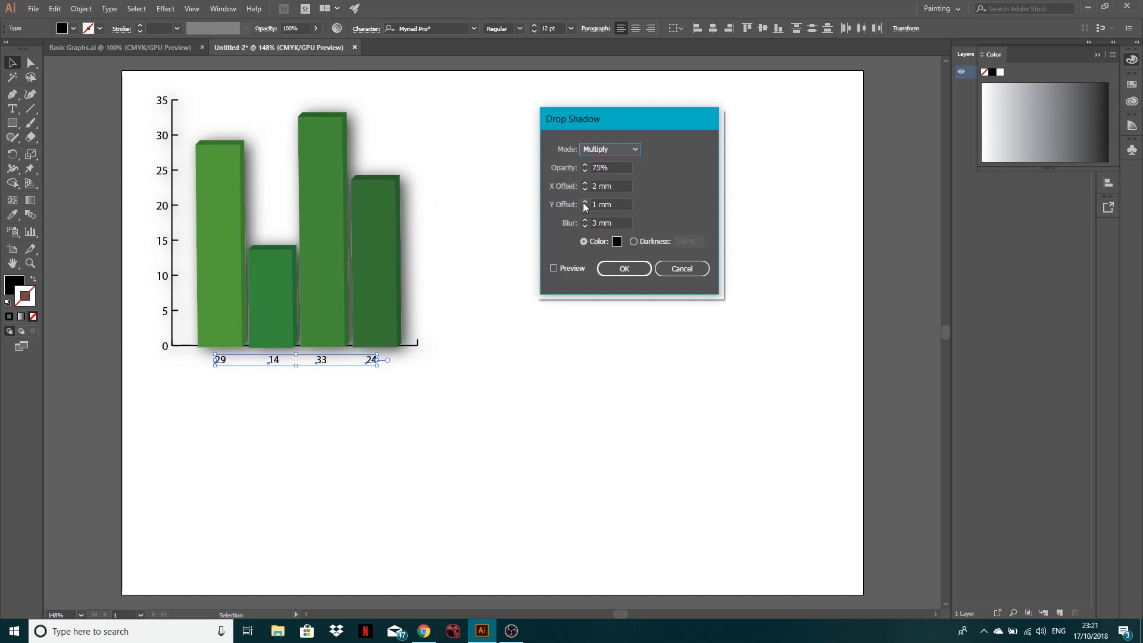
{"action": "left_click", "coordinate": [554, 268]}
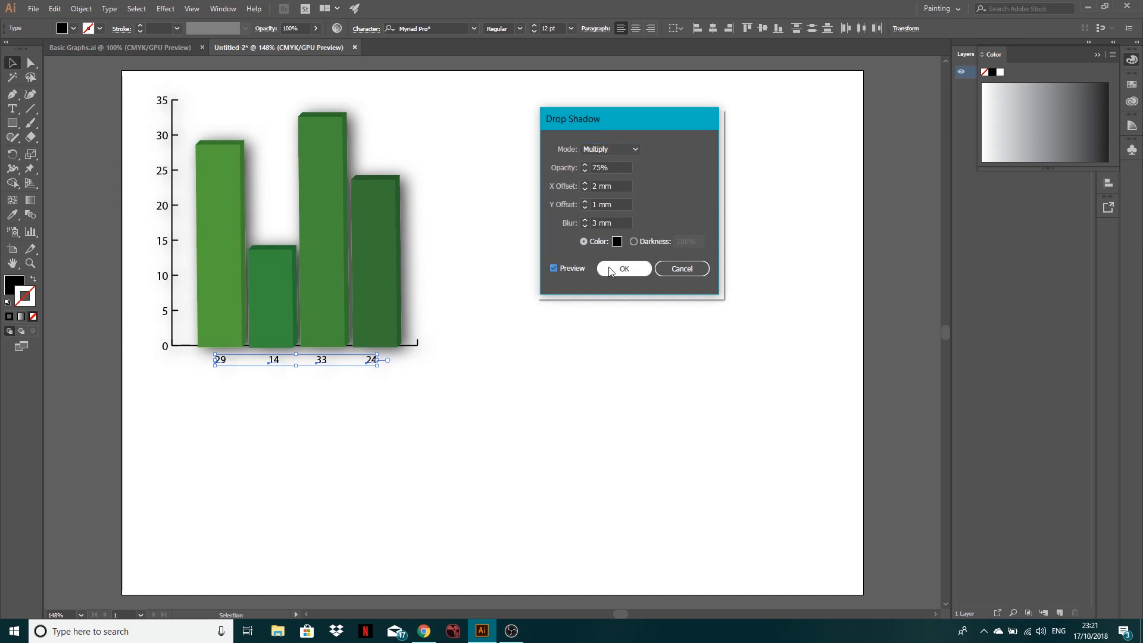
{"action": "left_click", "coordinate": [622, 268]}
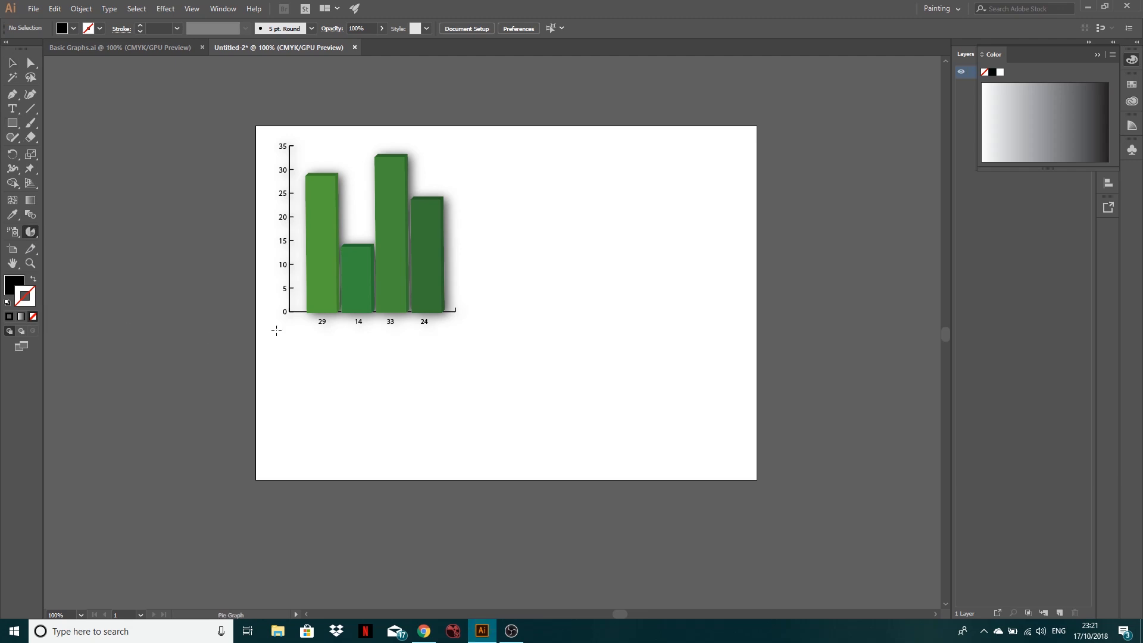
Draw a pie graph beside the columns and apply the slice values 52.60 and 47.40.
{"action": "left_click_drag", "start_coordinate": [520, 281], "coordinate": [696, 461]}
{"action": "type", "text": "52.6"}
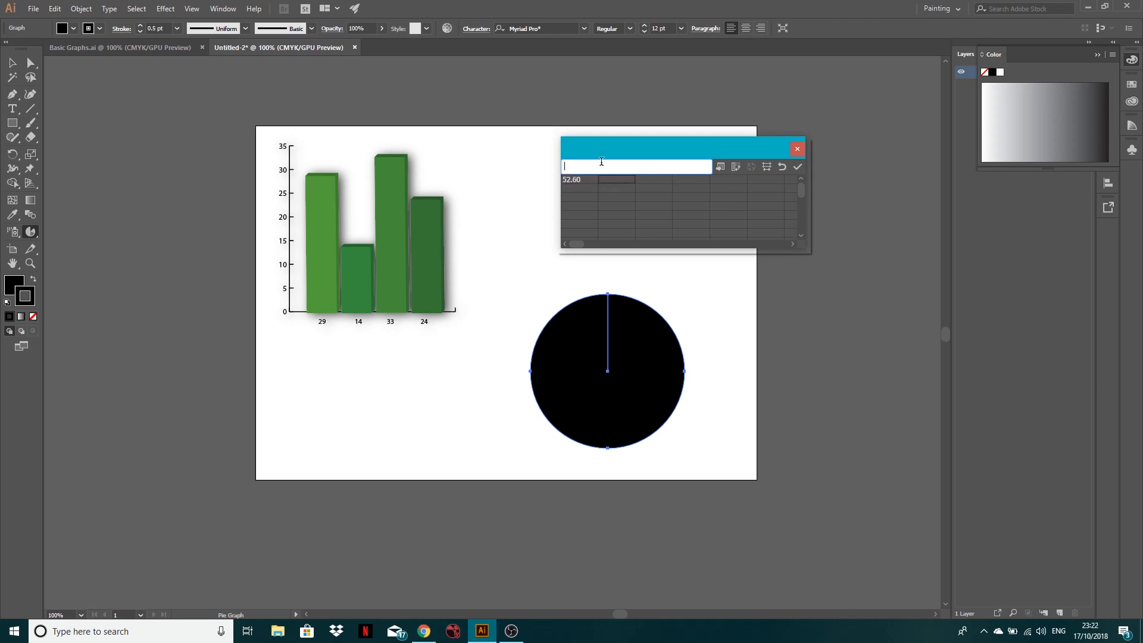
{"action": "type", "text": "5"}
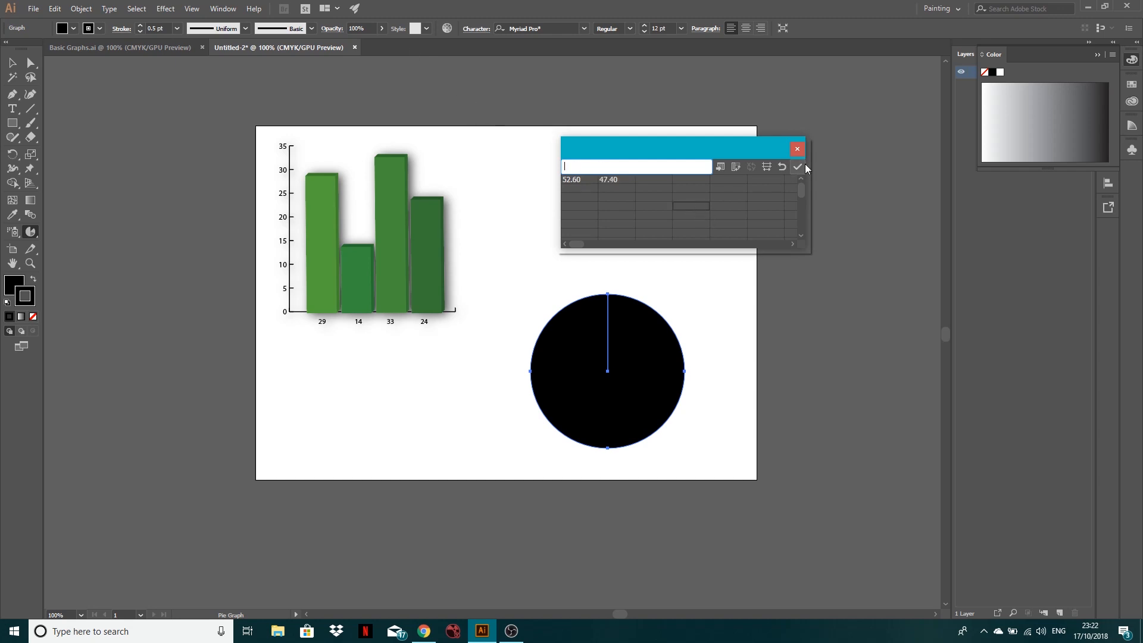
{"action": "left_click", "coordinate": [798, 166]}
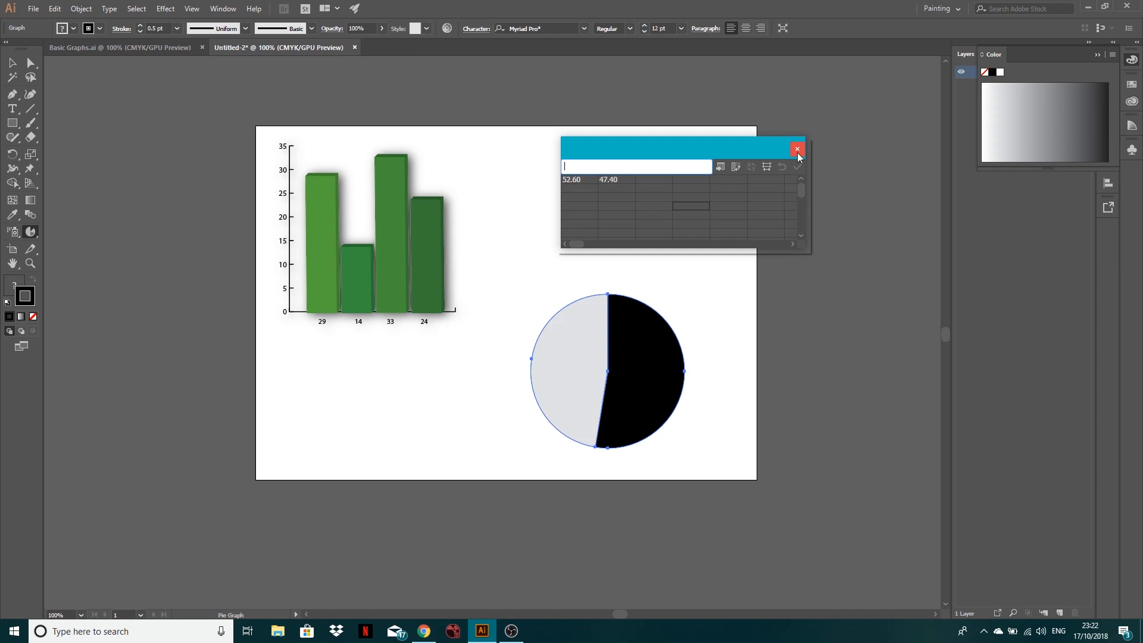
{"action": "left_click", "coordinate": [796, 149]}
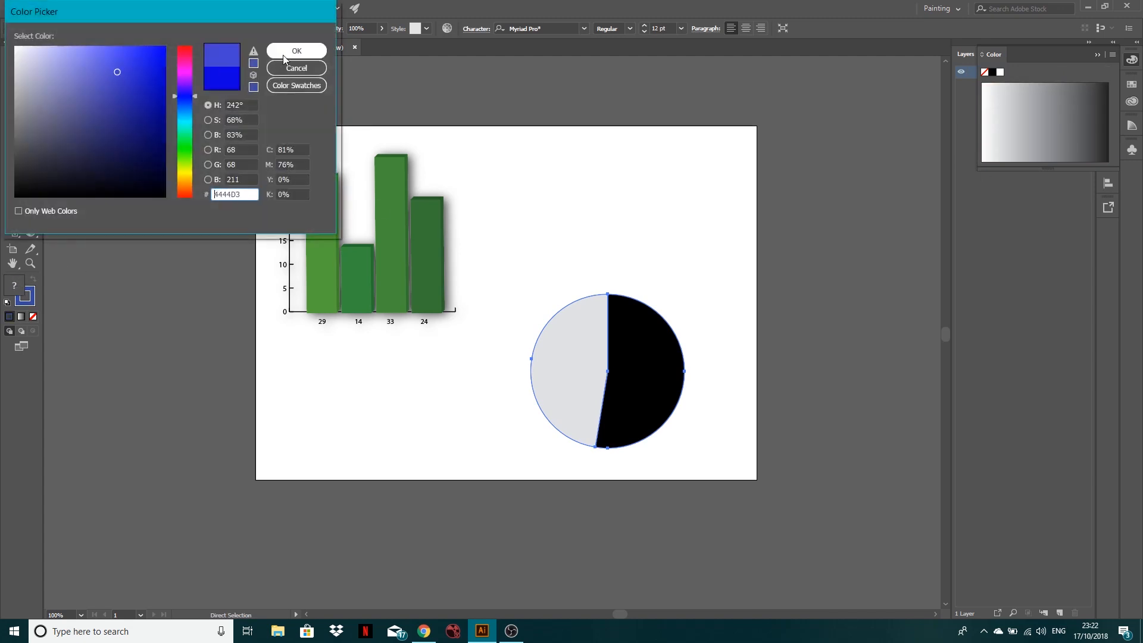
Fill one slice with a blue and the other with a brighter blue, then start text beneath the pie.
{"action": "left_click", "coordinate": [296, 50]}
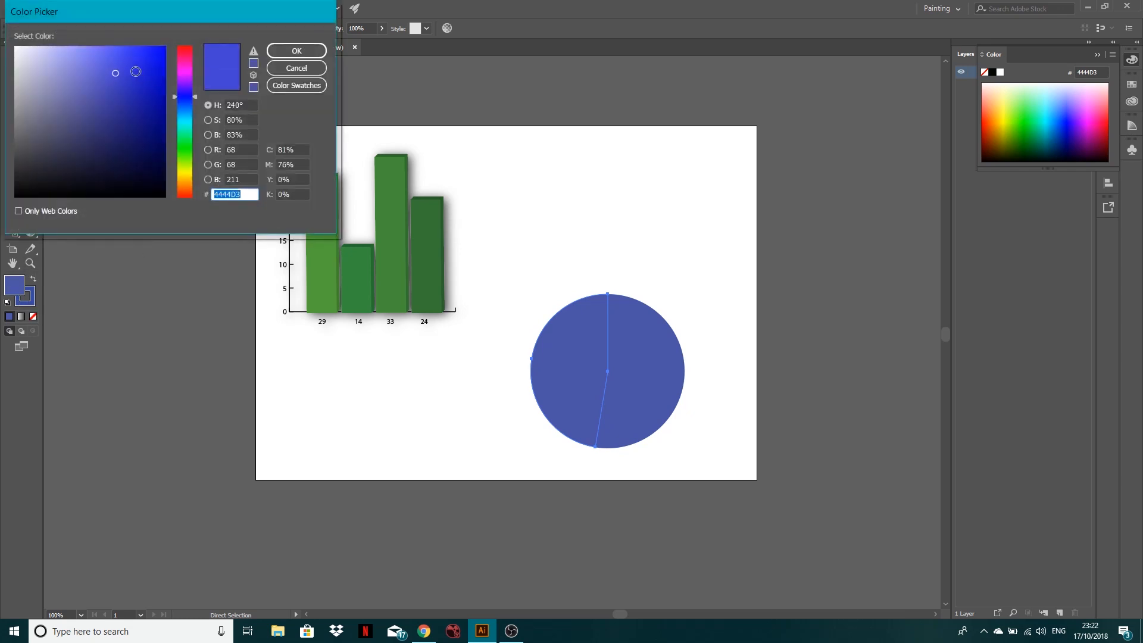
{"action": "left_click", "coordinate": [296, 51]}
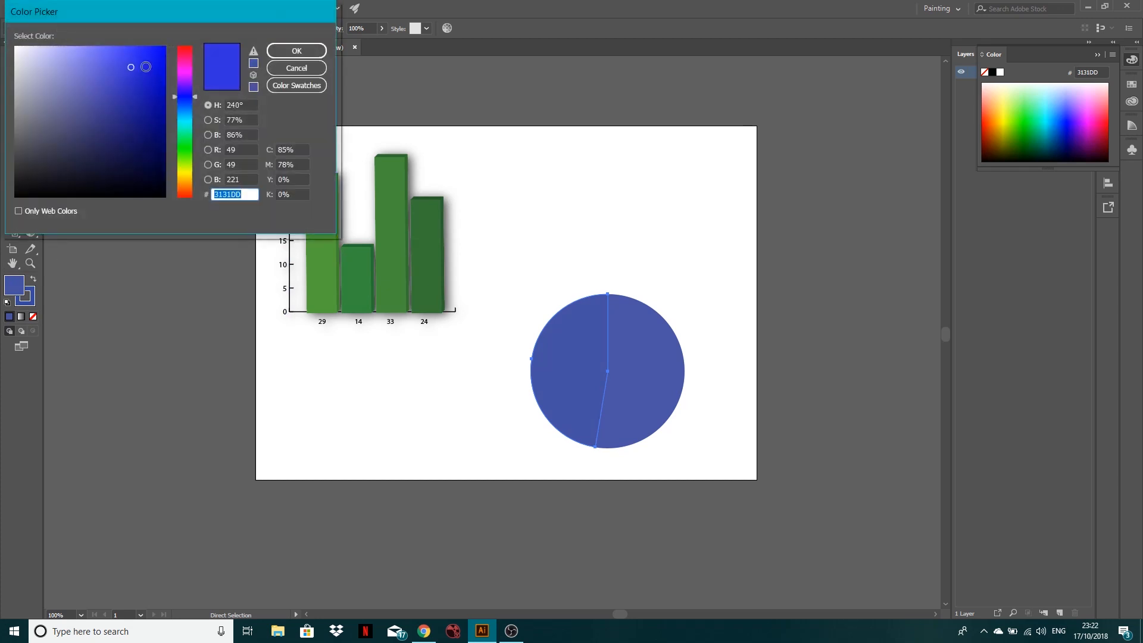
{"action": "left_click", "coordinate": [297, 51]}
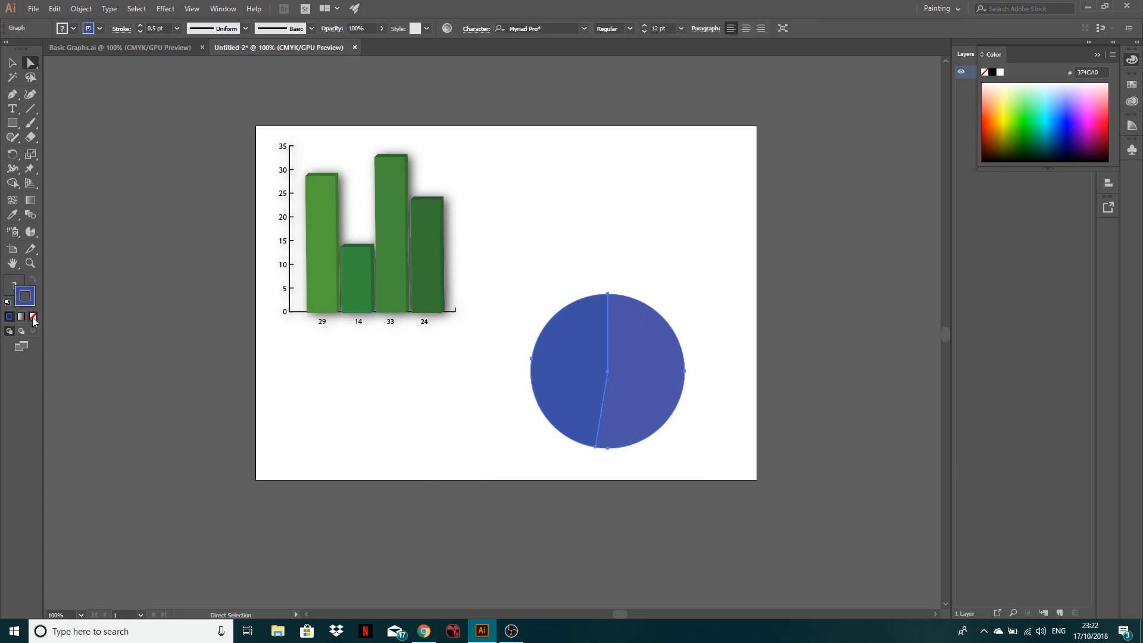
{"action": "left_click", "coordinate": [33, 317]}
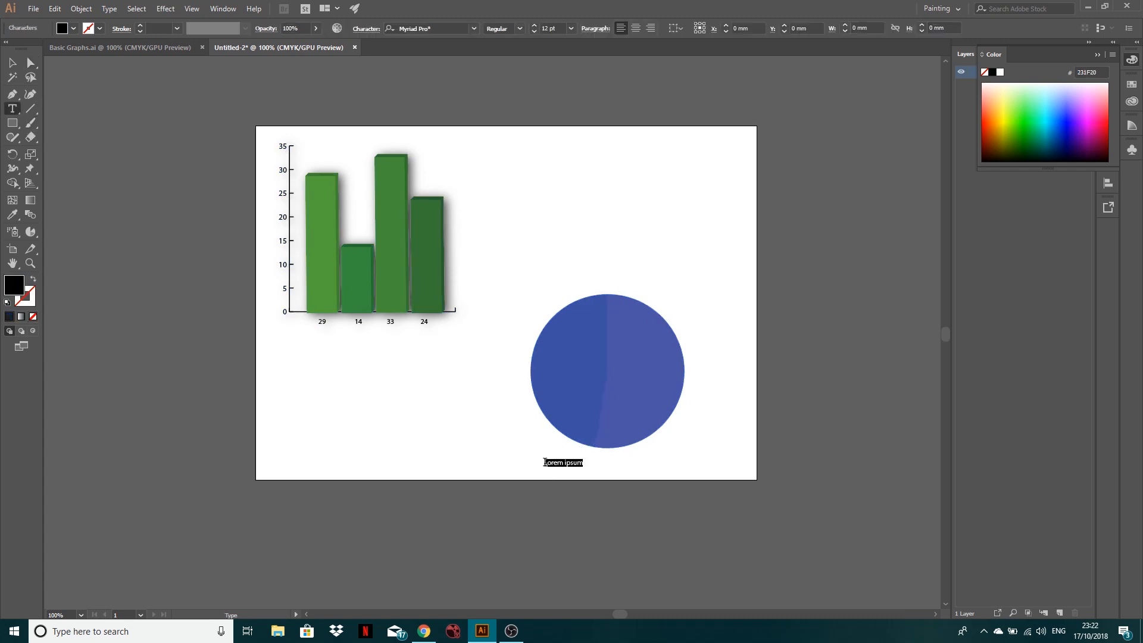
Add the labels '52.6 Female' and '47.4 Male' beneath the pie and select the pie graph.
{"action": "type", "text": "53"}
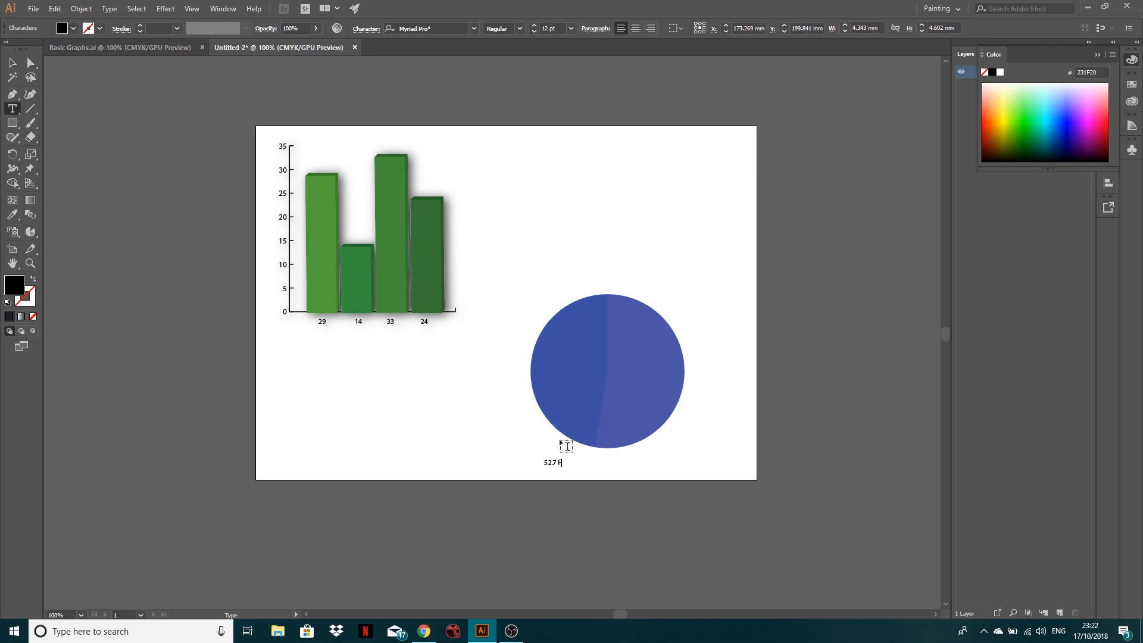
{"action": "type", "text": "emale"}
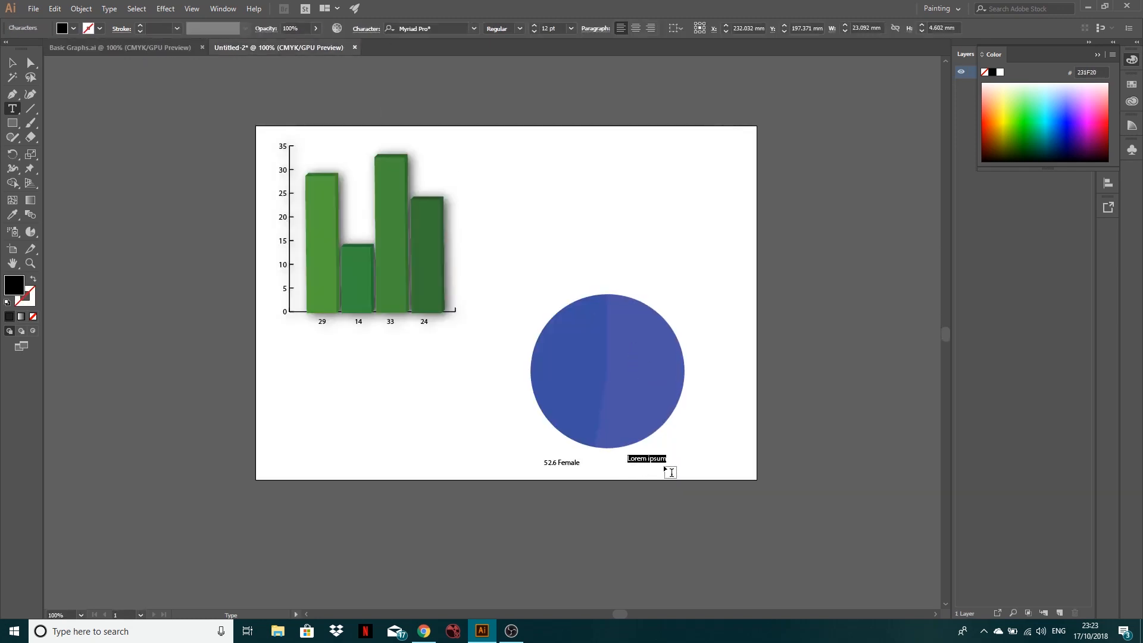
{"action": "type", "text": "47.4"}
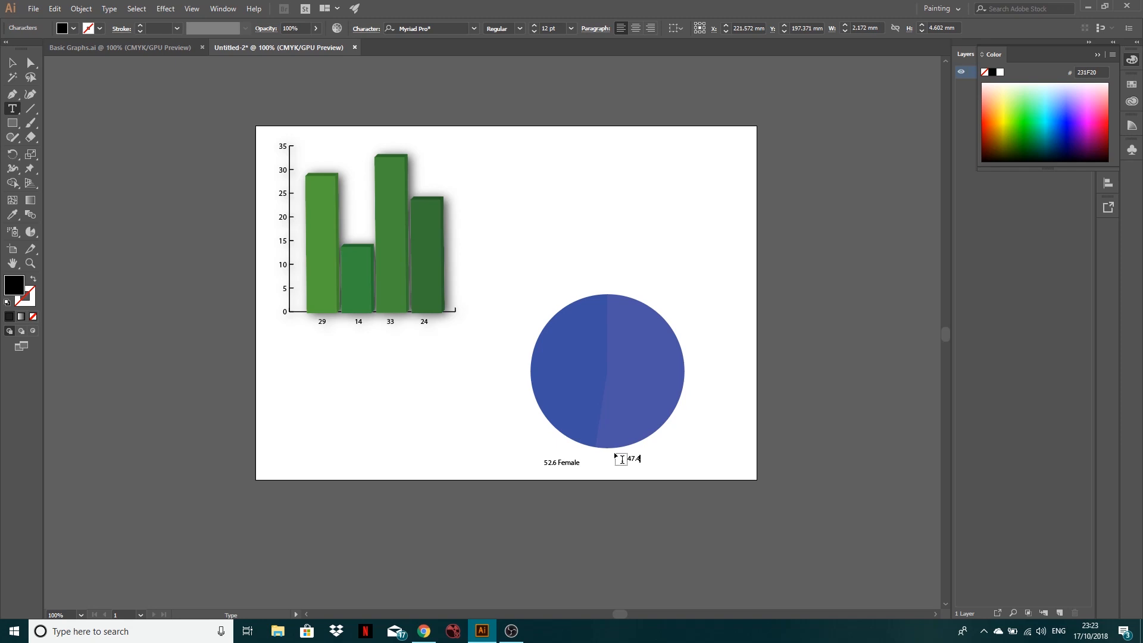
{"action": "left_click", "coordinate": [12, 63]}
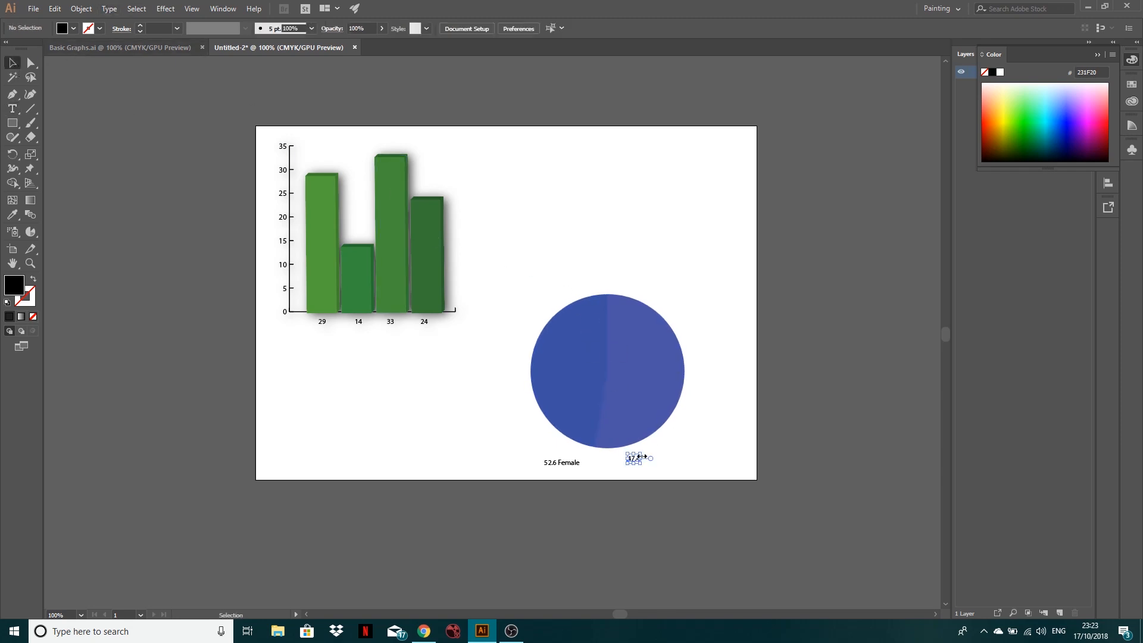
{"action": "left_click", "coordinate": [12, 109]}
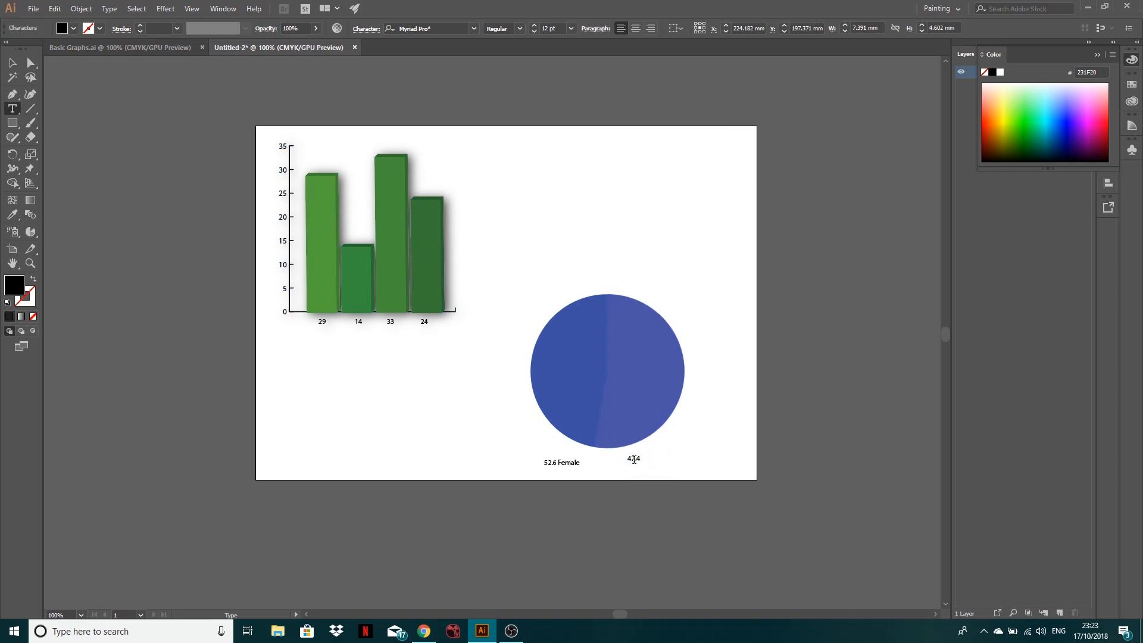
{"action": "type", "text": "Male"}
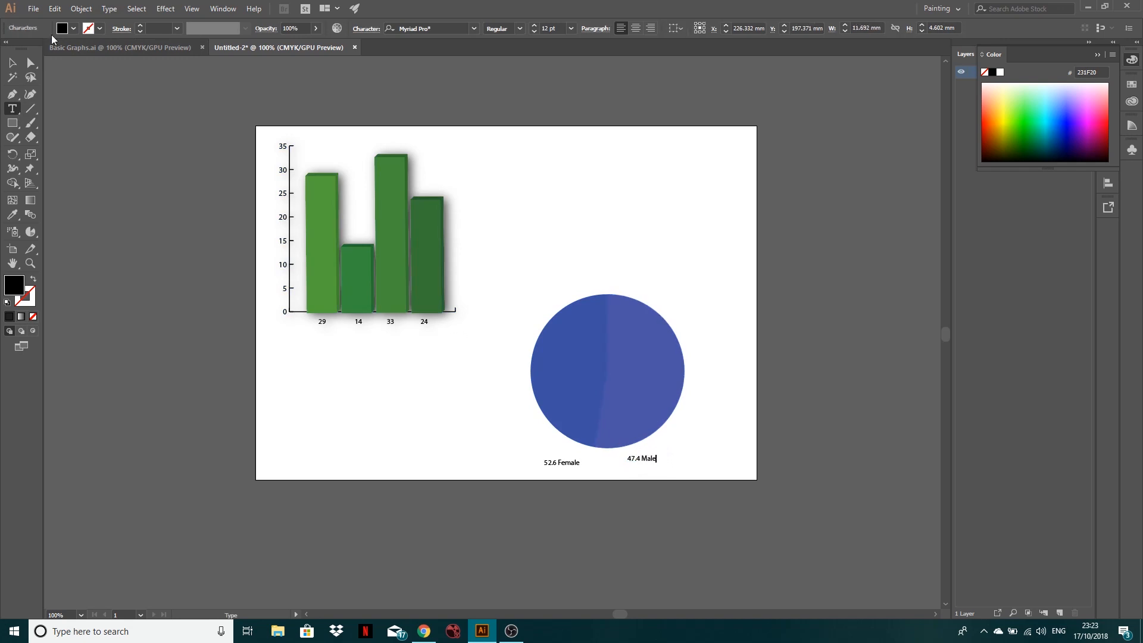
{"action": "left_click_drag", "start_coordinate": [641, 454], "coordinate": [649, 465]}
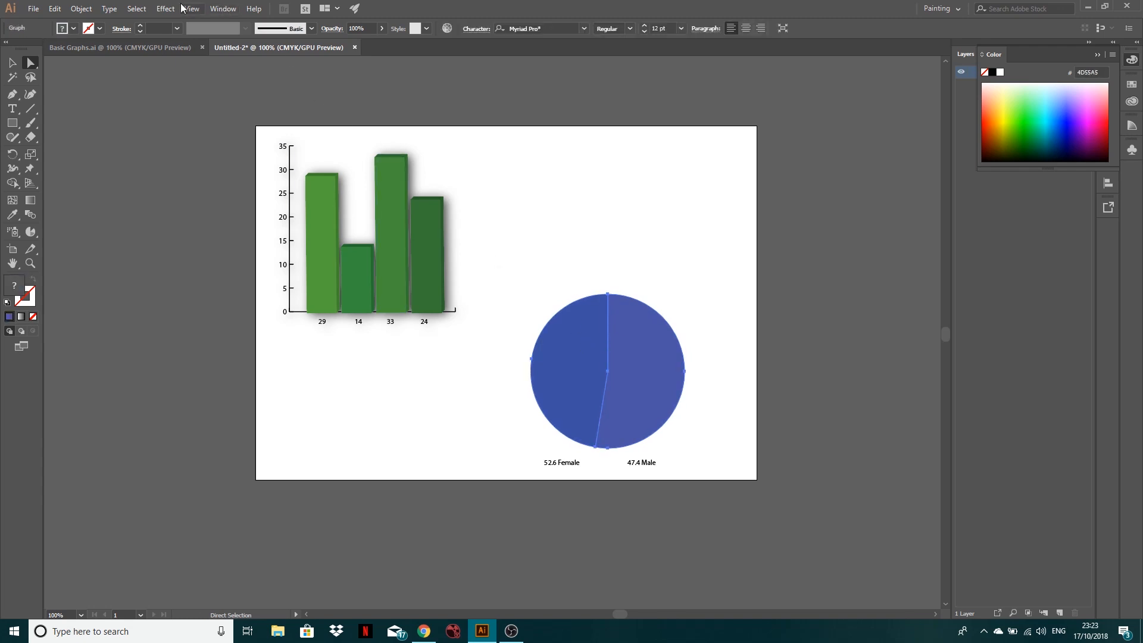
Apply Effect > 3D > Extrude & Bevel to the pie with Preview on, matching the column graph look.
{"action": "left_click", "coordinate": [164, 9]}
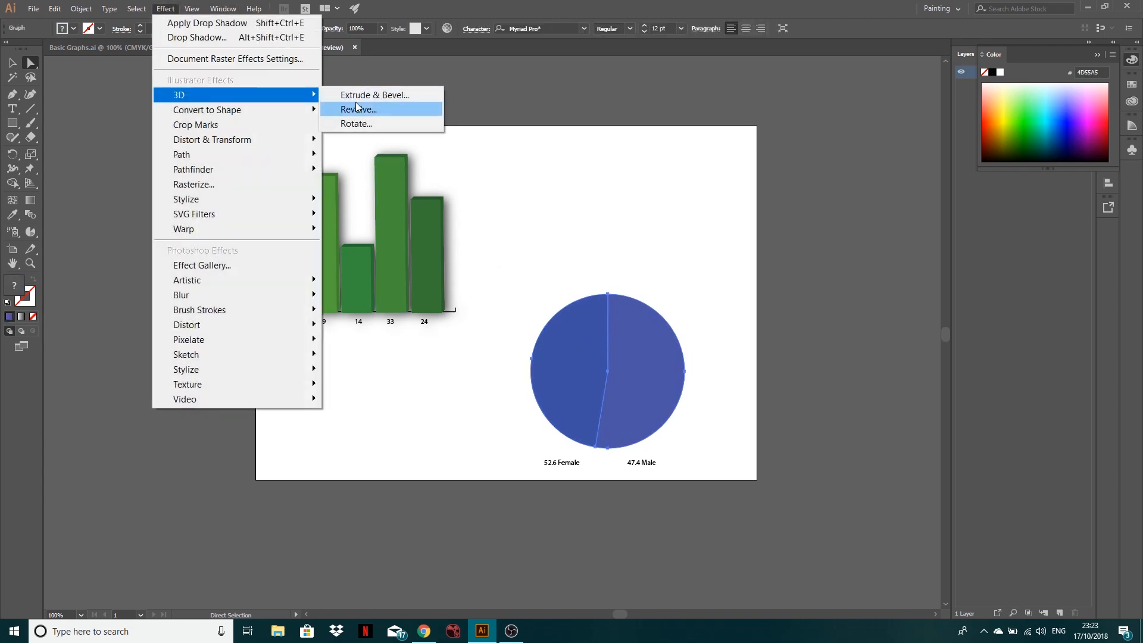
{"action": "left_click", "coordinate": [375, 95]}
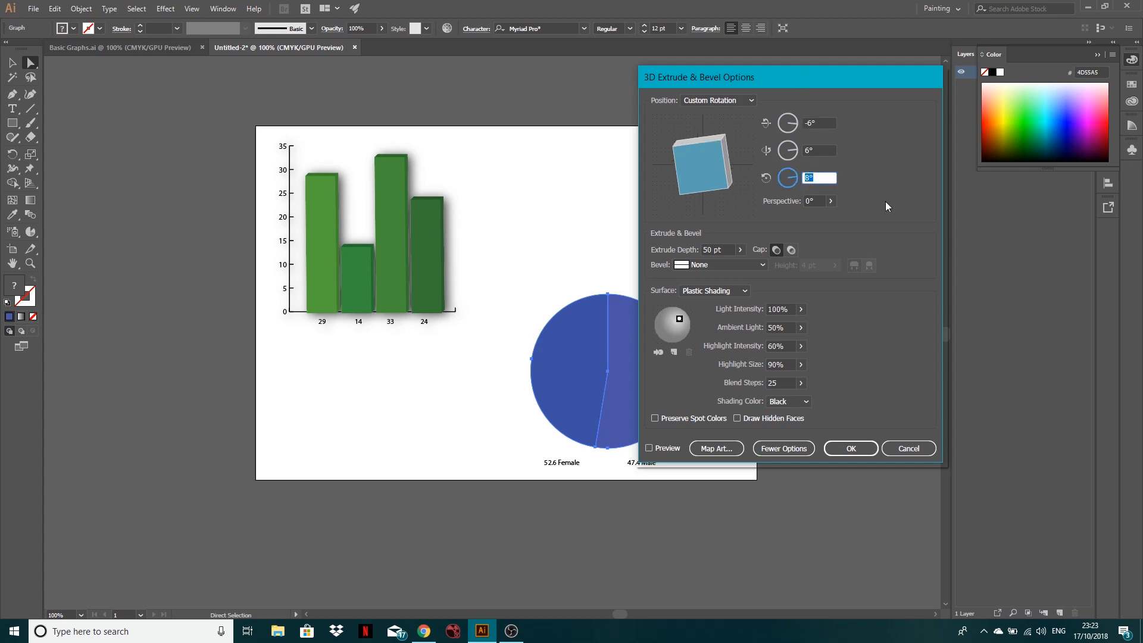
{"action": "left_click", "coordinate": [649, 447]}
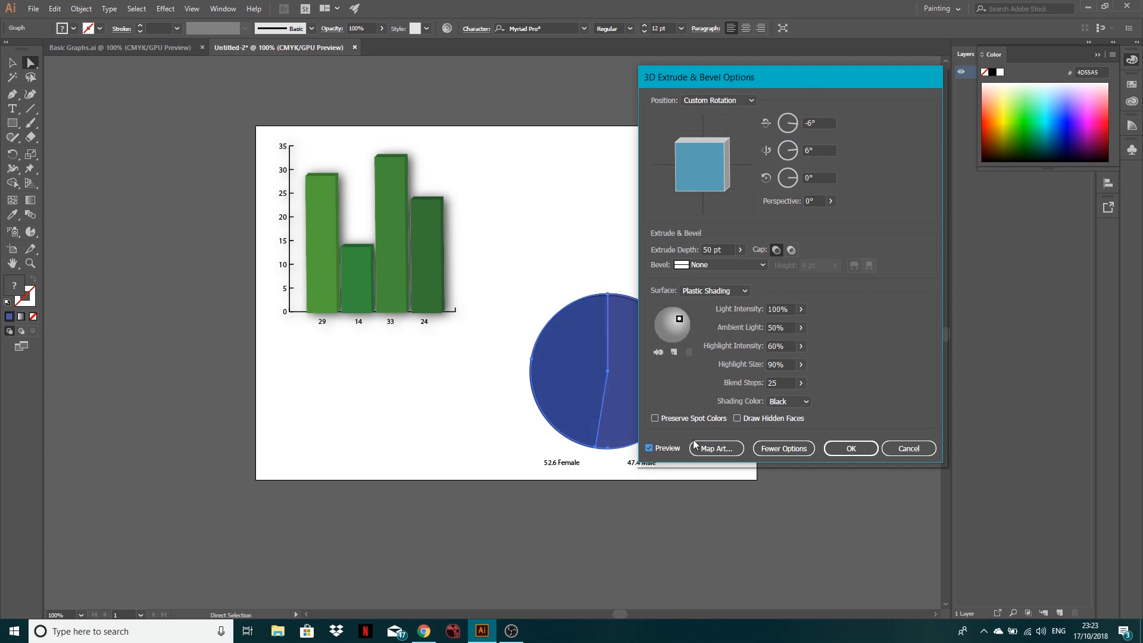
{"action": "left_click_drag", "start_coordinate": [729, 77], "coordinate": [794, 74]}
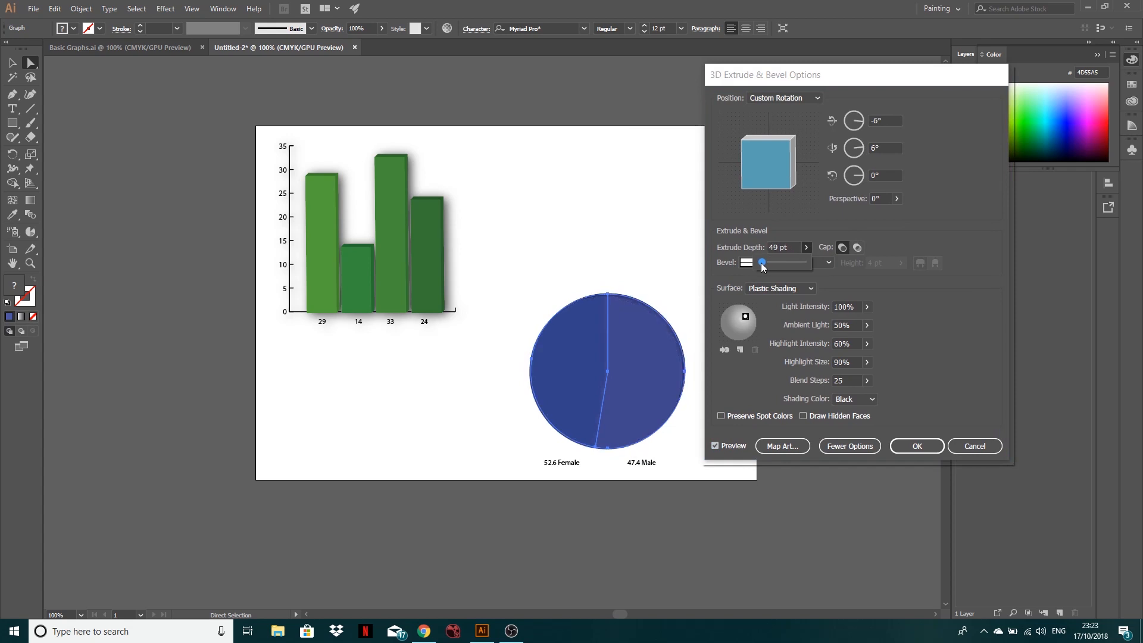
{"action": "left_click", "coordinate": [916, 445]}
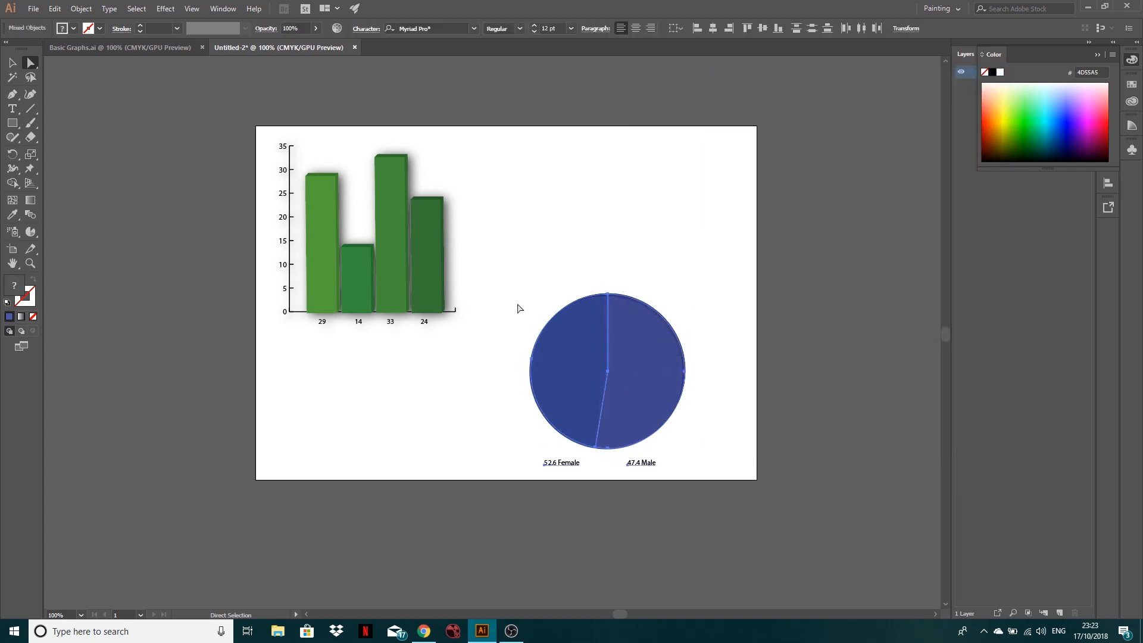
Apply Effect > Stylize > Drop Shadow to the pie with the default settings.
{"action": "left_click", "coordinate": [165, 9]}
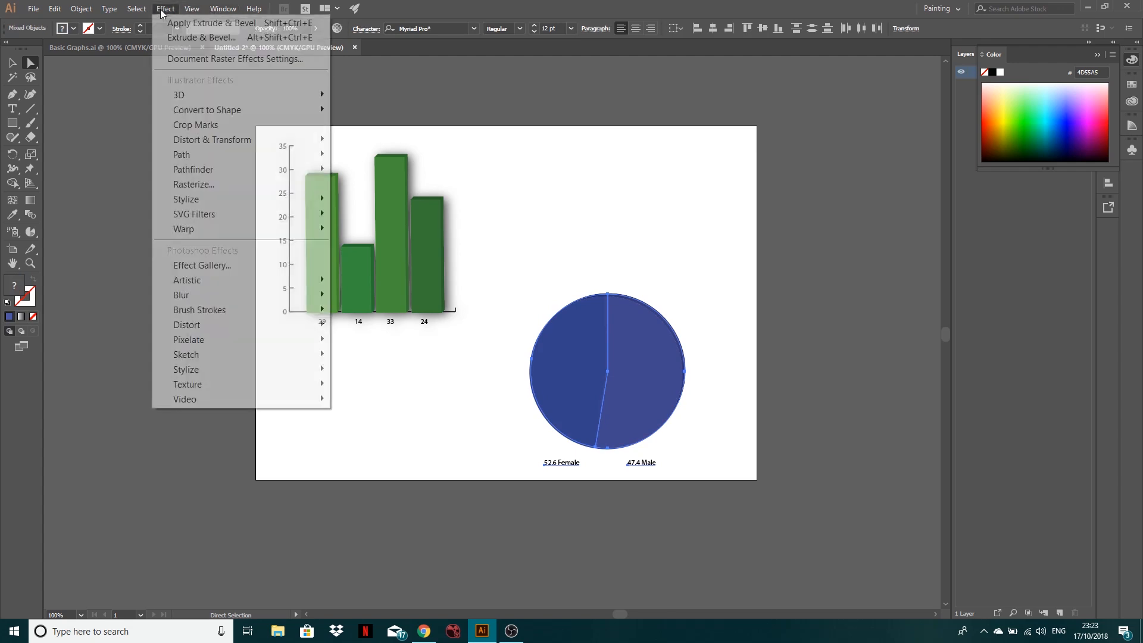
{"action": "mouse_move", "coordinate": [185, 198]}
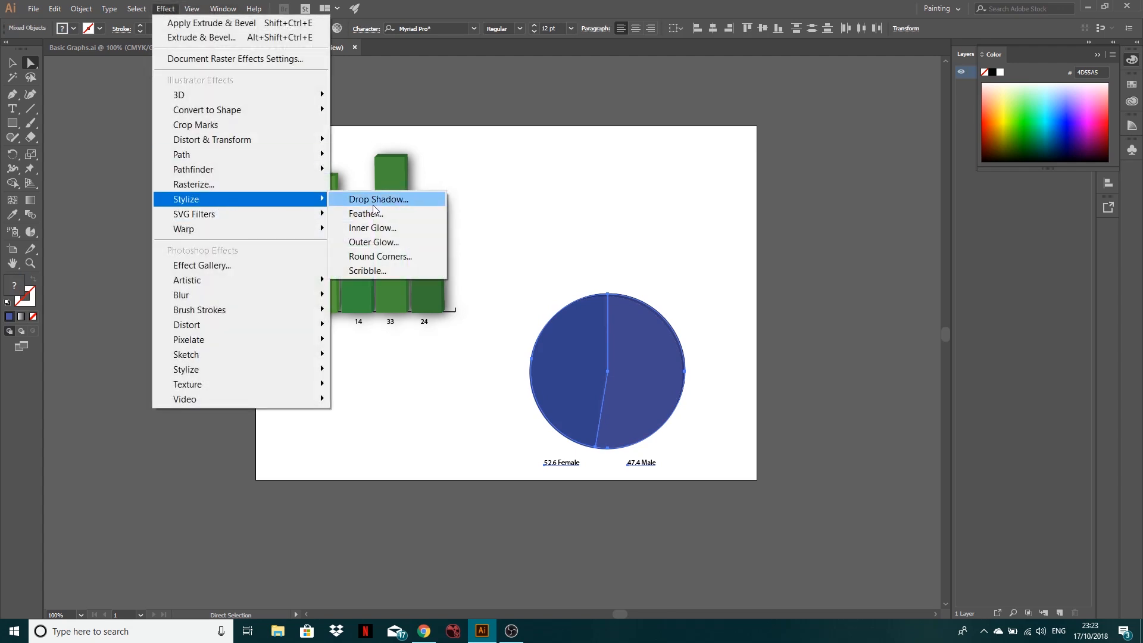
{"action": "left_click", "coordinate": [377, 199]}
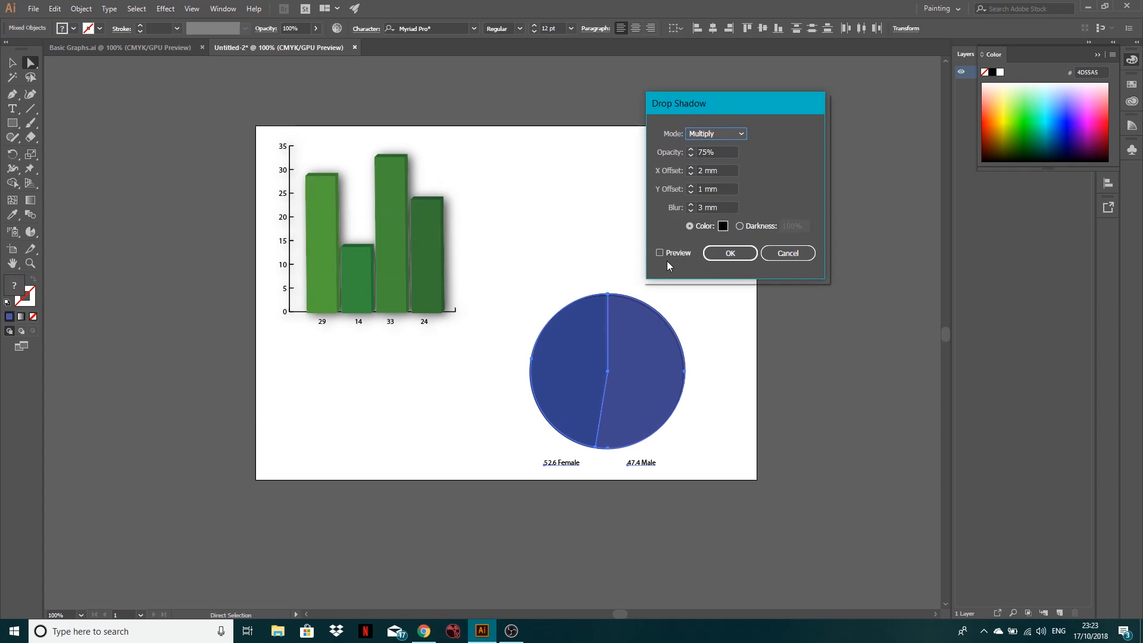
{"action": "left_click", "coordinate": [661, 252]}
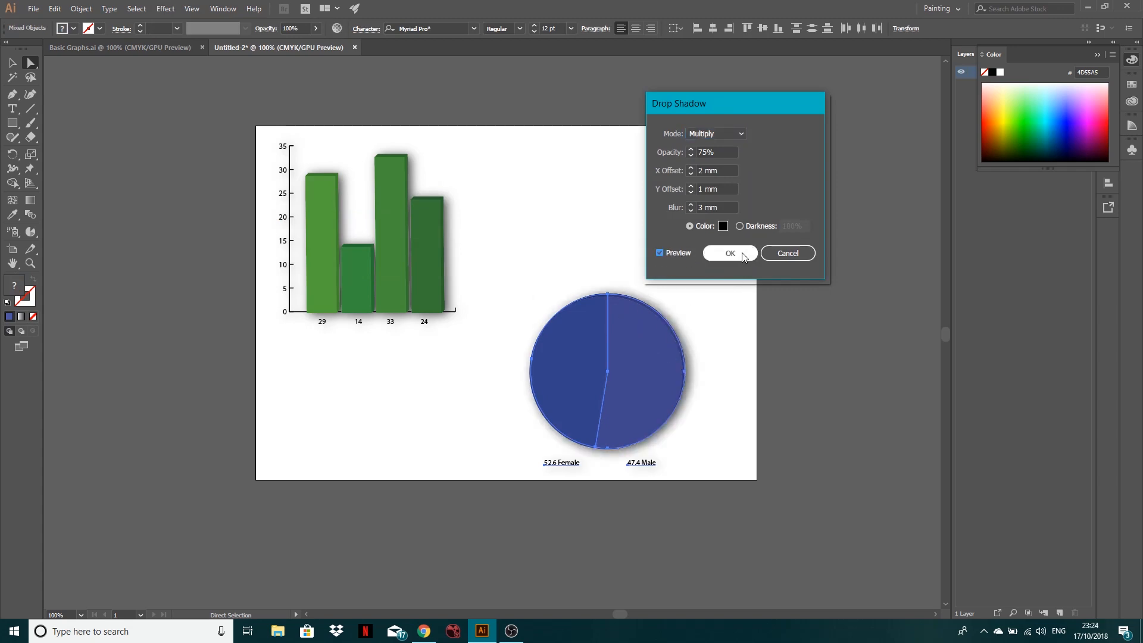
{"action": "left_click", "coordinate": [729, 253]}
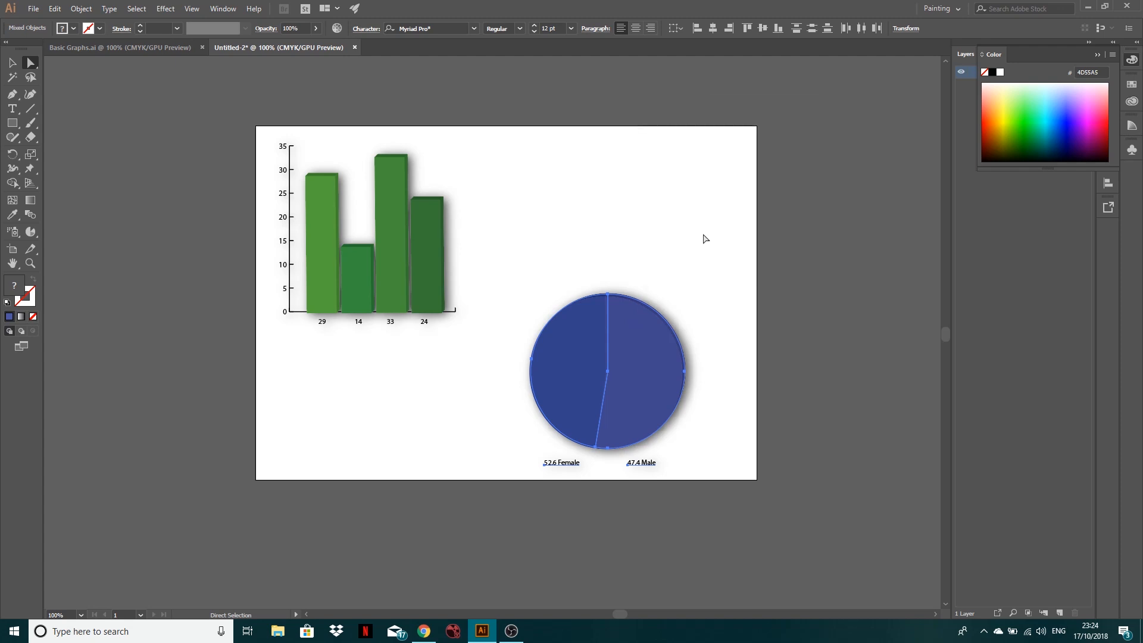